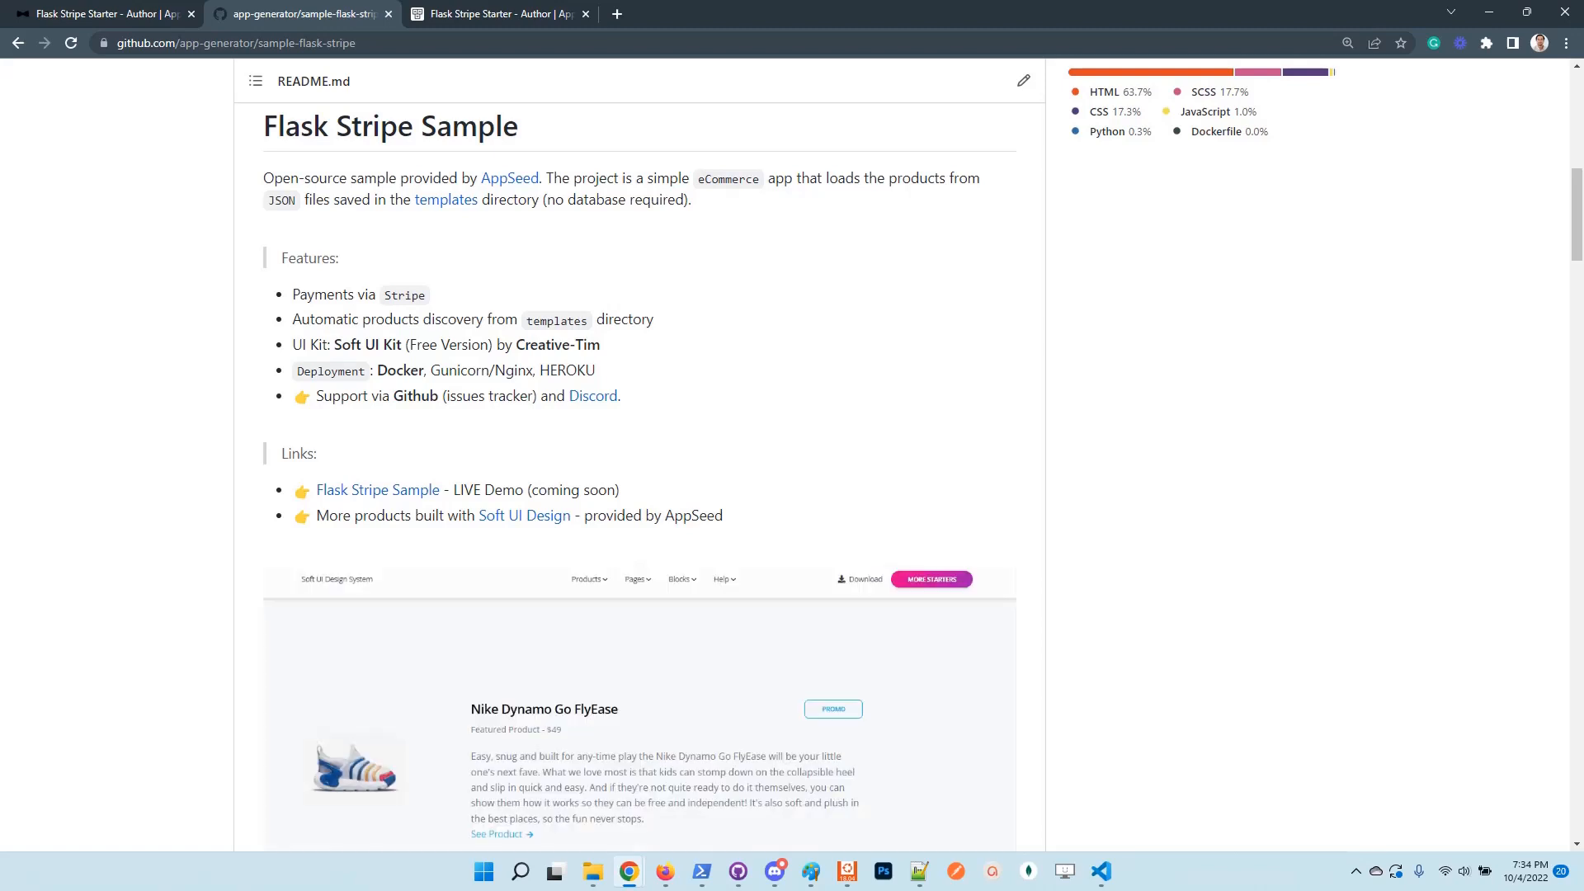
In the VS Code terminal, run docker container kill/rm, network prune and docker-compose up --build.
{"action": "scroll", "scroll_direction": "down", "scroll_amount": 3}
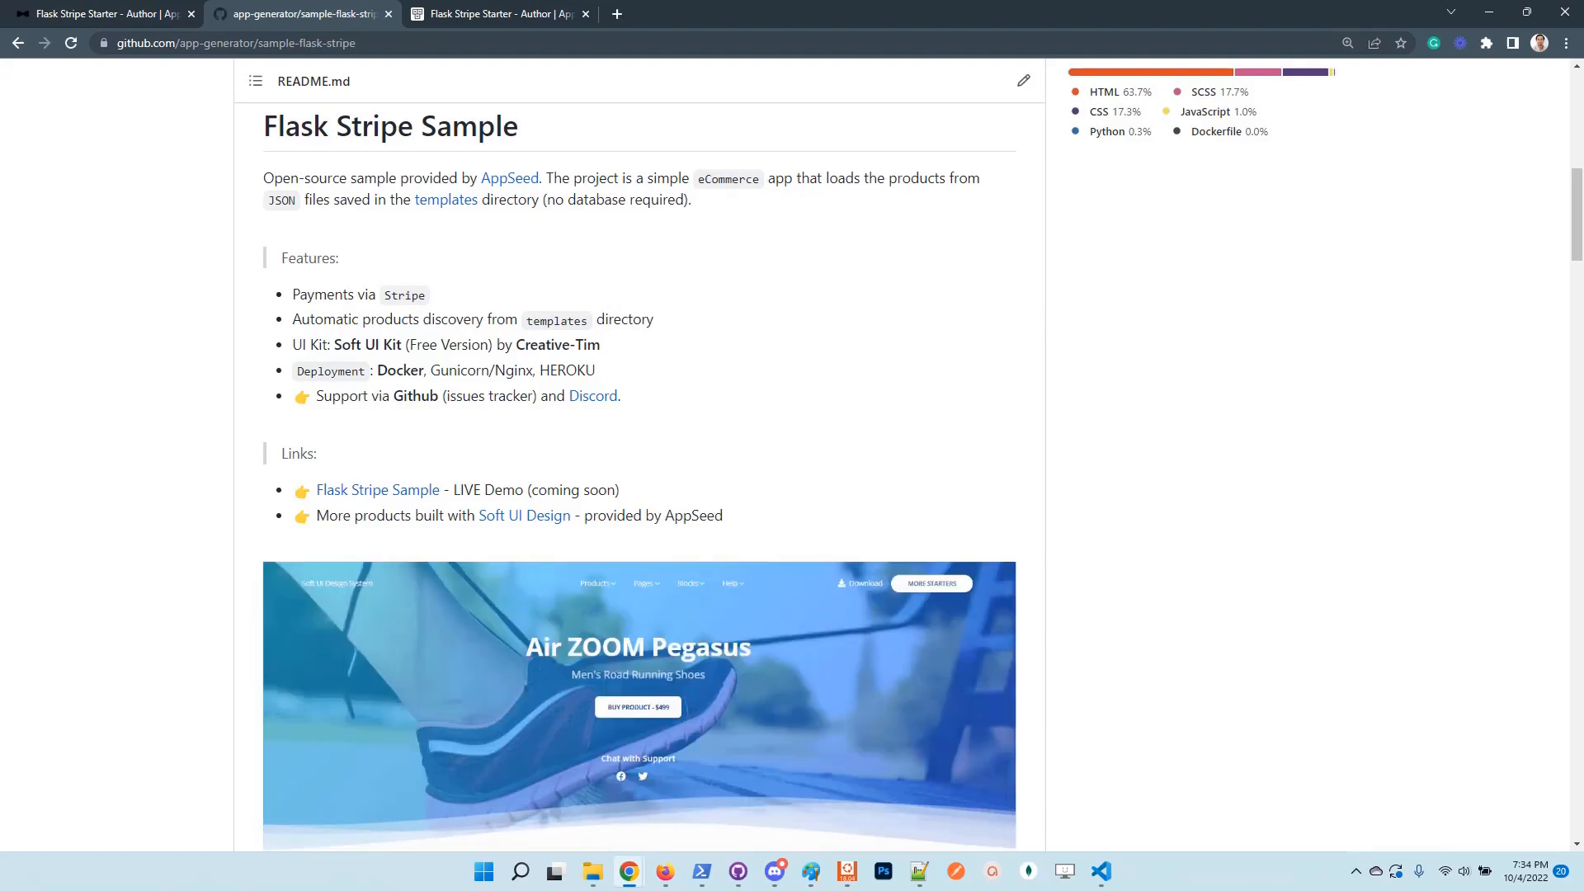
{"action": "scroll", "scroll_direction": "down", "scroll_amount": 3}
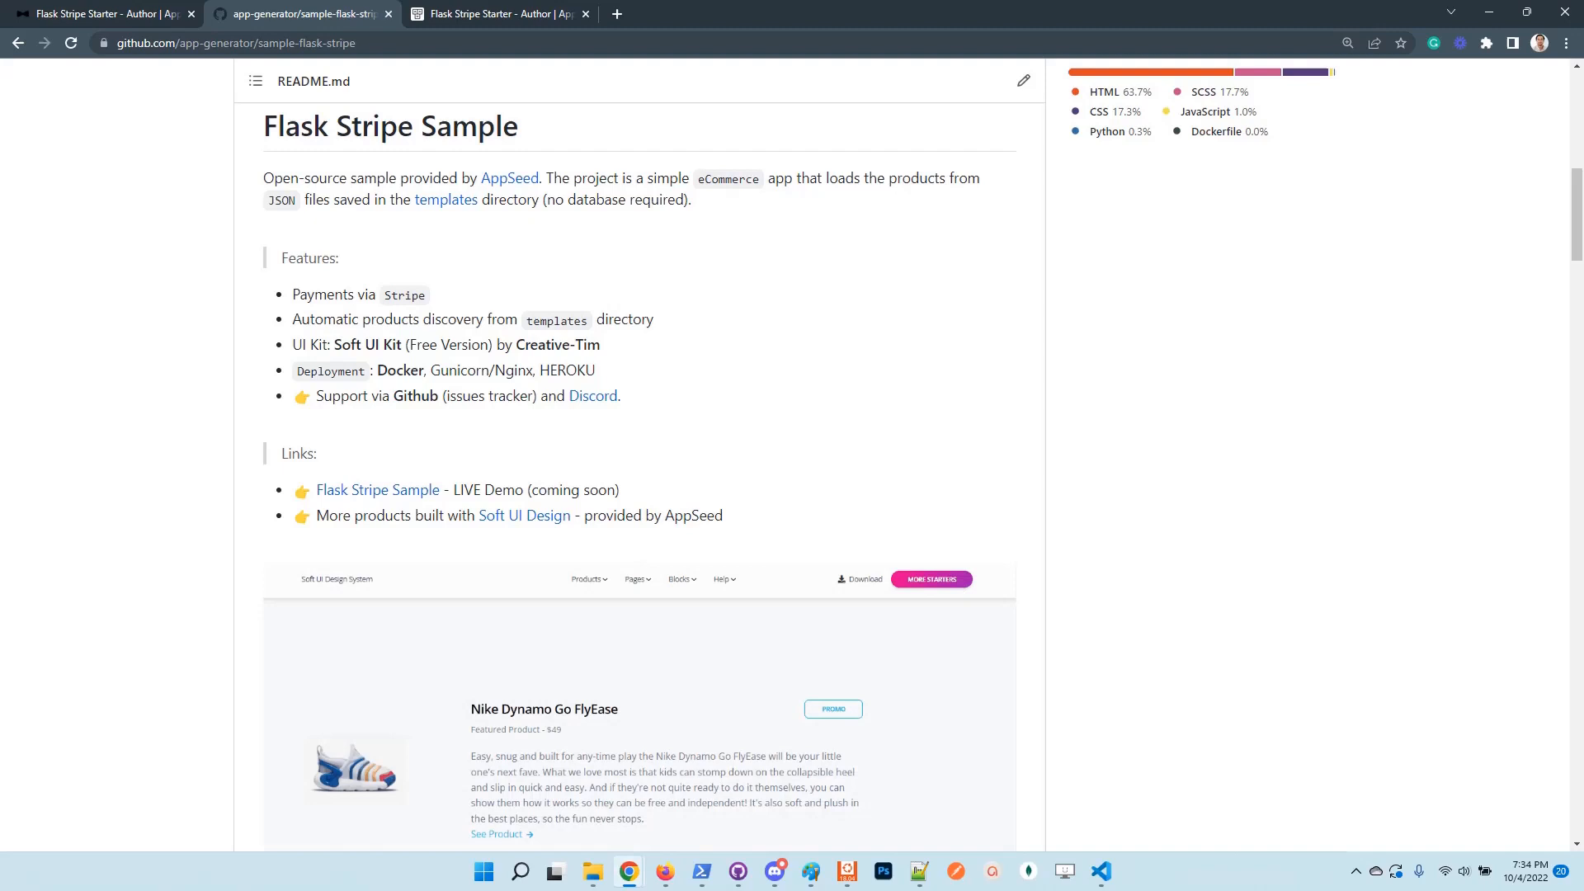
{"action": "scroll", "scroll_direction": "down", "scroll_amount": 3}
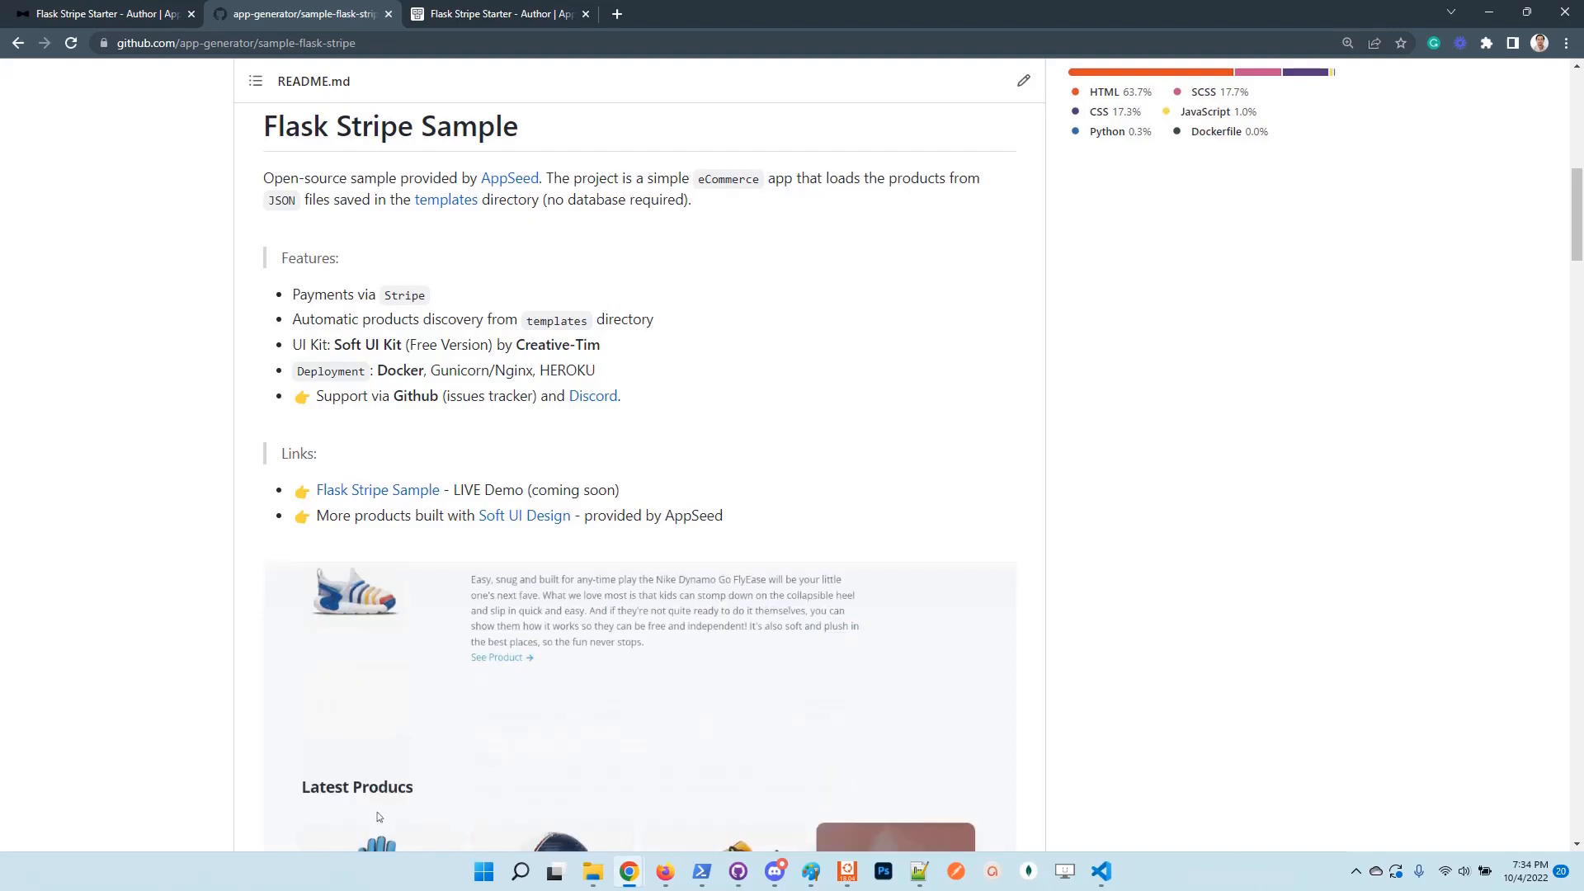
{"action": "scroll", "scroll_direction": "down", "scroll_amount": 3}
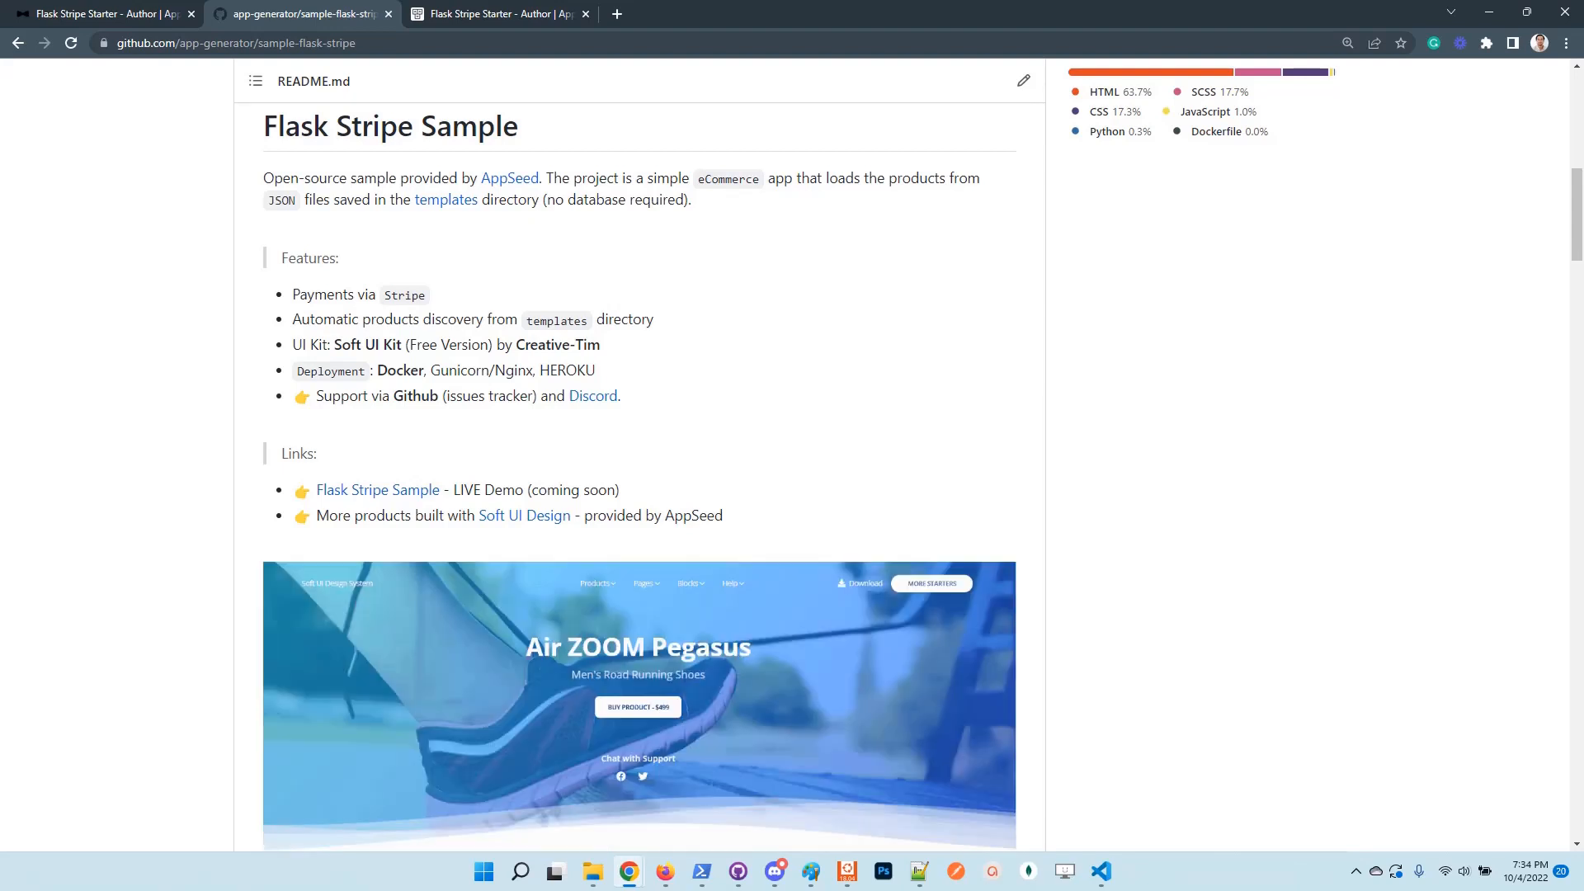
{"action": "scroll", "scroll_direction": "down", "scroll_amount": 3}
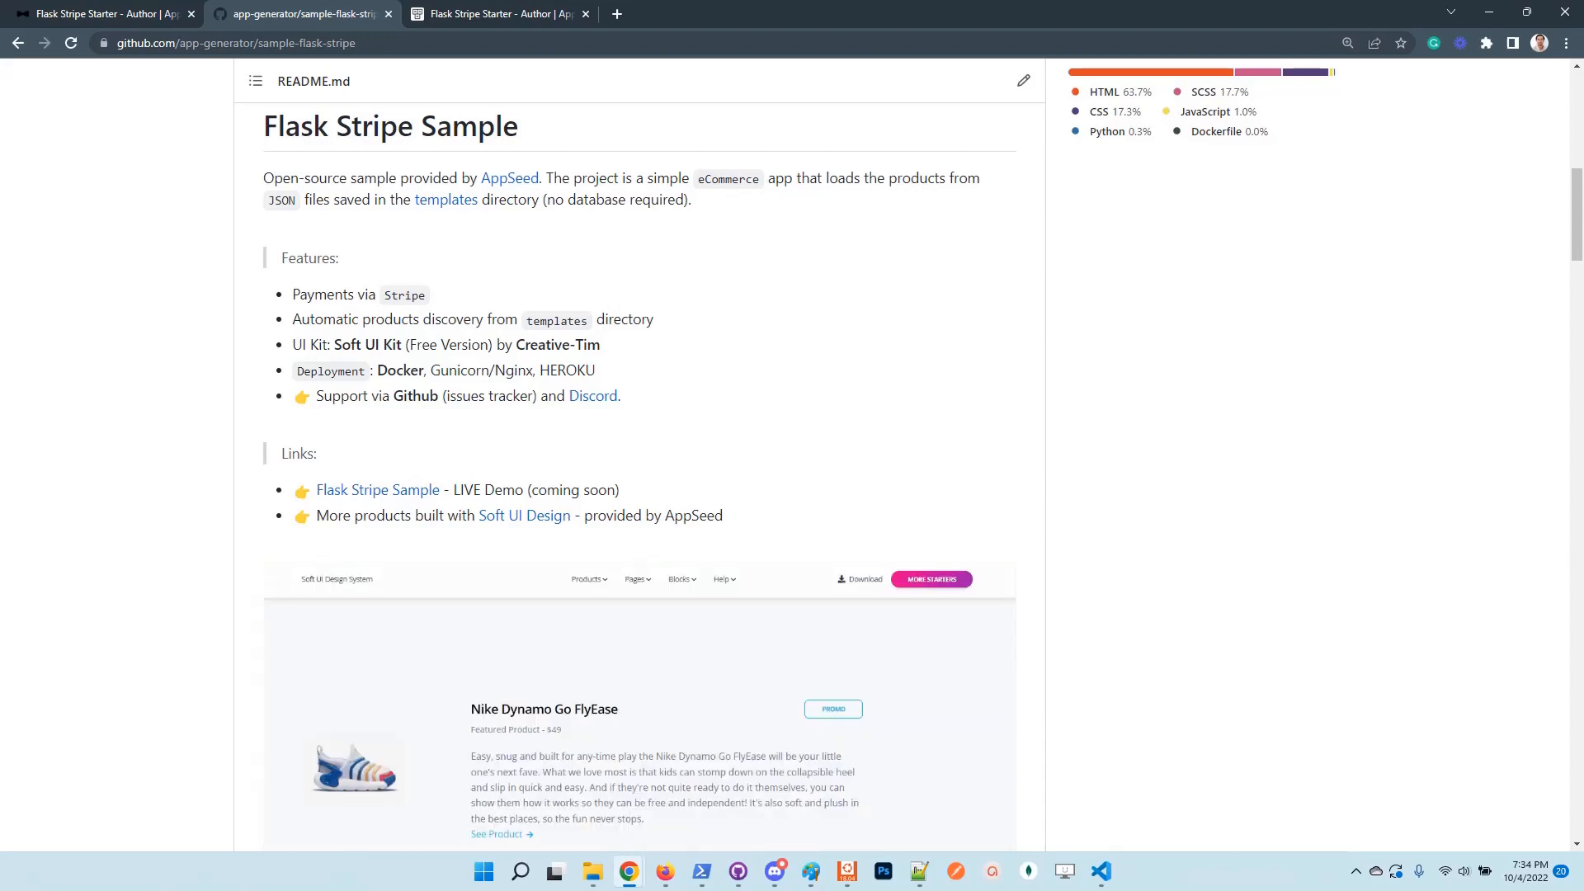
{"action": "scroll", "scroll_direction": "down", "scroll_amount": 3}
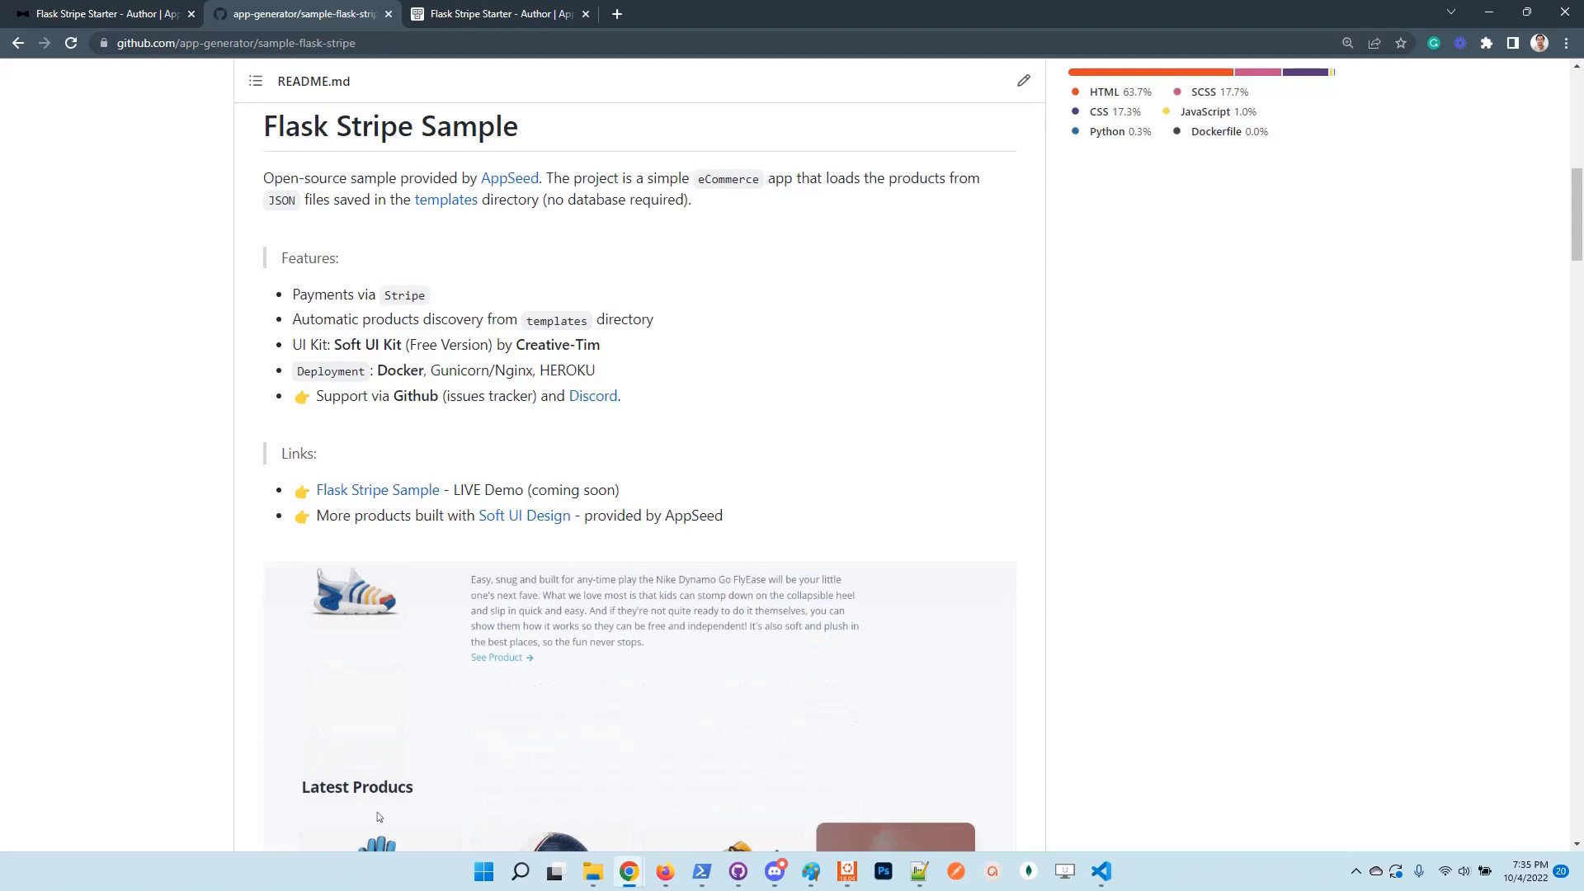
{"action": "scroll", "scroll_direction": "down", "scroll_amount": 3}
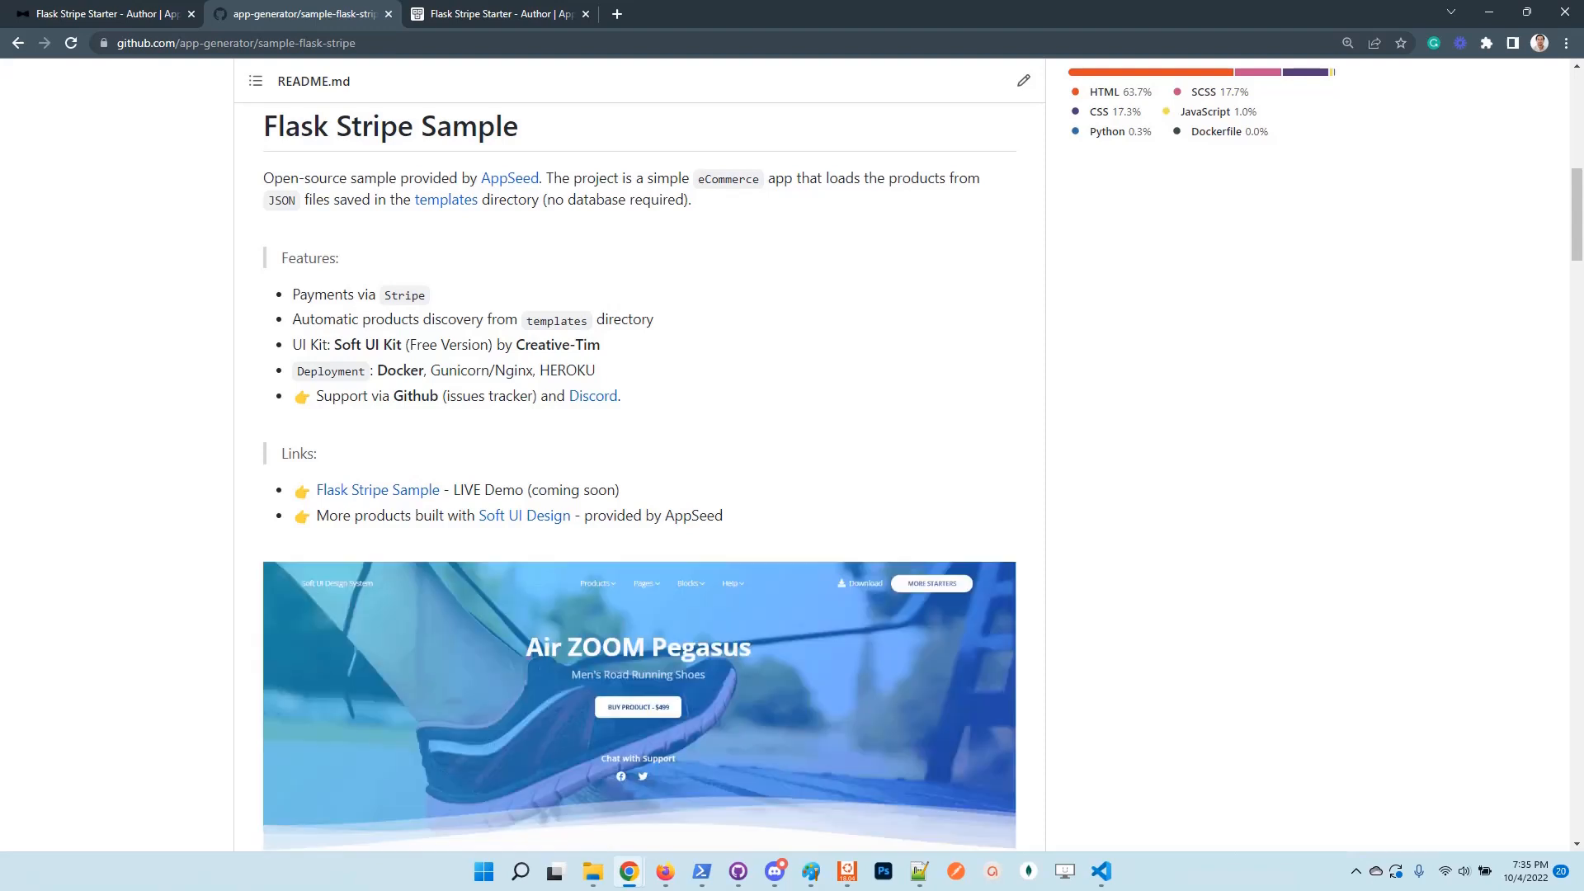
{"action": "scroll", "scroll_direction": "down", "scroll_amount": 3}
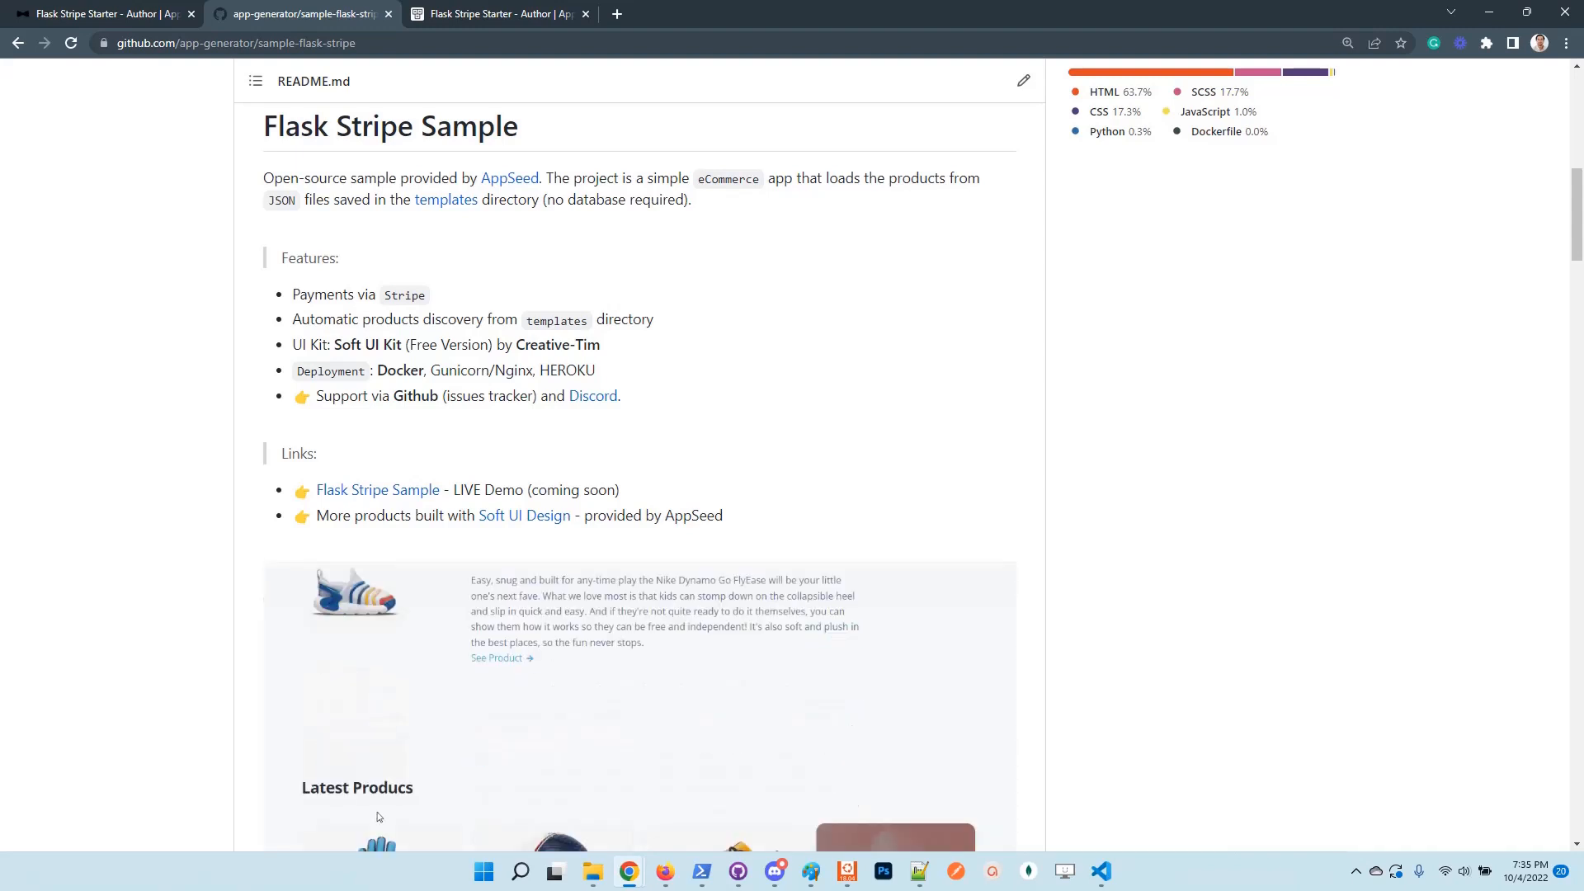
{"action": "scroll", "scroll_direction": "down", "scroll_amount": 3}
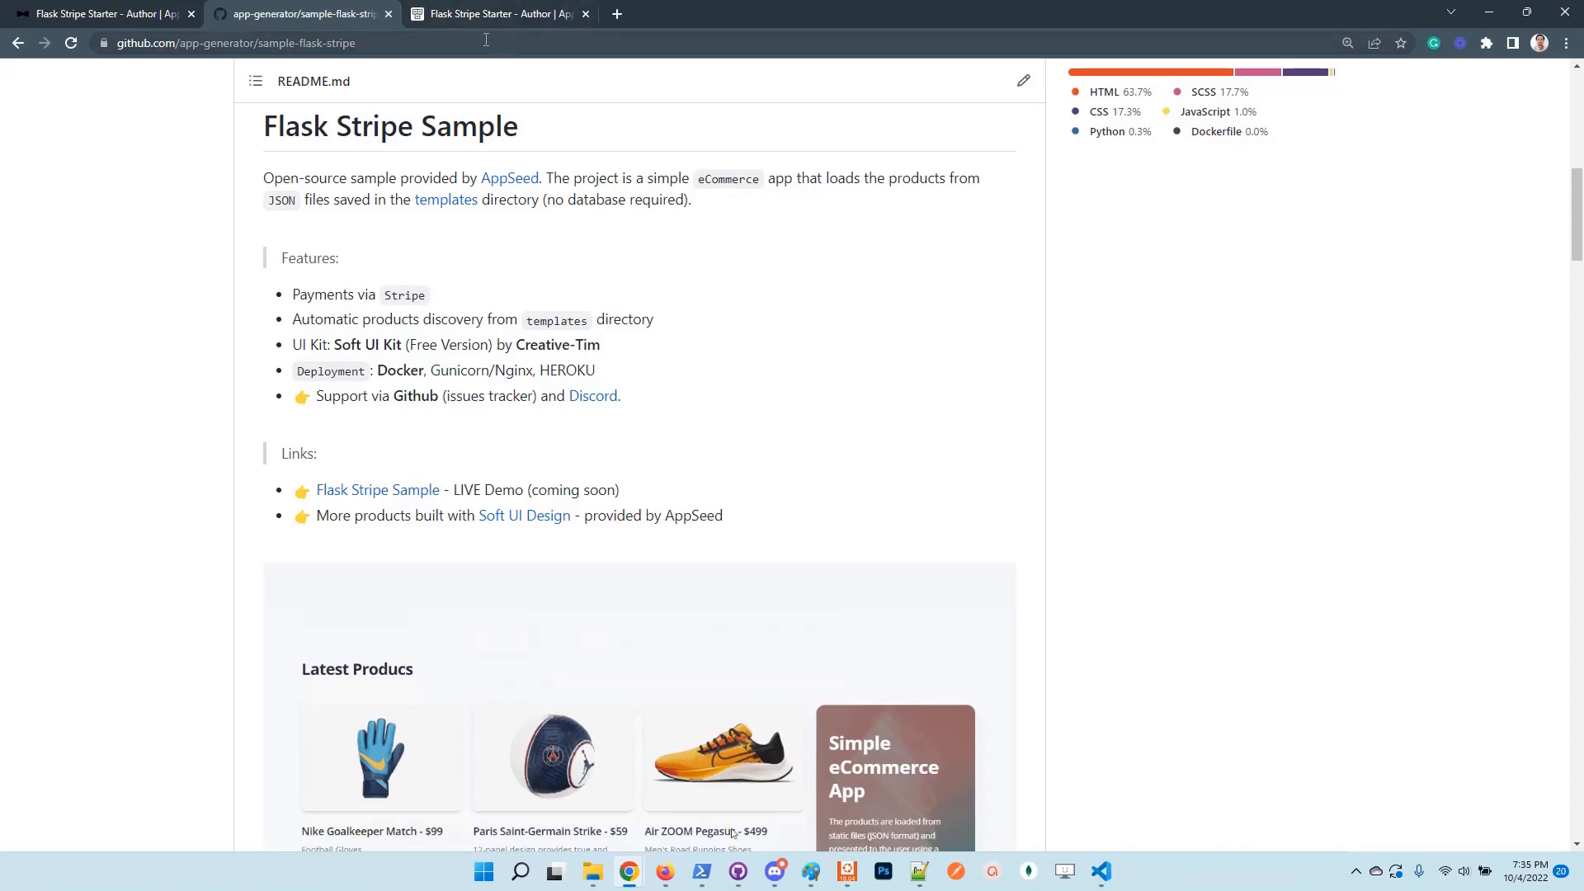
{"action": "left_click", "coordinate": [1100, 878]}
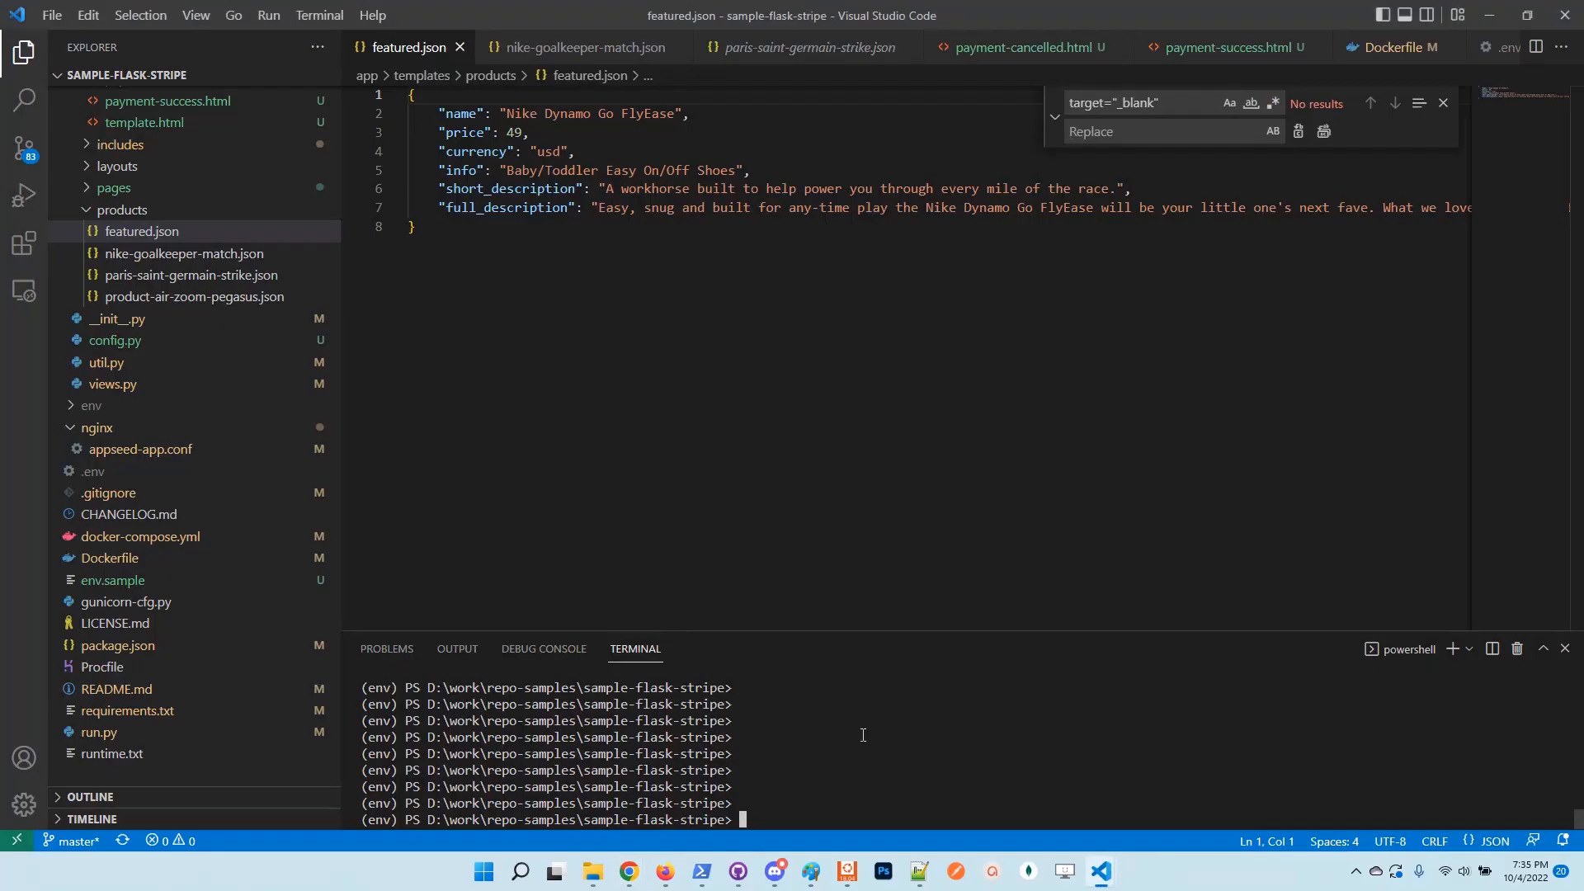
{"action": "type", "text": "docker container kill $(docker ps -q) ; docker container rm $(docker ps -a -q) ; docker network prune -f ; docker-compose up --build"}
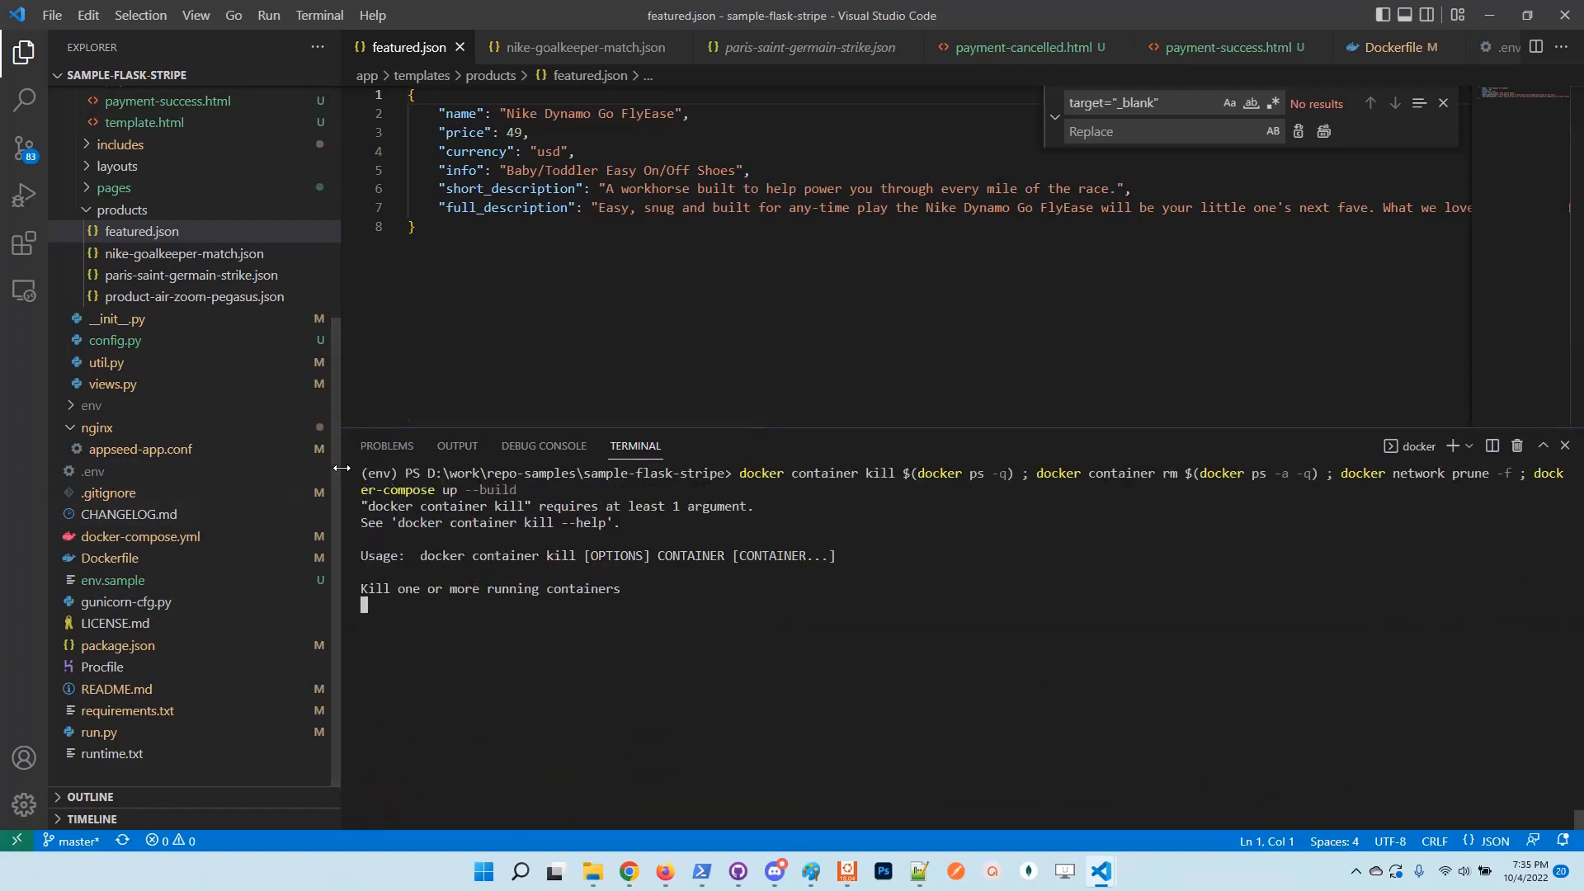
{"action": "mouse_move", "coordinate": [141, 578]}
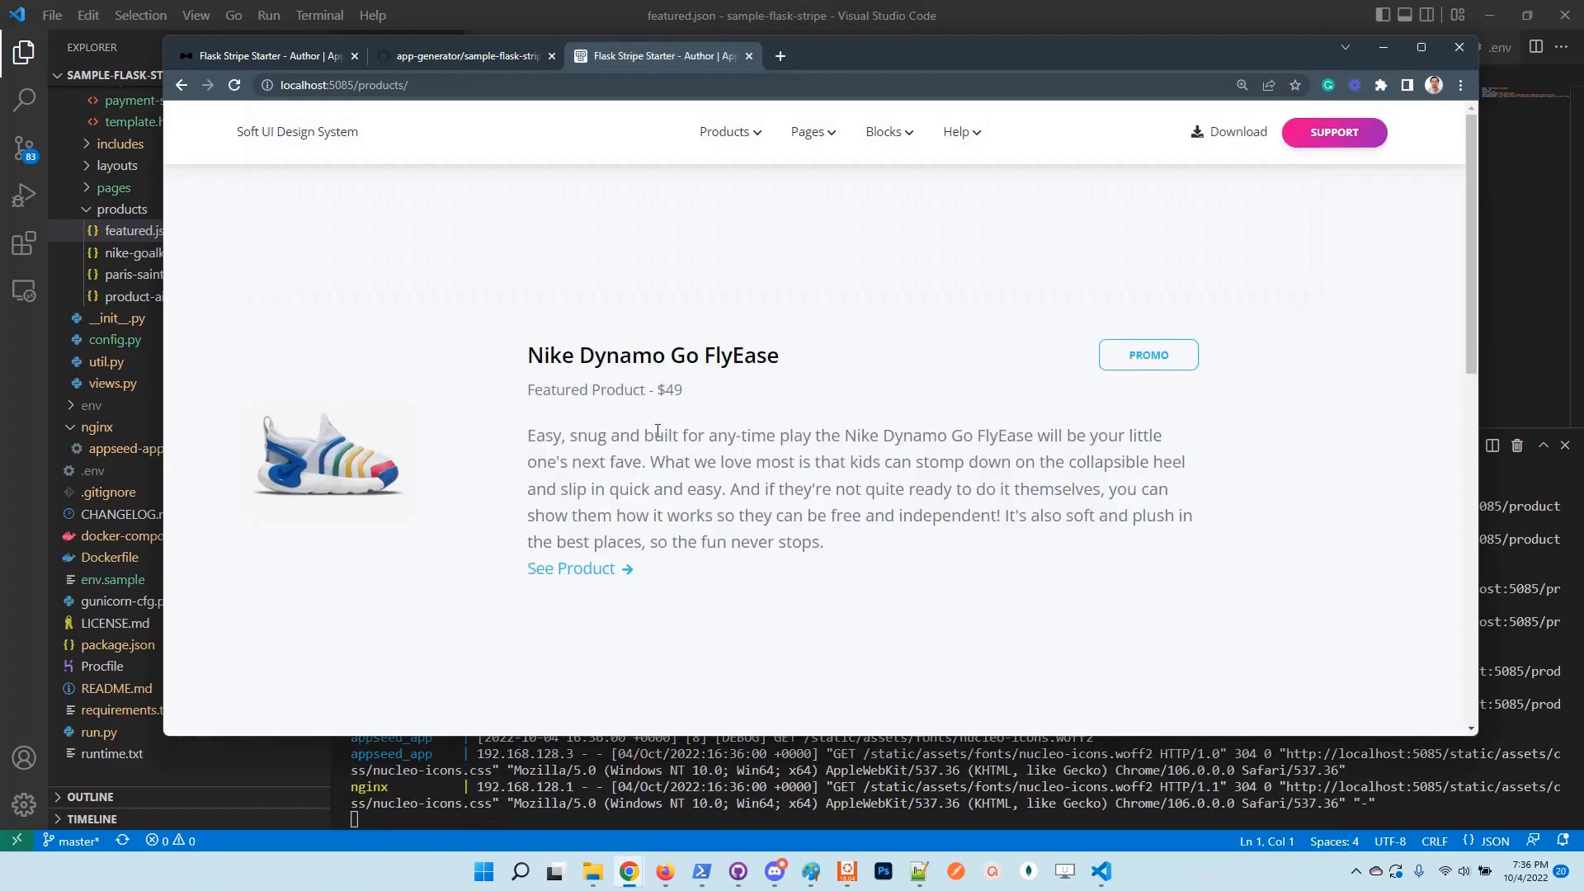
{"action": "mouse_move", "coordinate": [642, 391]}
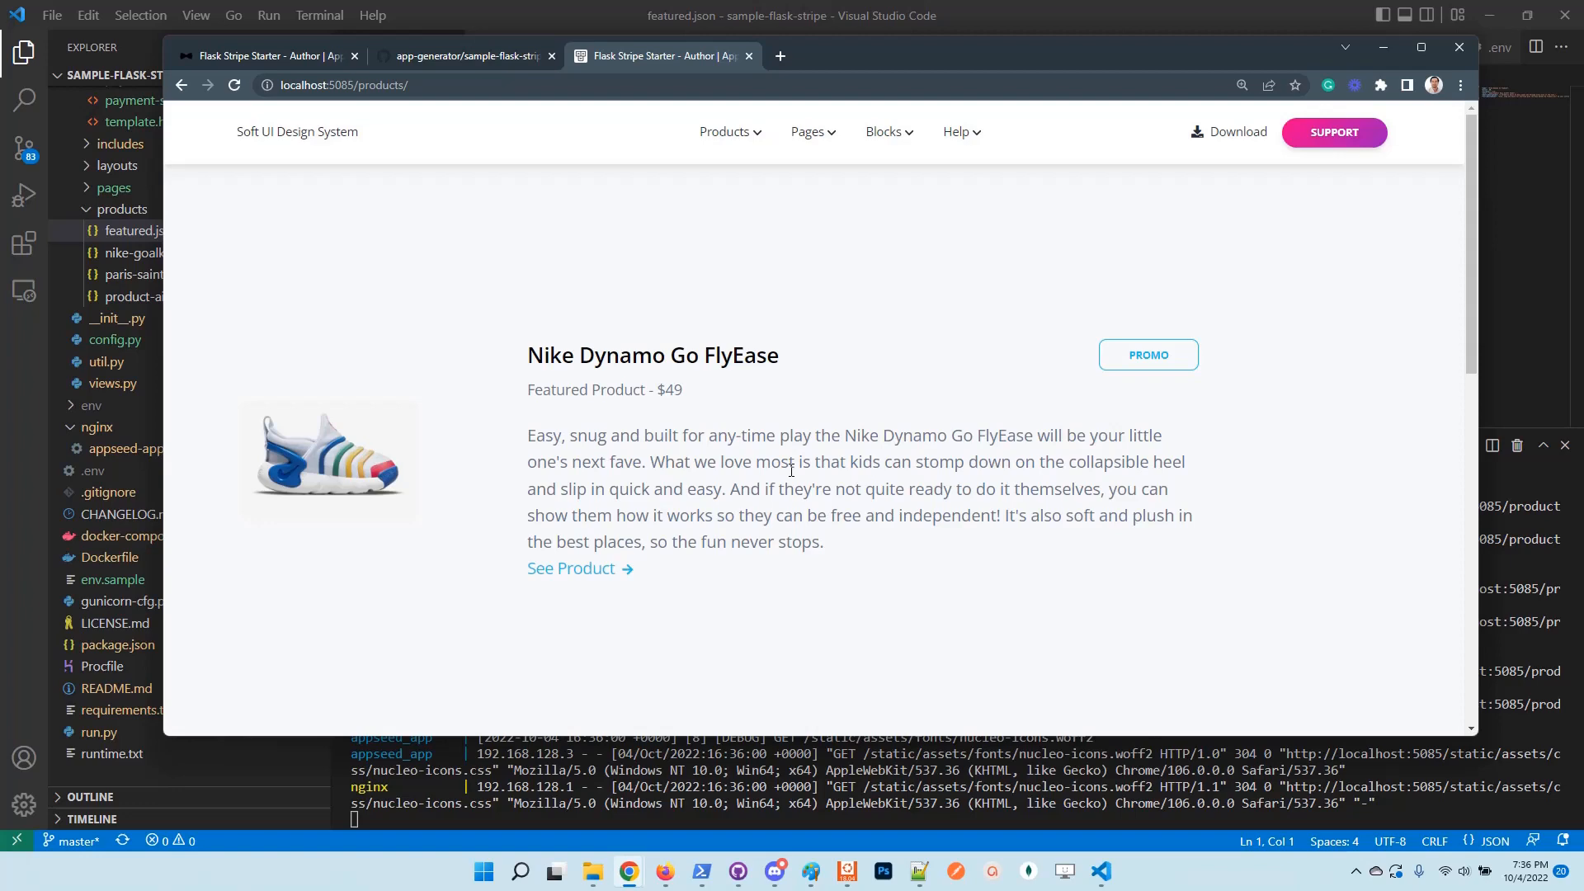
{"action": "mouse_move", "coordinate": [156, 401]}
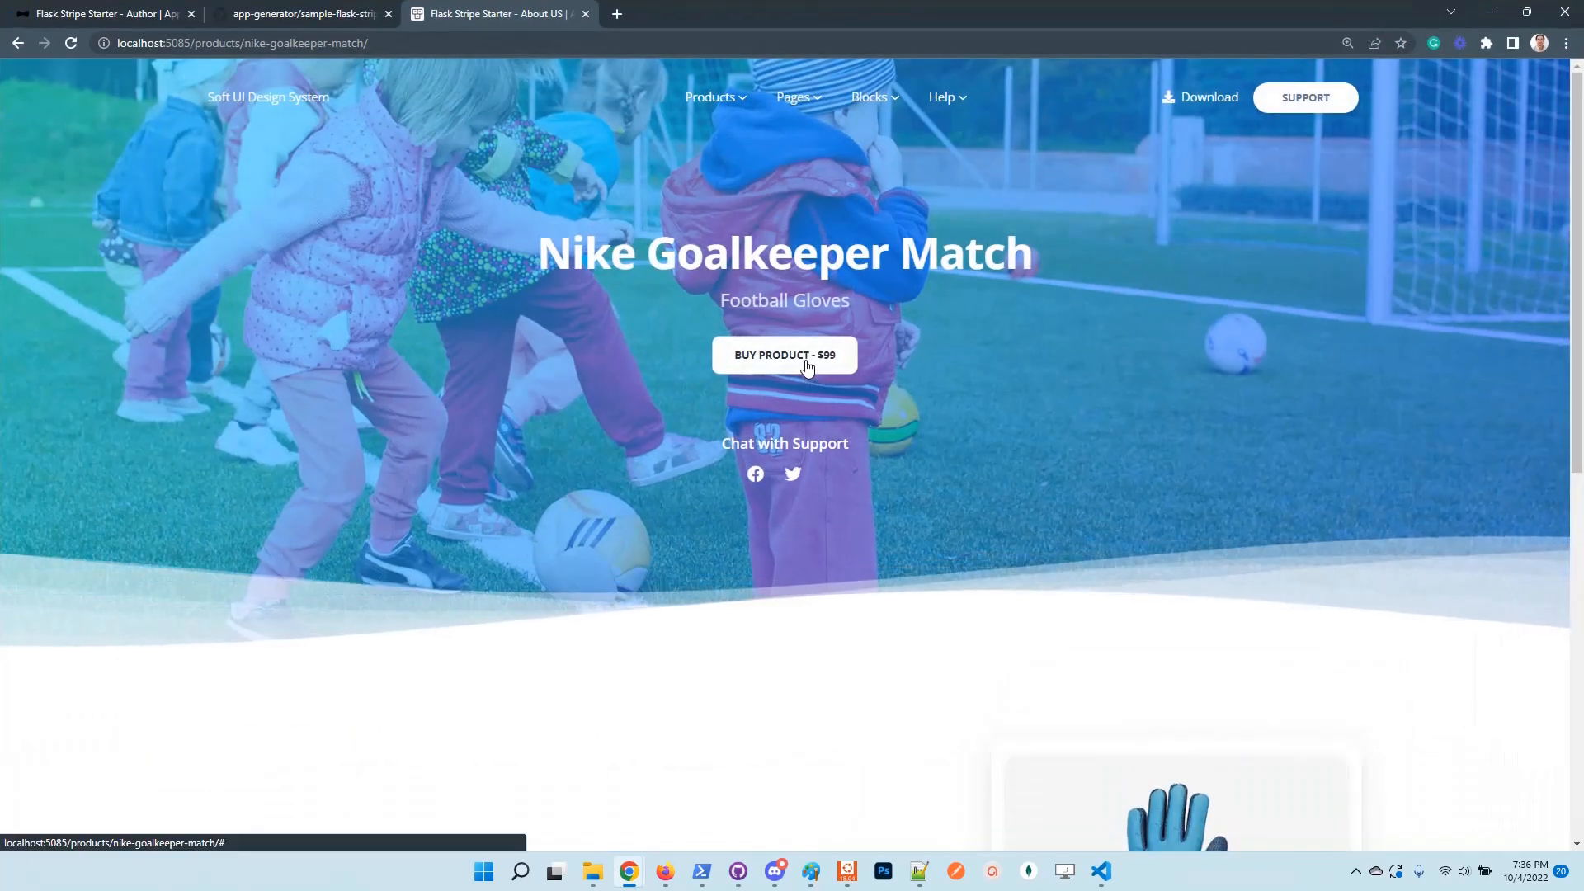
Open test-mode Stripe Checkout for the $99 Nike Goalkeeper Match.
{"action": "left_click", "coordinate": [783, 355]}
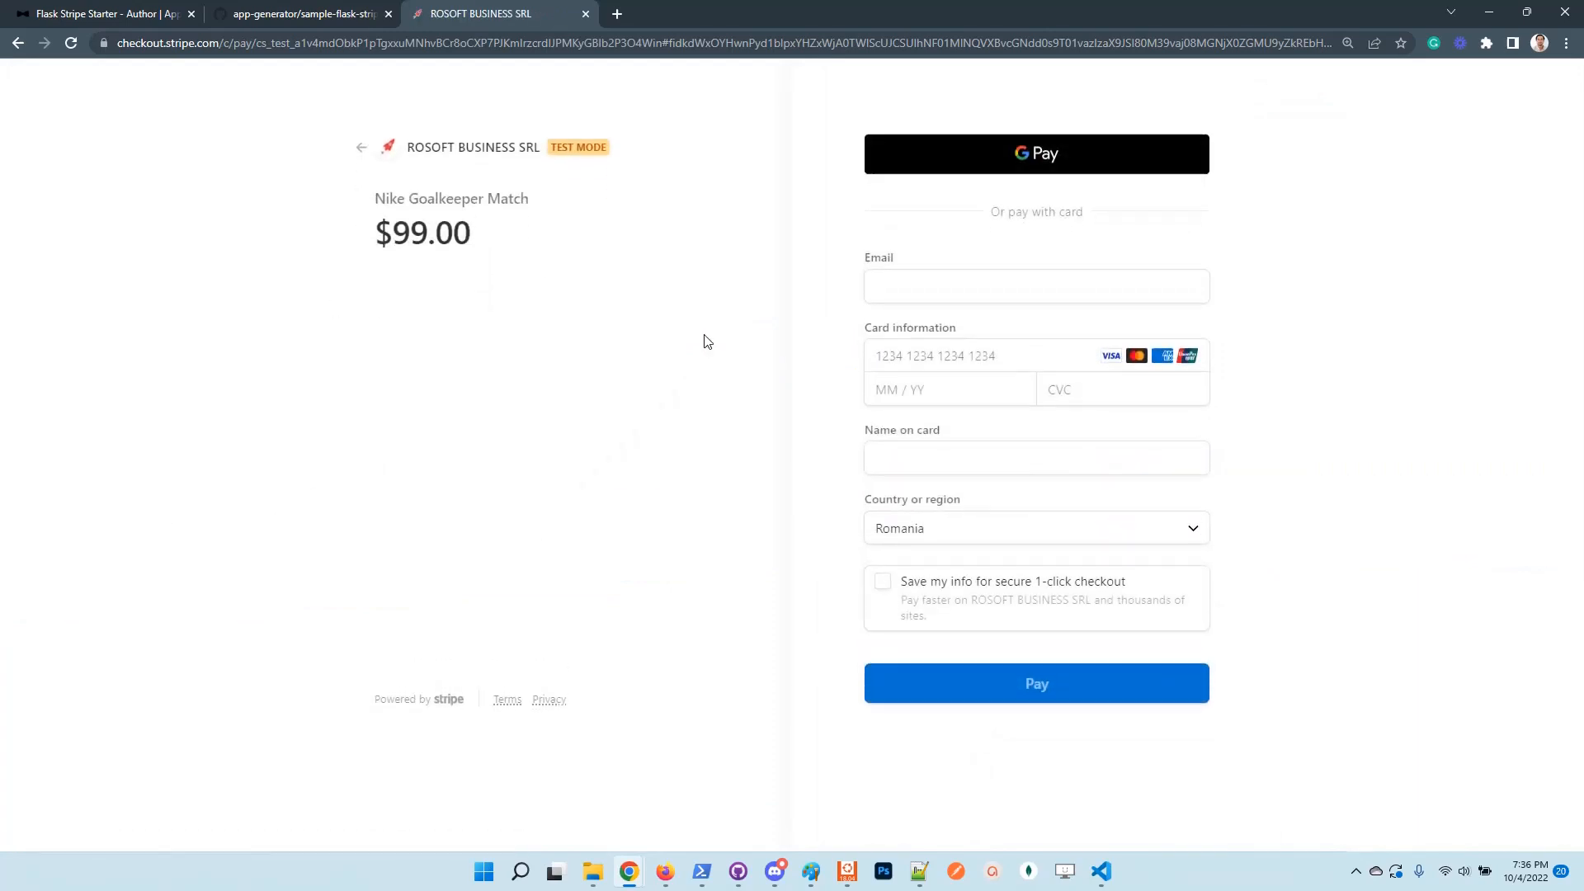
{"action": "mouse_move", "coordinate": [361, 148]}
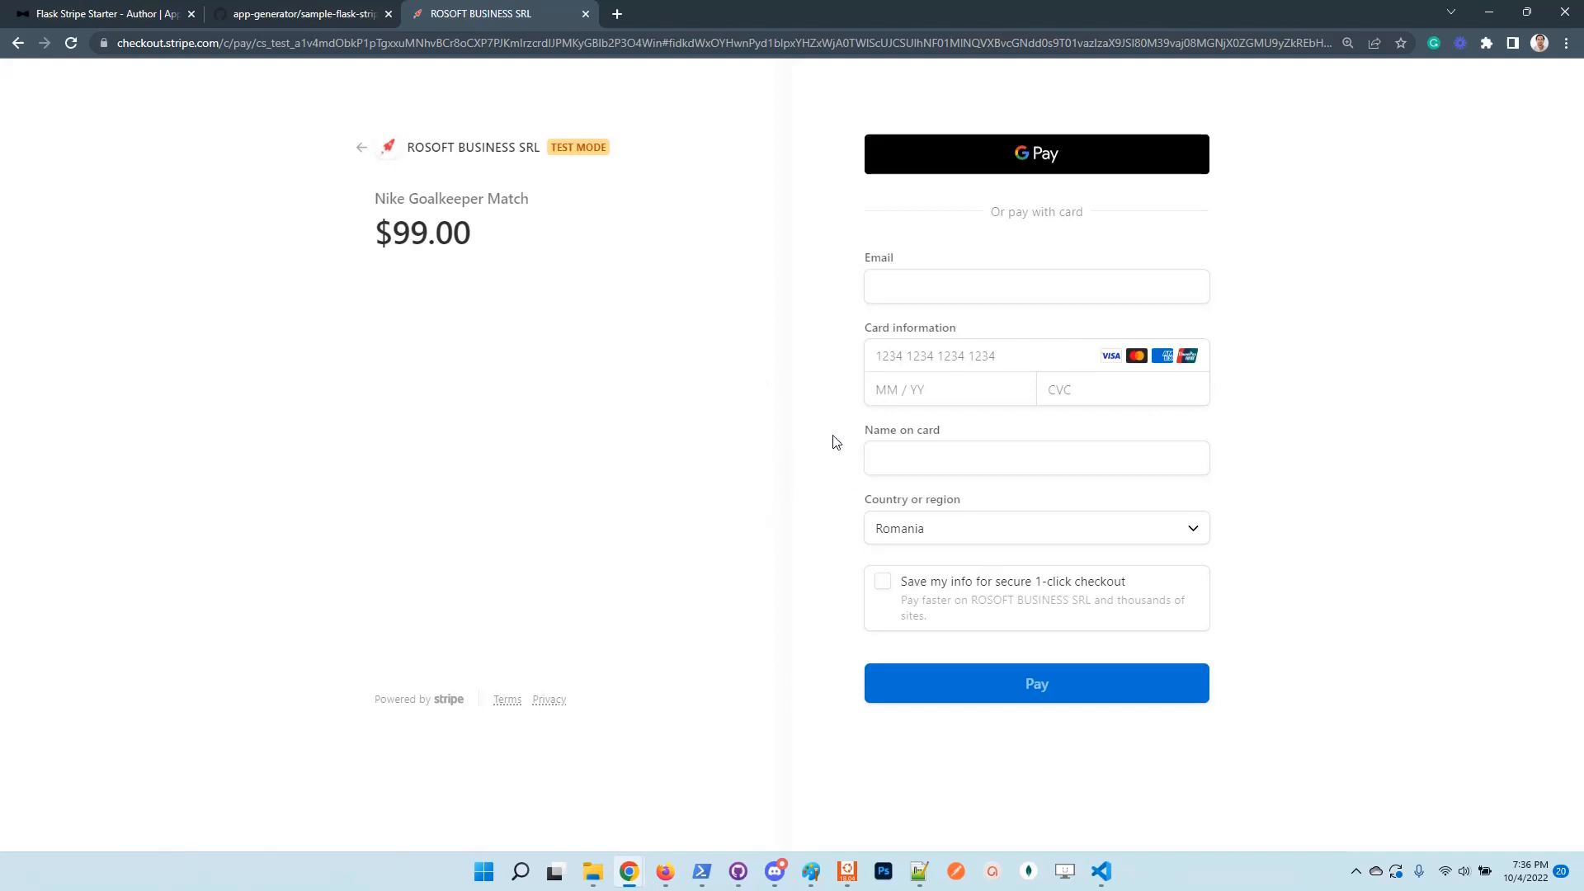
{"action": "mouse_move", "coordinate": [787, 468]}
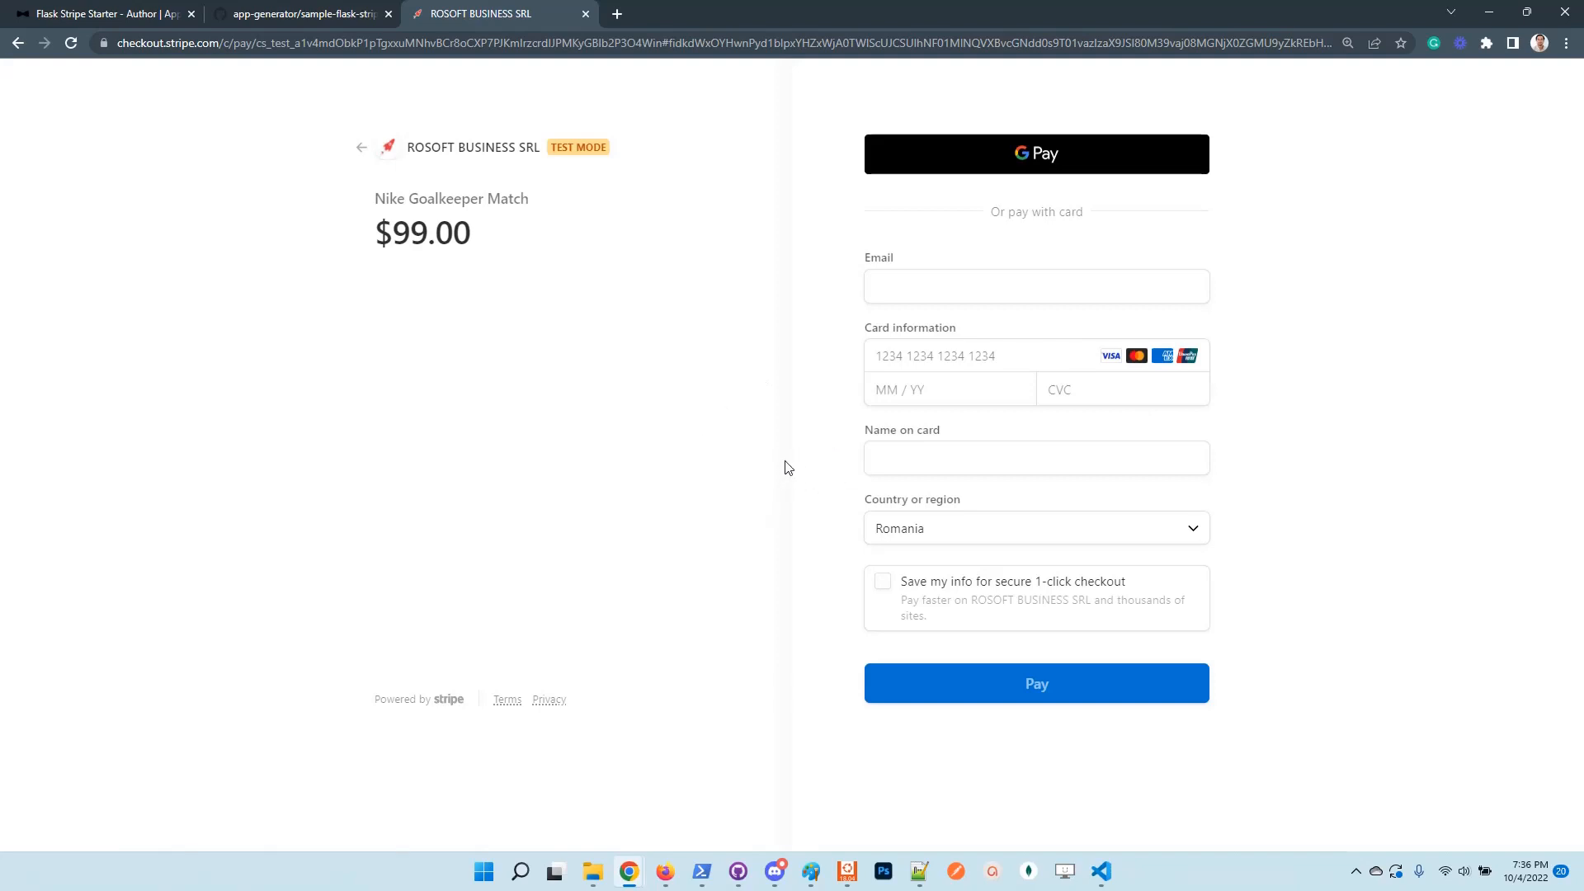
{"action": "mouse_move", "coordinate": [574, 288]}
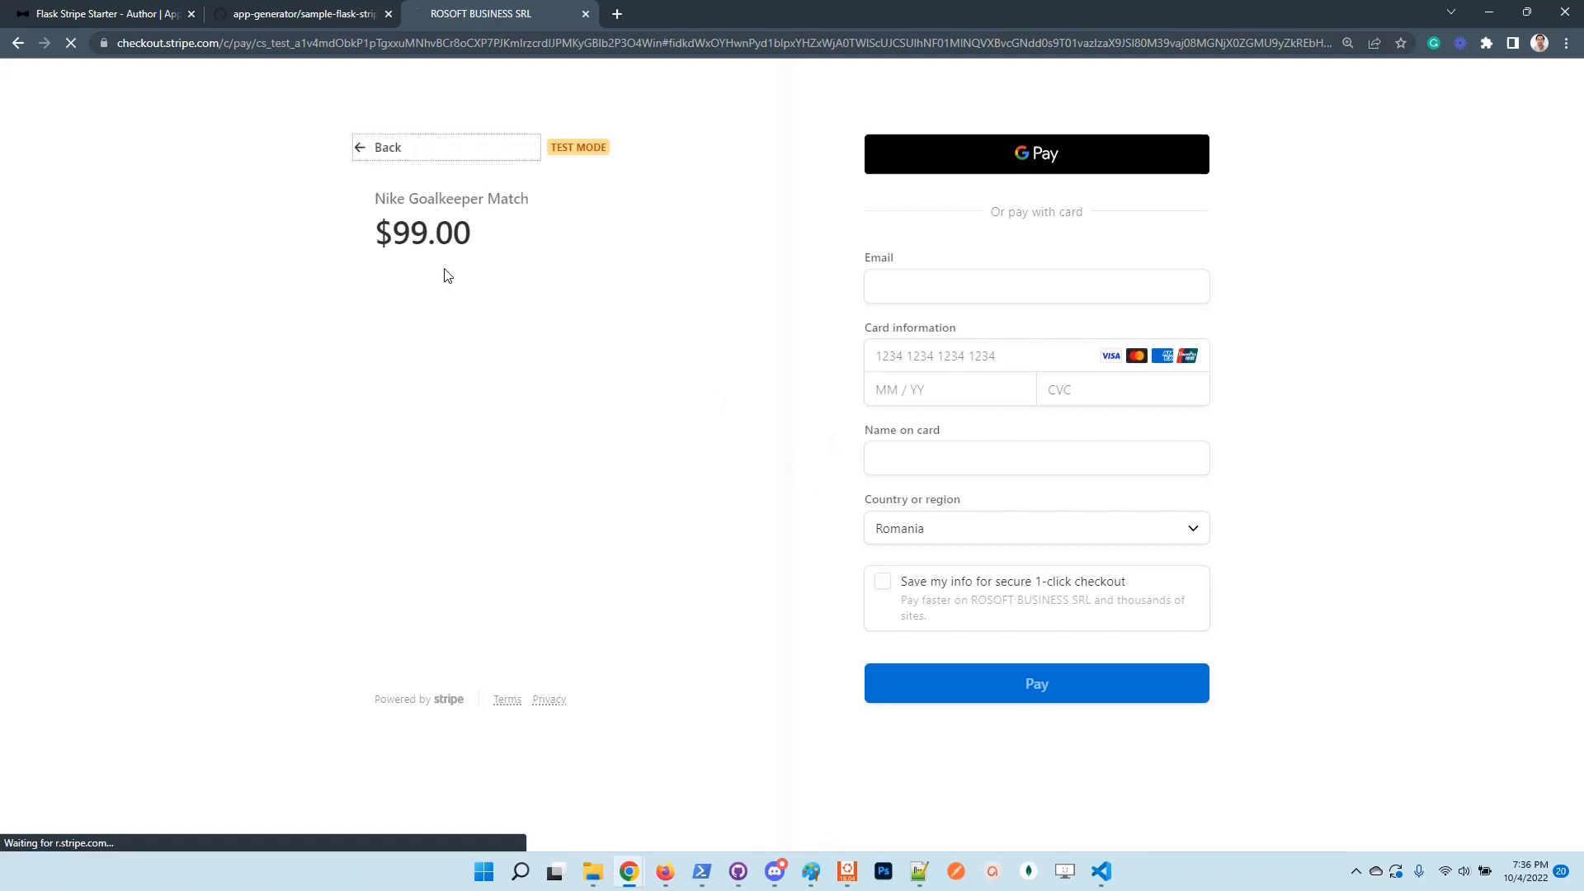
Cancel checkout, then return to Nike Goalkeeper Match through the Products menu.
{"action": "left_click", "coordinate": [386, 147]}
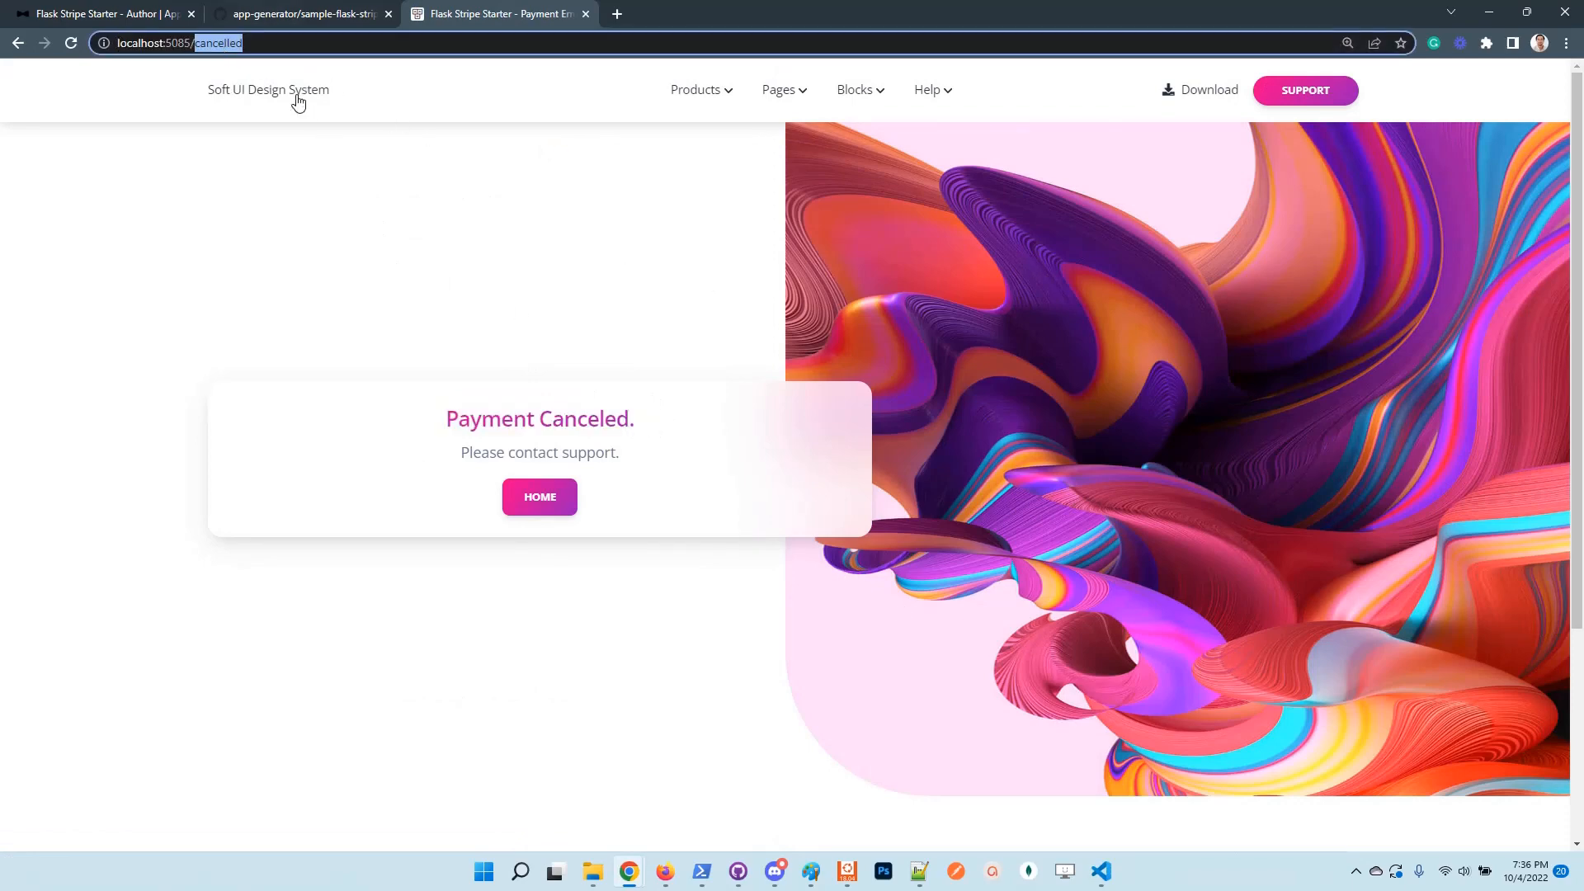
{"action": "mouse_move", "coordinate": [667, 325]}
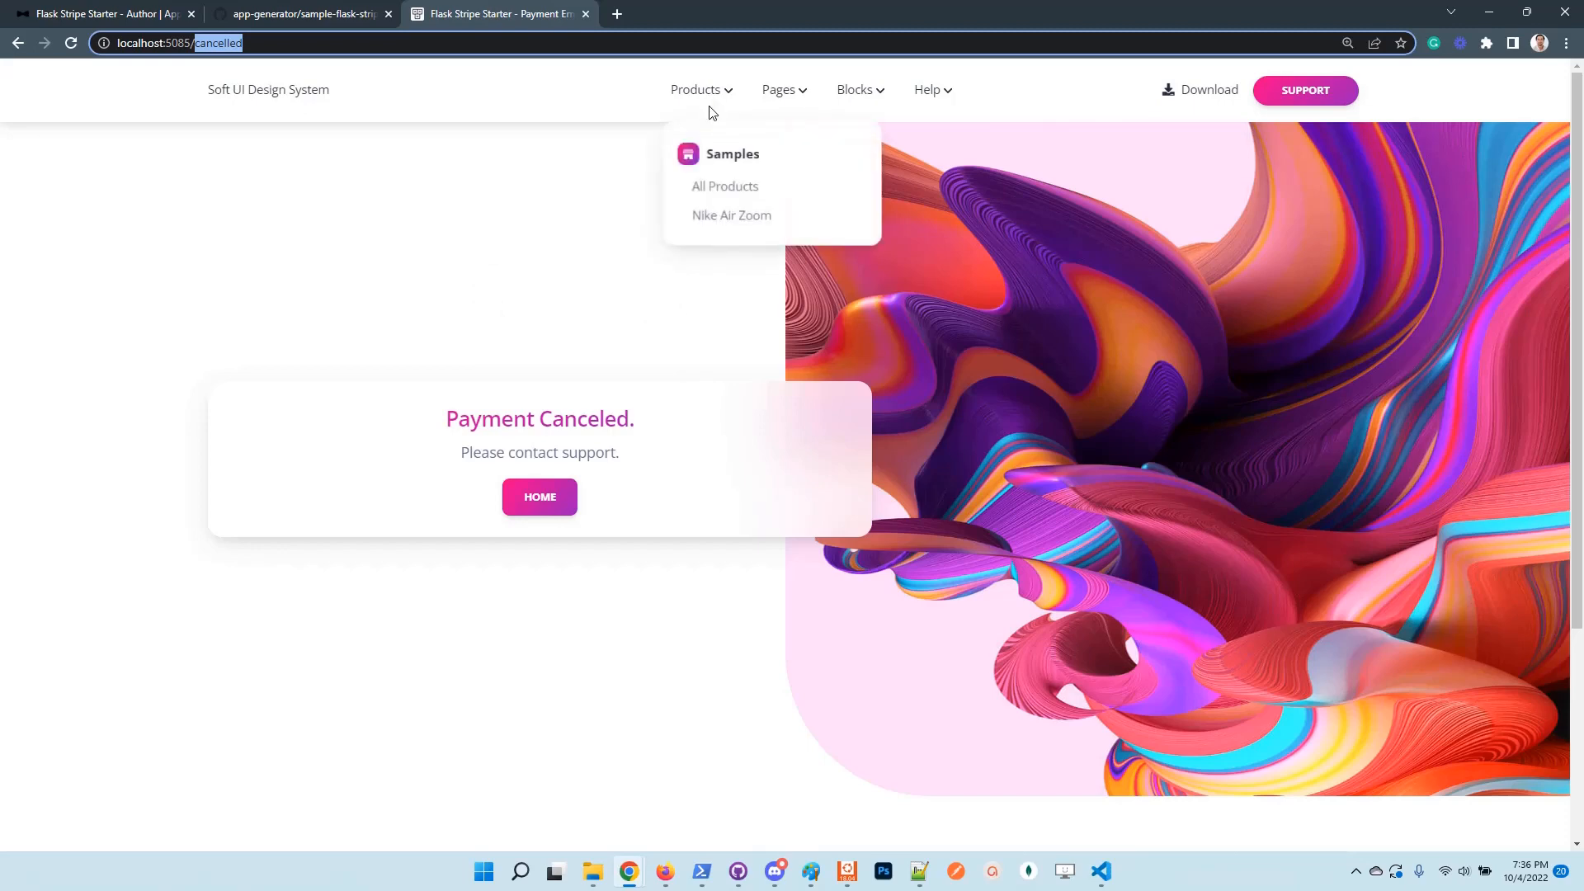
{"action": "left_click", "coordinate": [724, 185]}
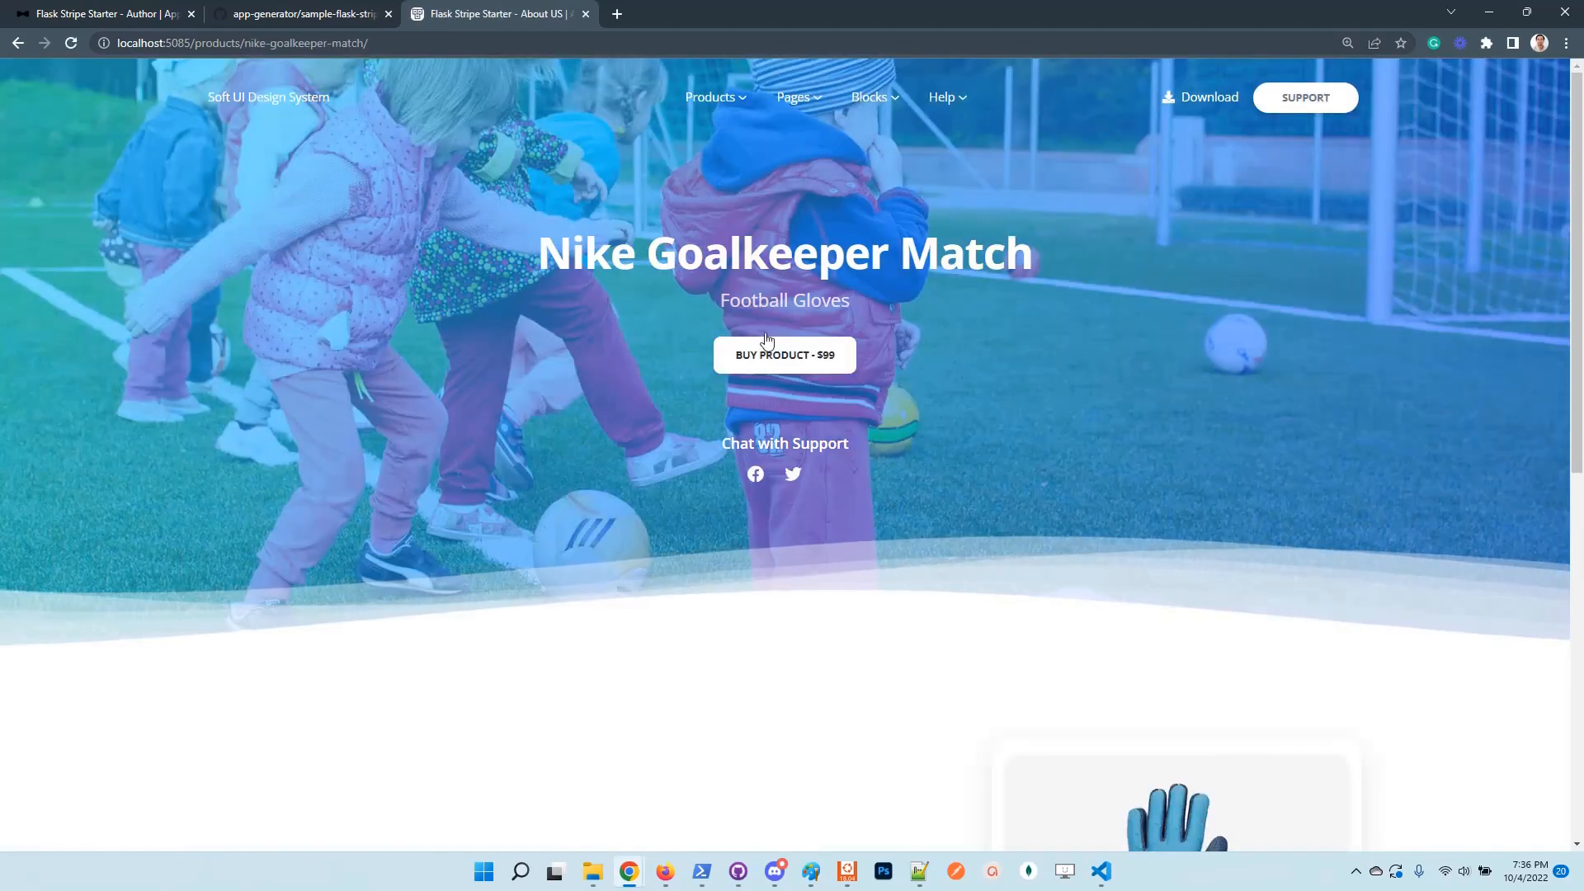
{"action": "left_click", "coordinate": [783, 355]}
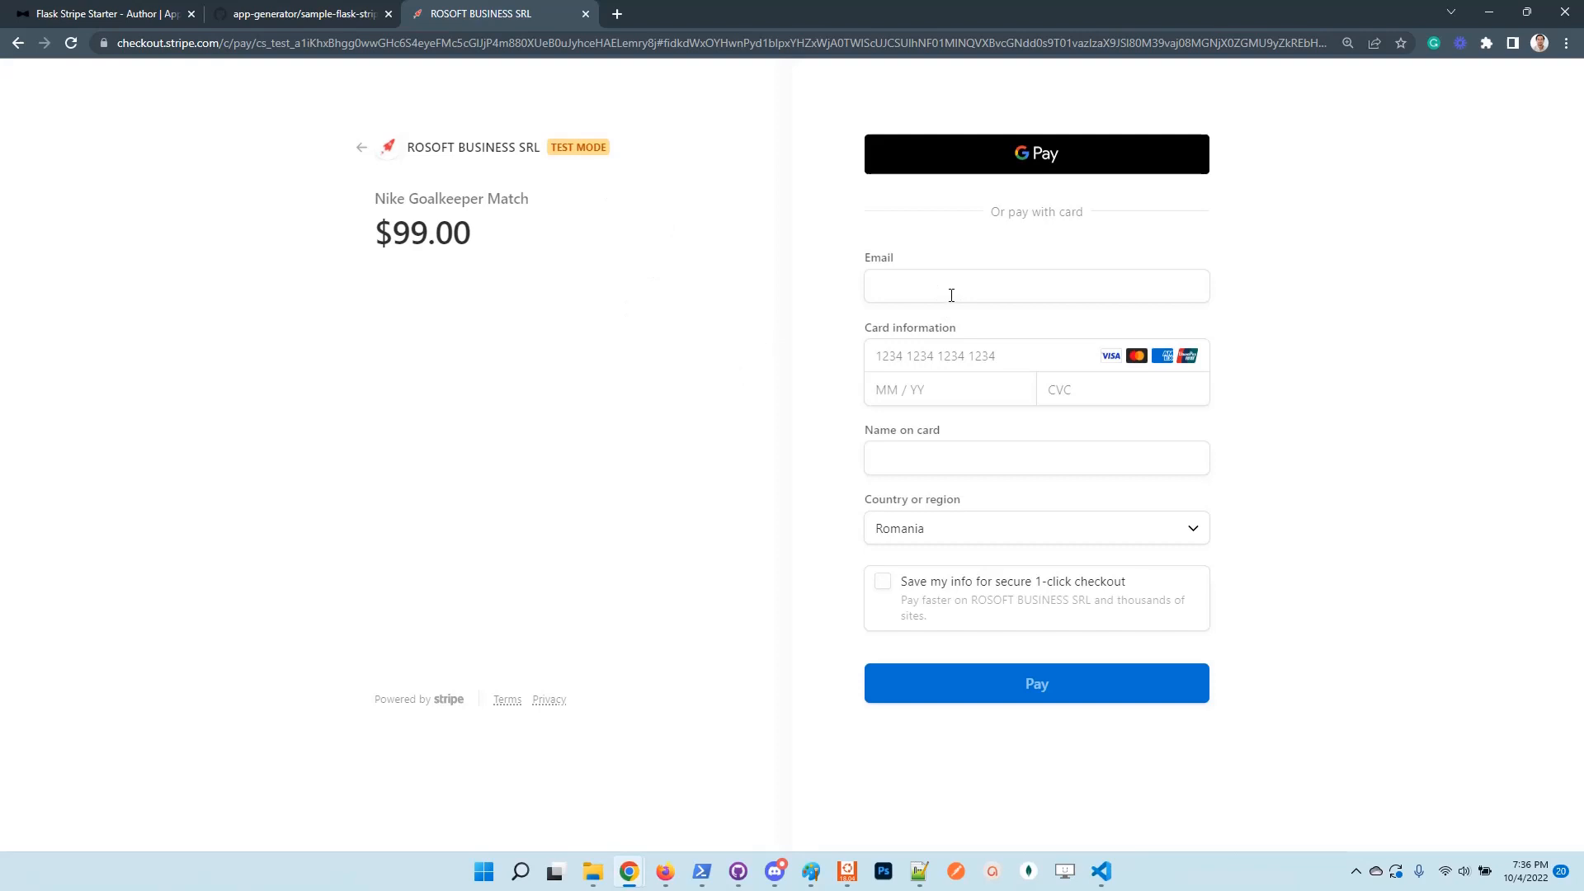
{"action": "left_click", "coordinate": [1035, 286]}
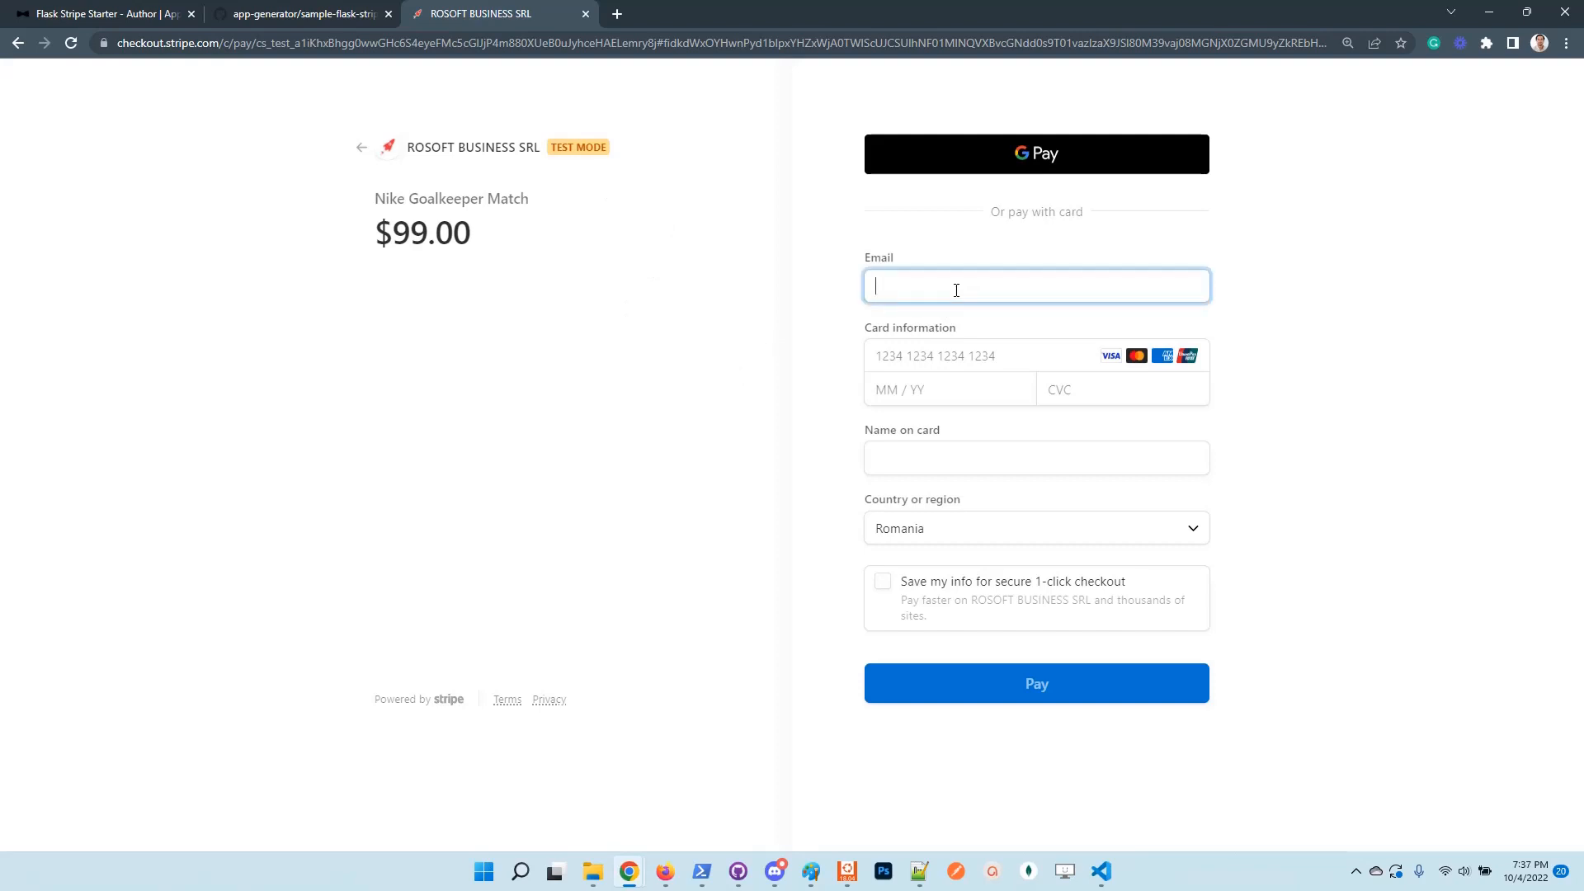
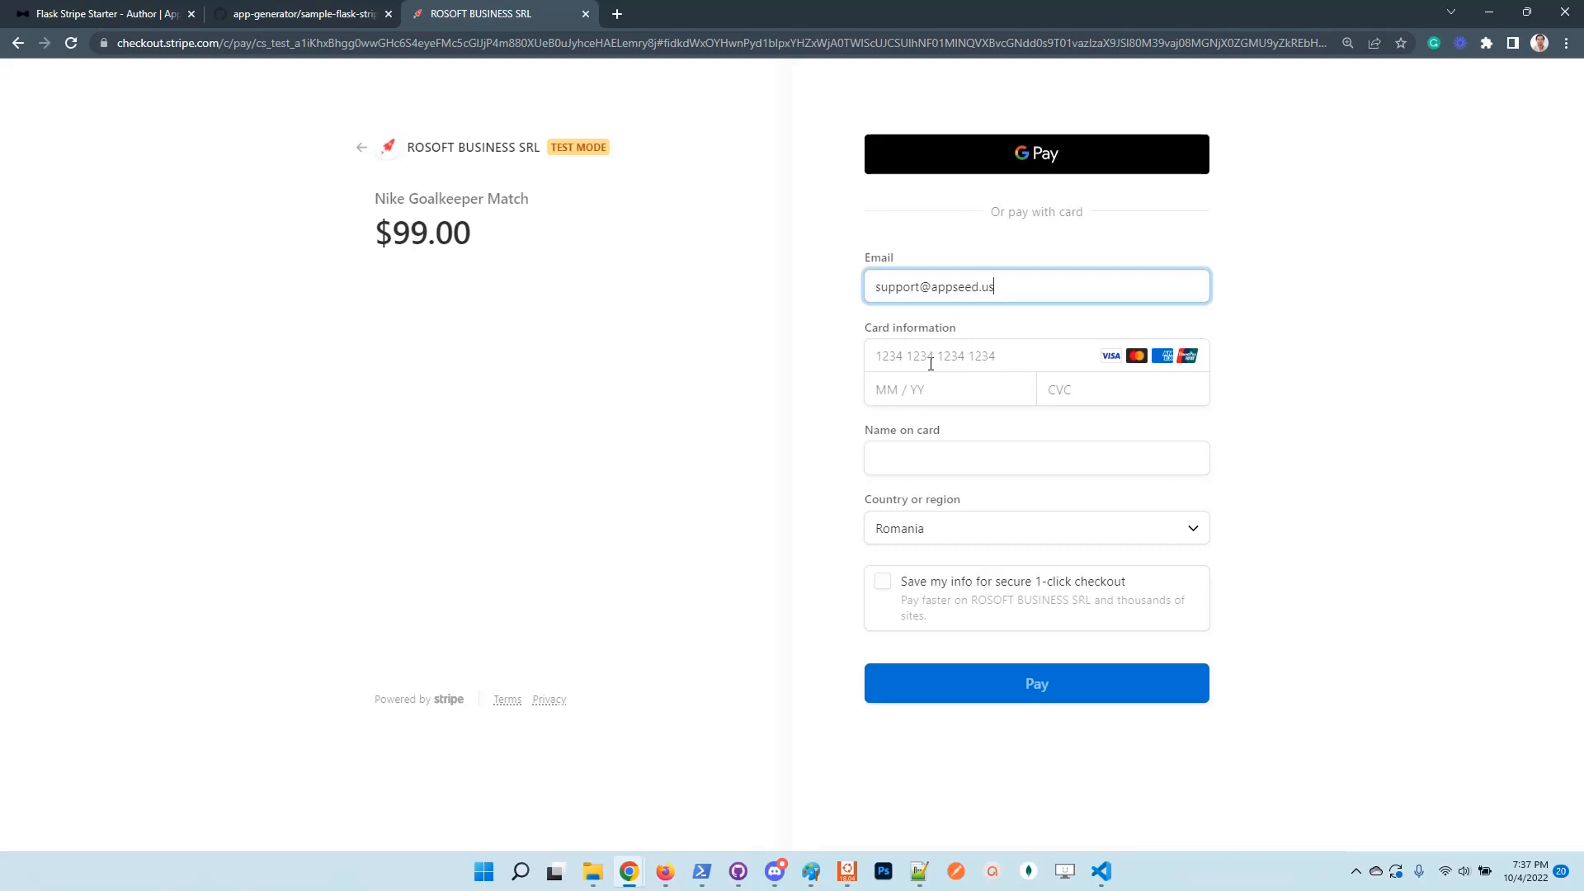
{"action": "type", "text": "4242 4242 4242 4242"}
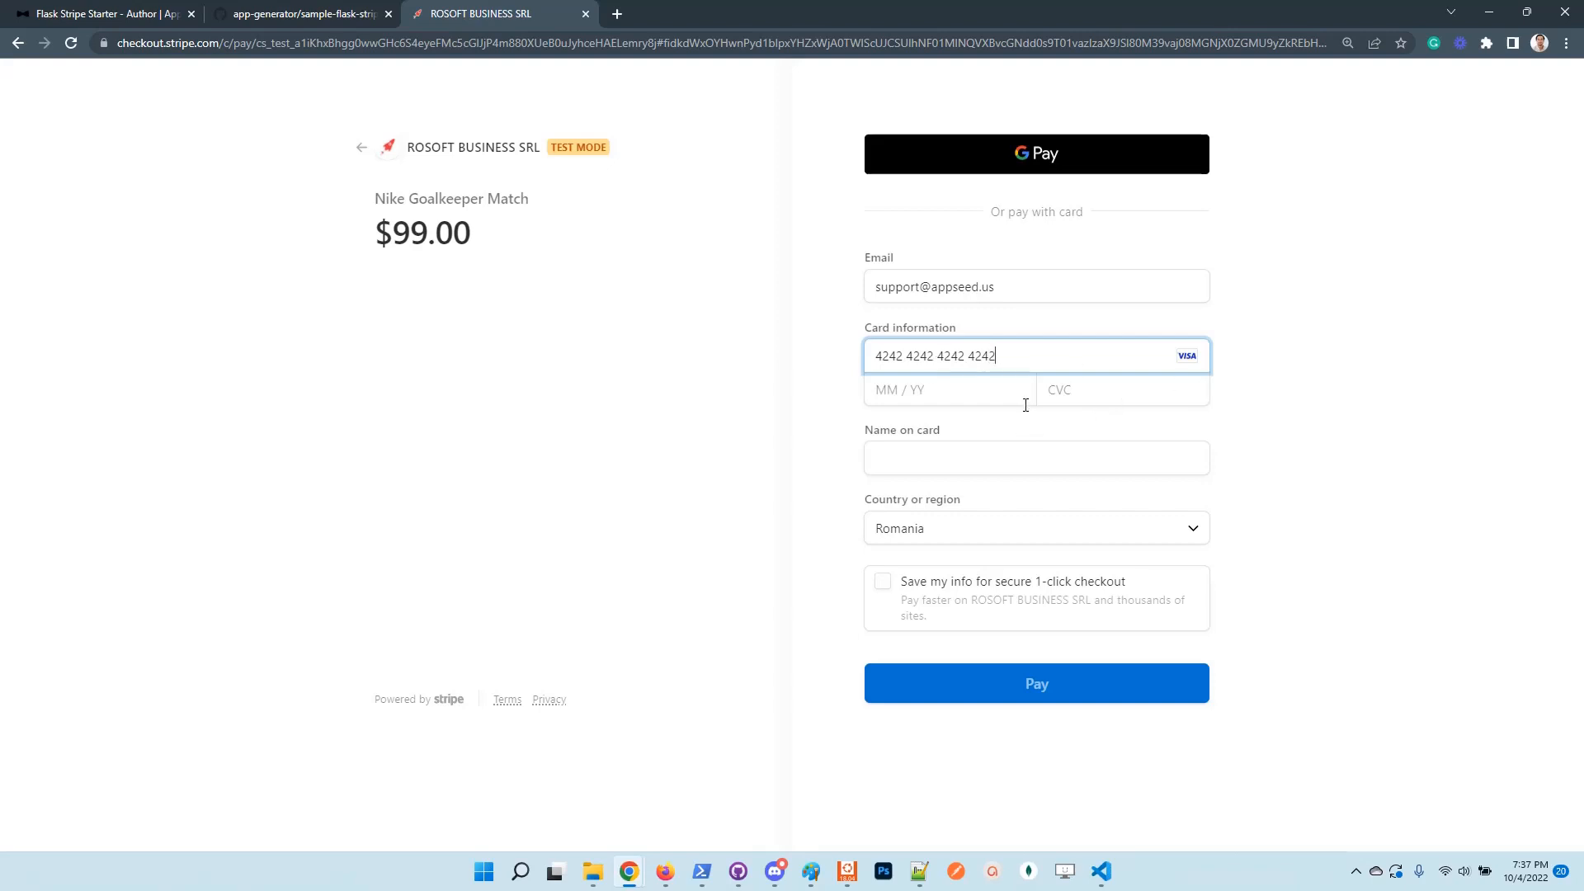
{"action": "mouse_move", "coordinate": [972, 363]}
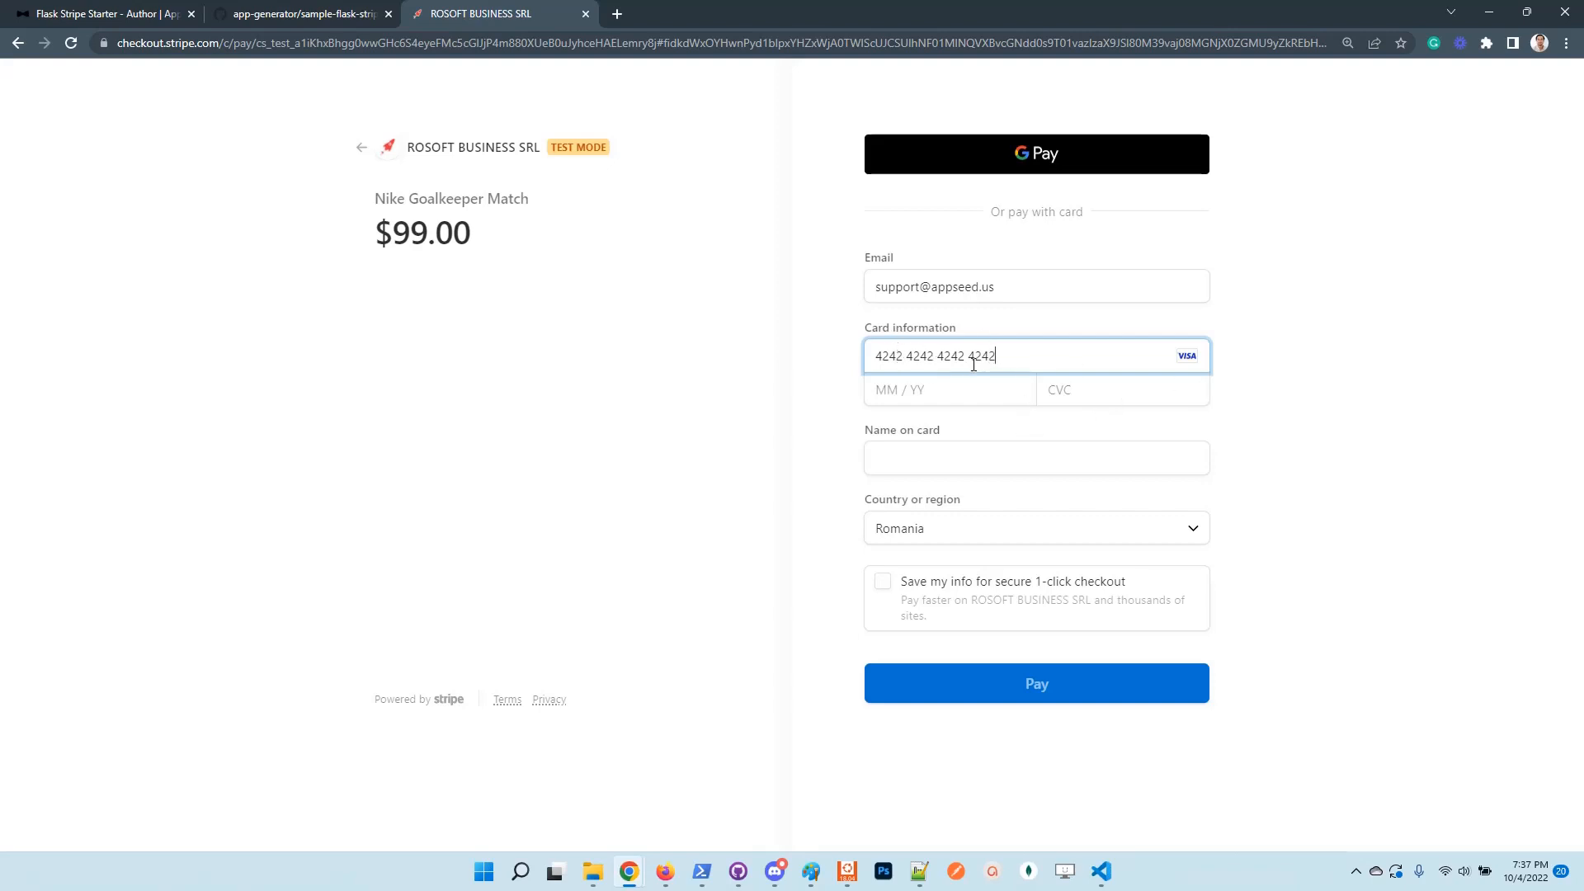
{"action": "type", "text": "0"}
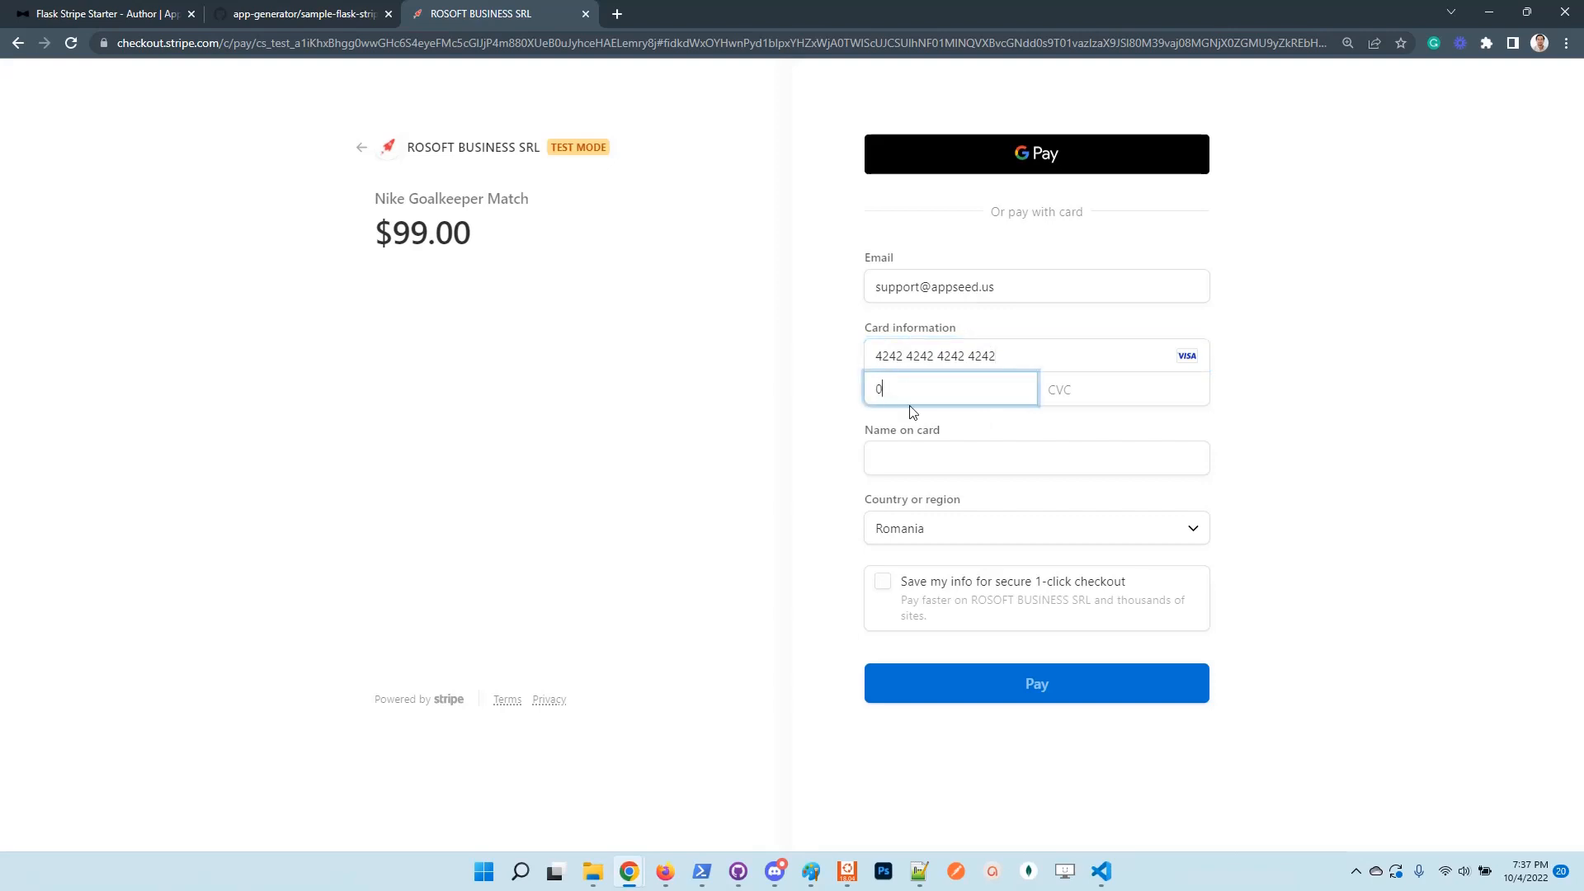
{"action": "type", "text": "9 /"}
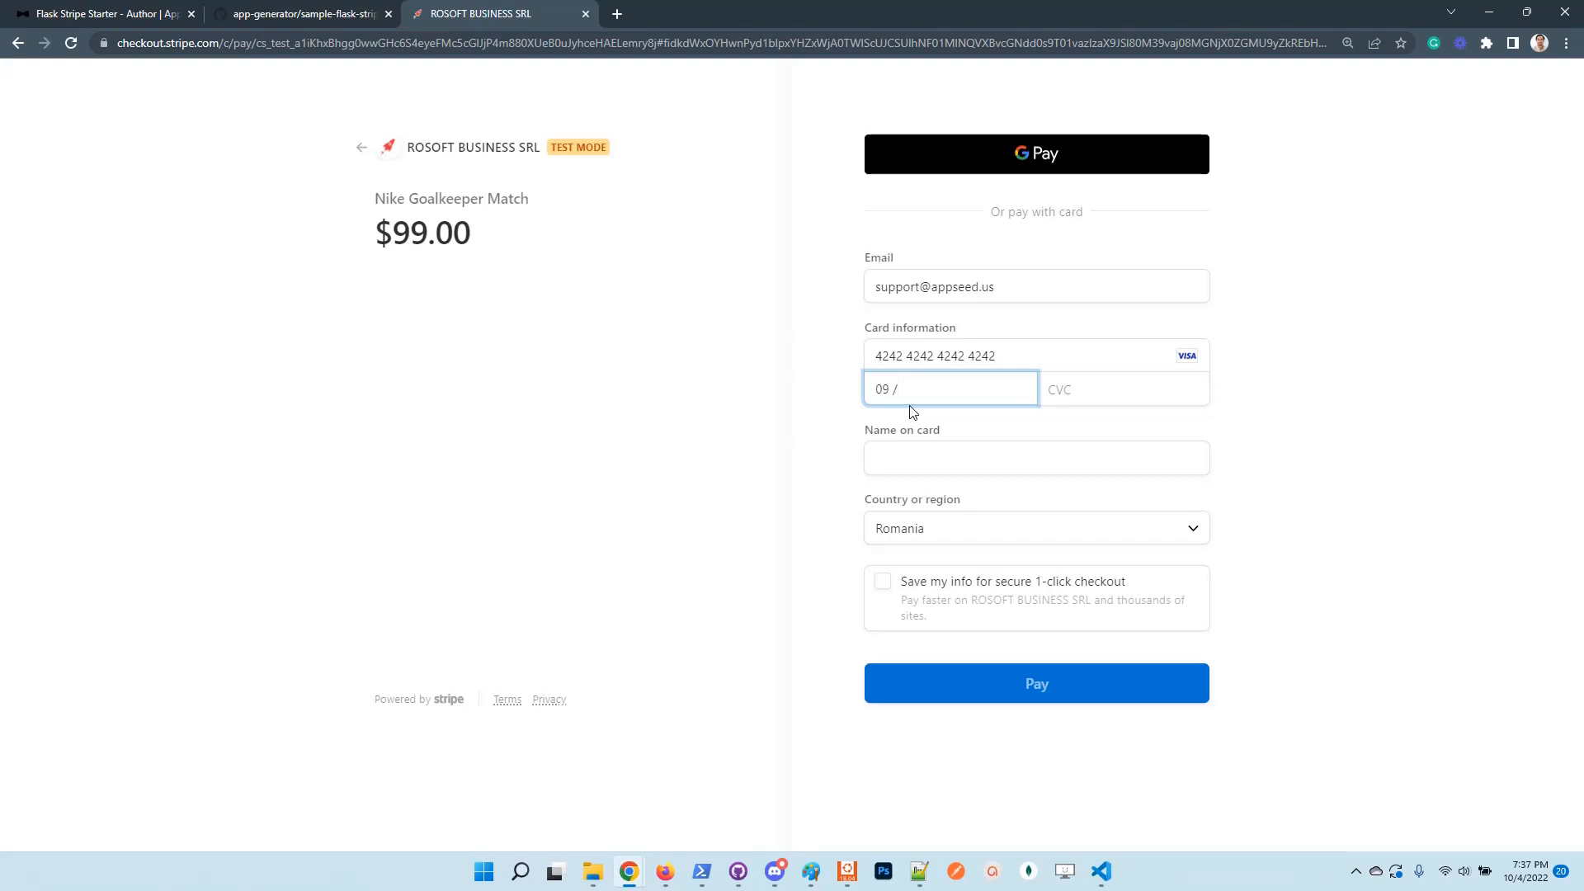
{"action": "left_click", "coordinate": [950, 388]}
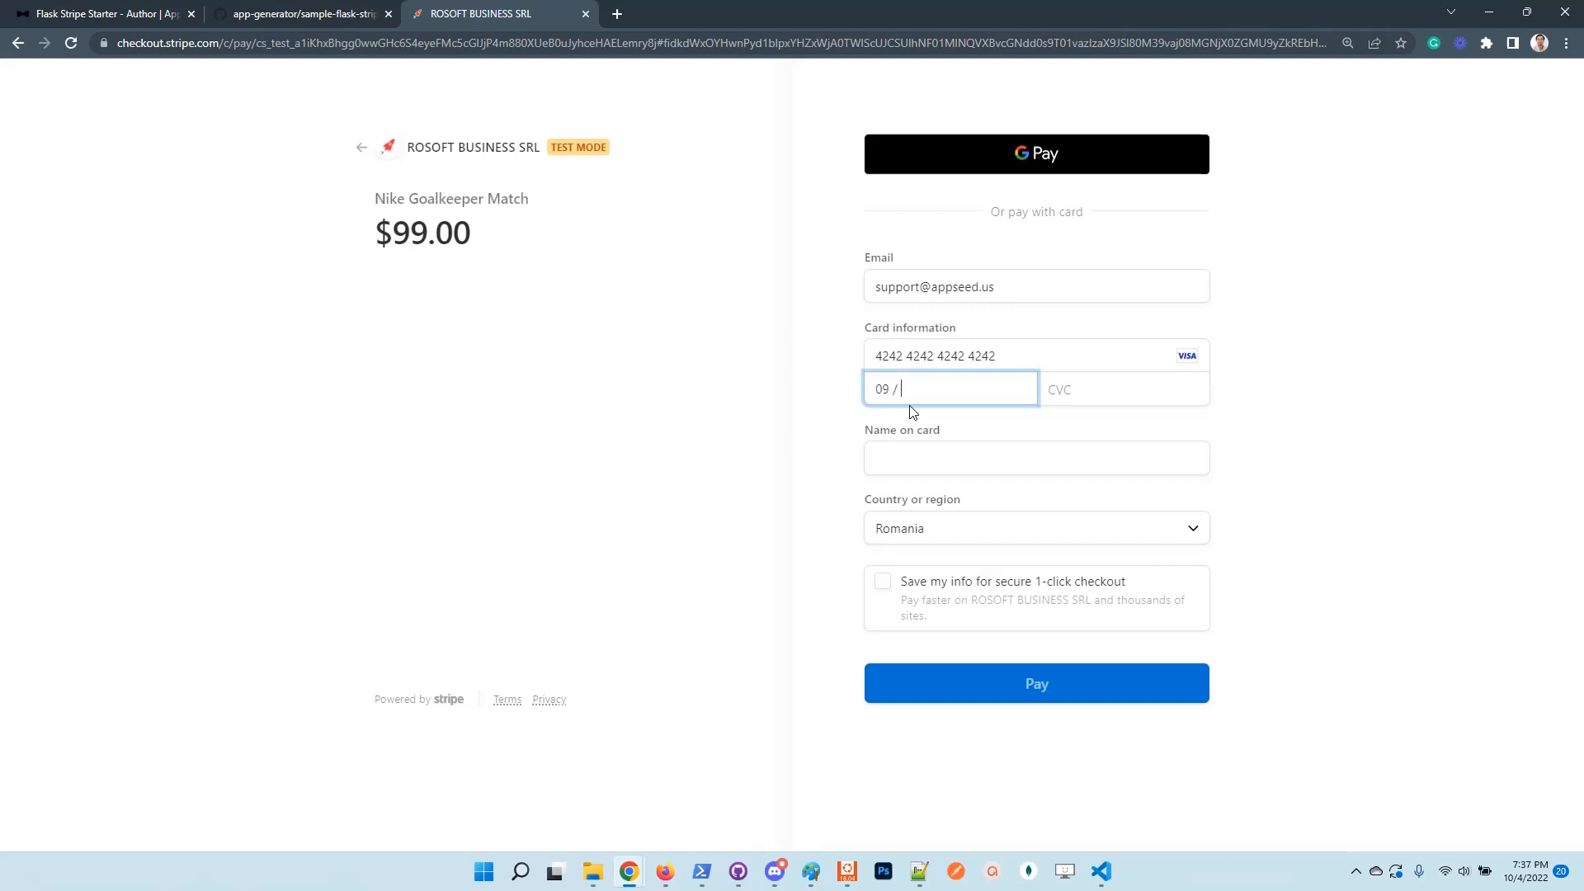
{"action": "type", "text": "26"}
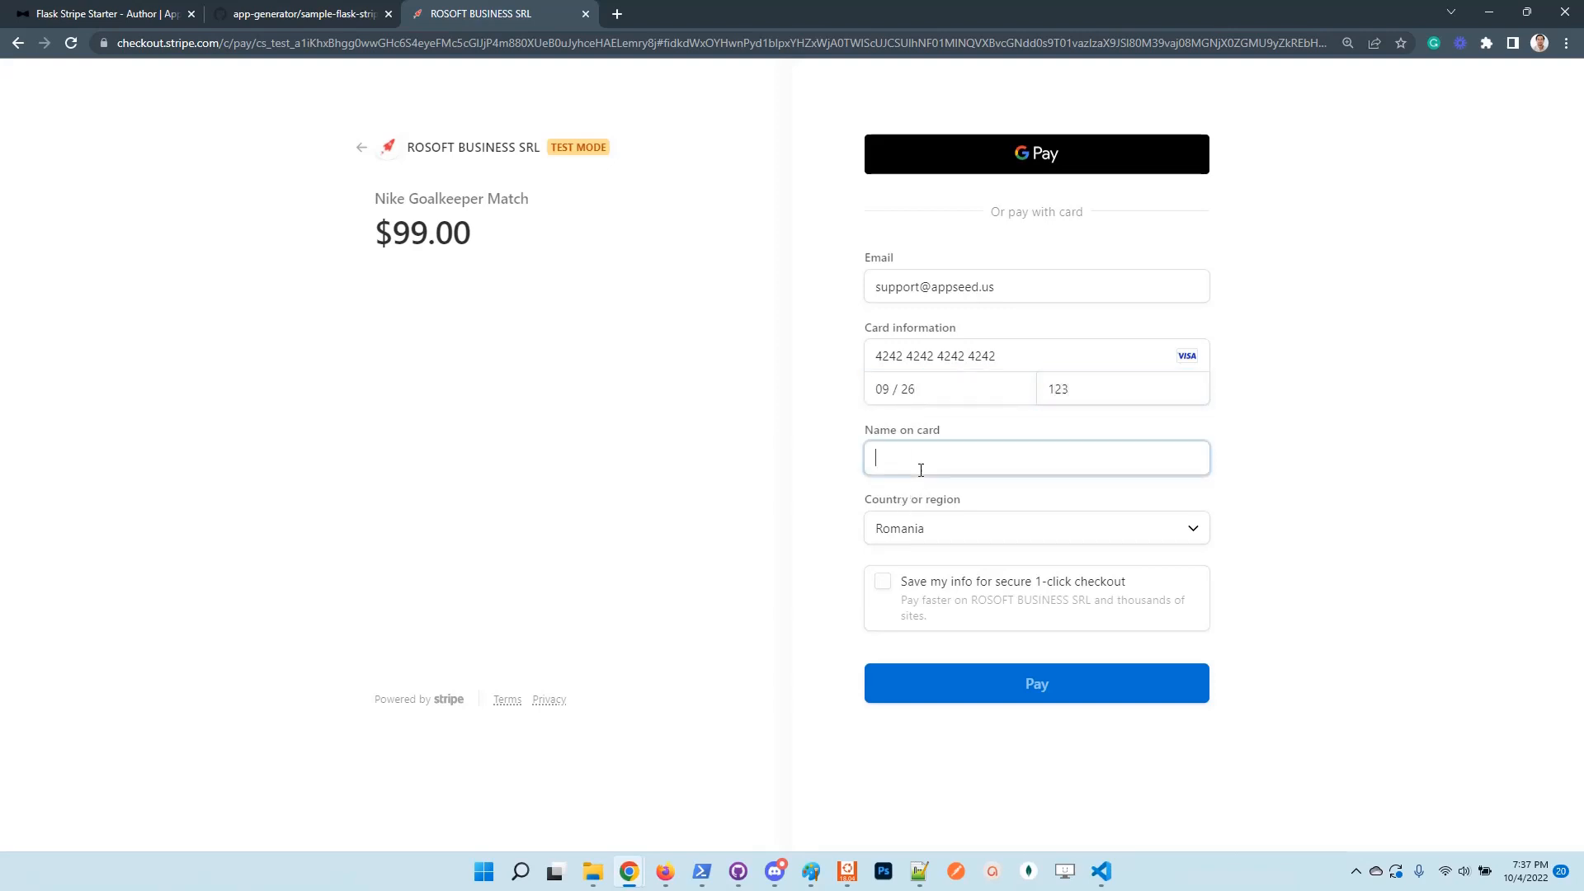
{"action": "type", "text": "John"}
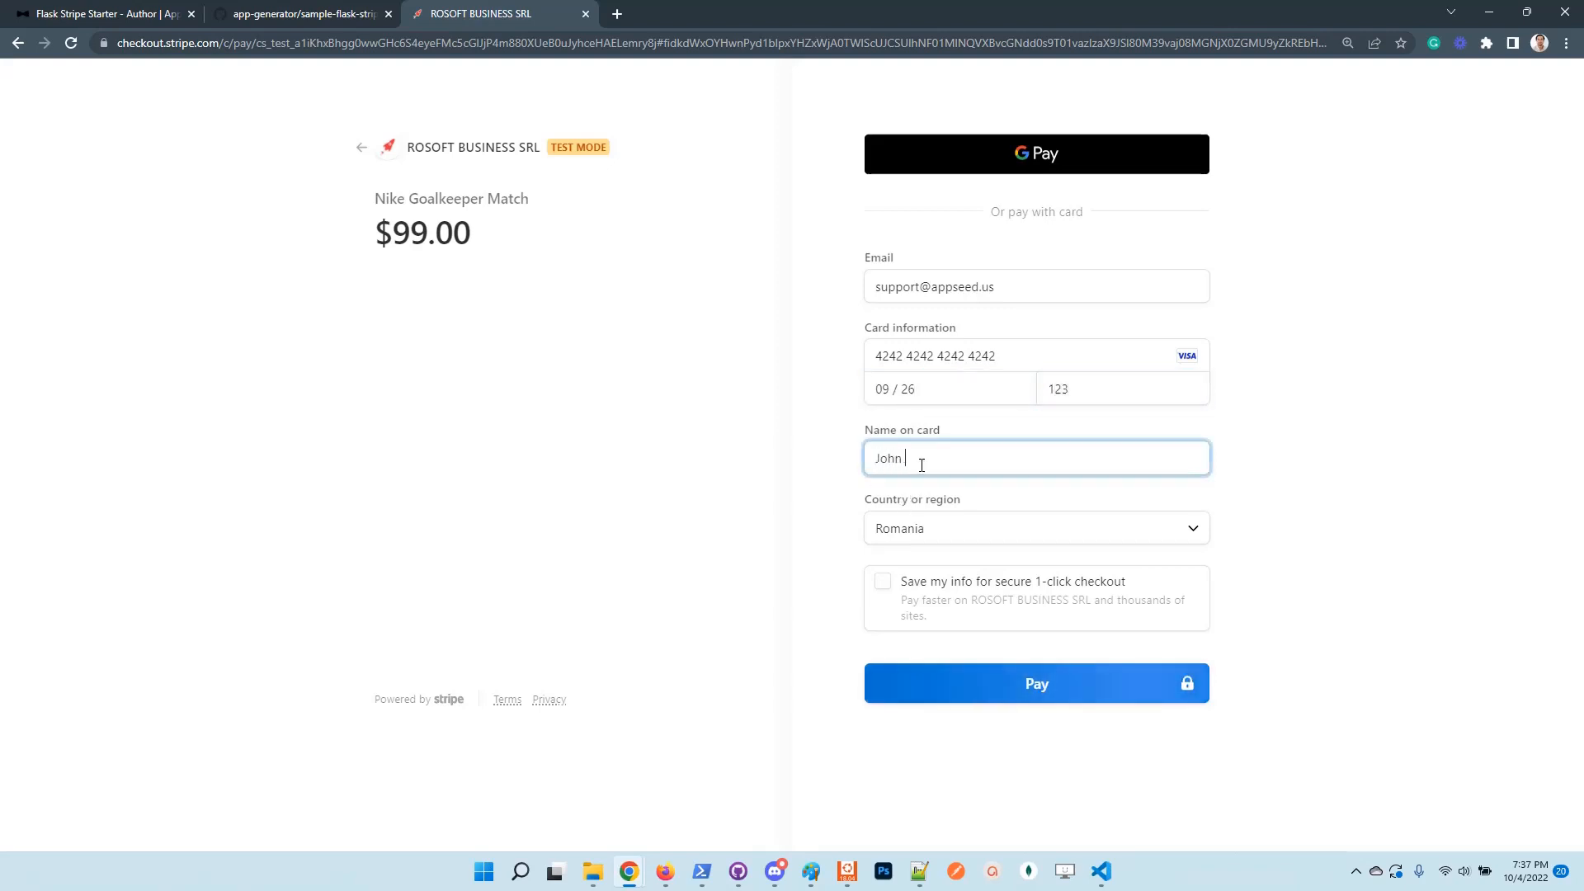
{"action": "type", "text": "DOe"}
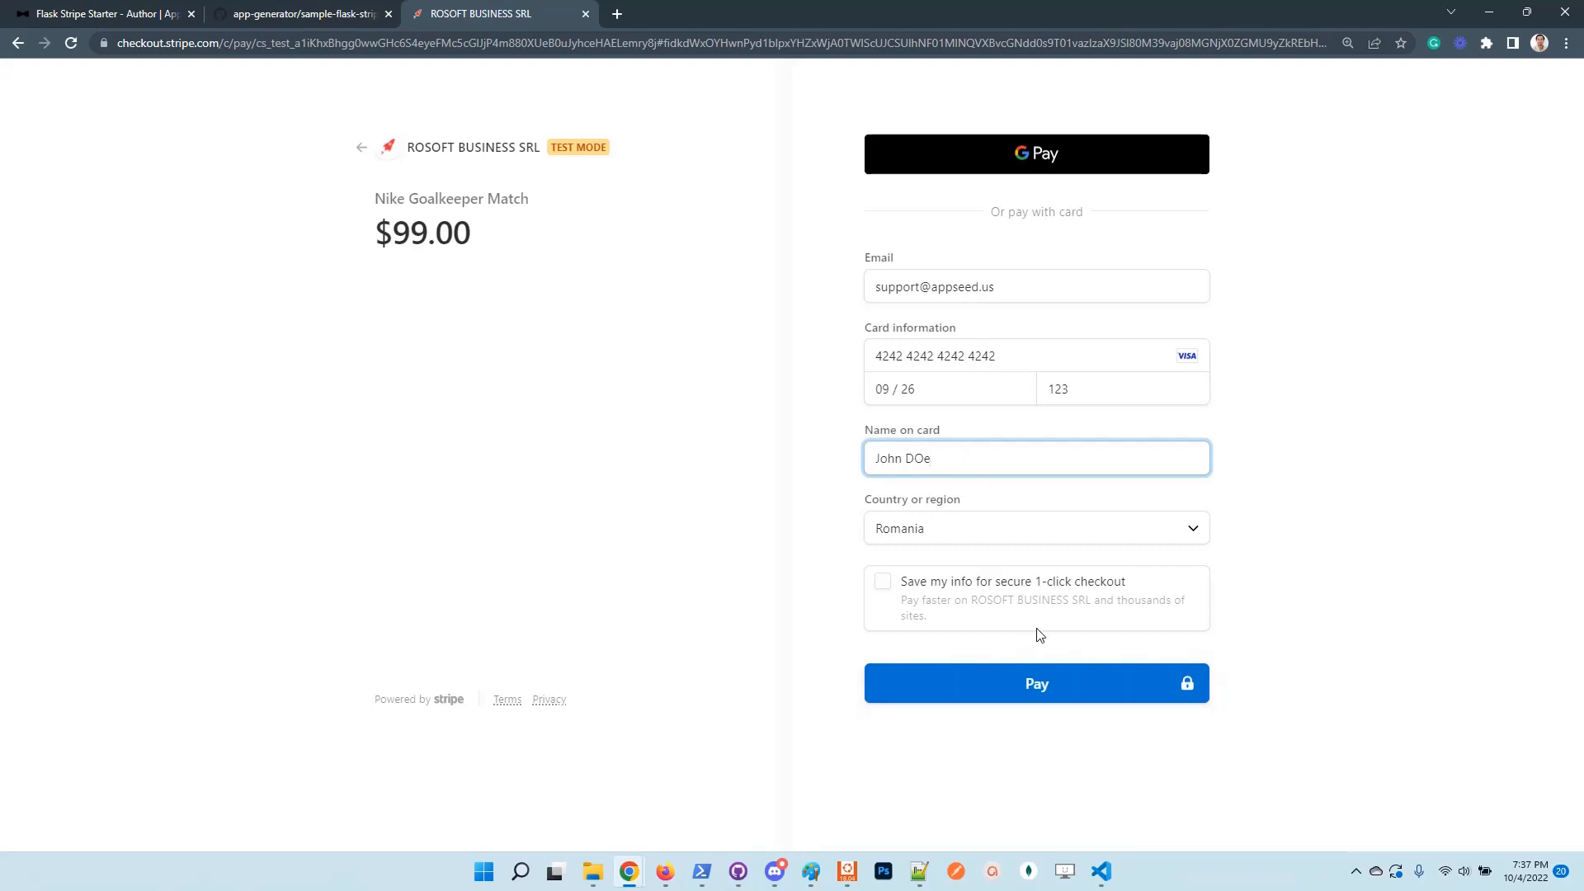
{"action": "left_click", "coordinate": [1035, 683]}
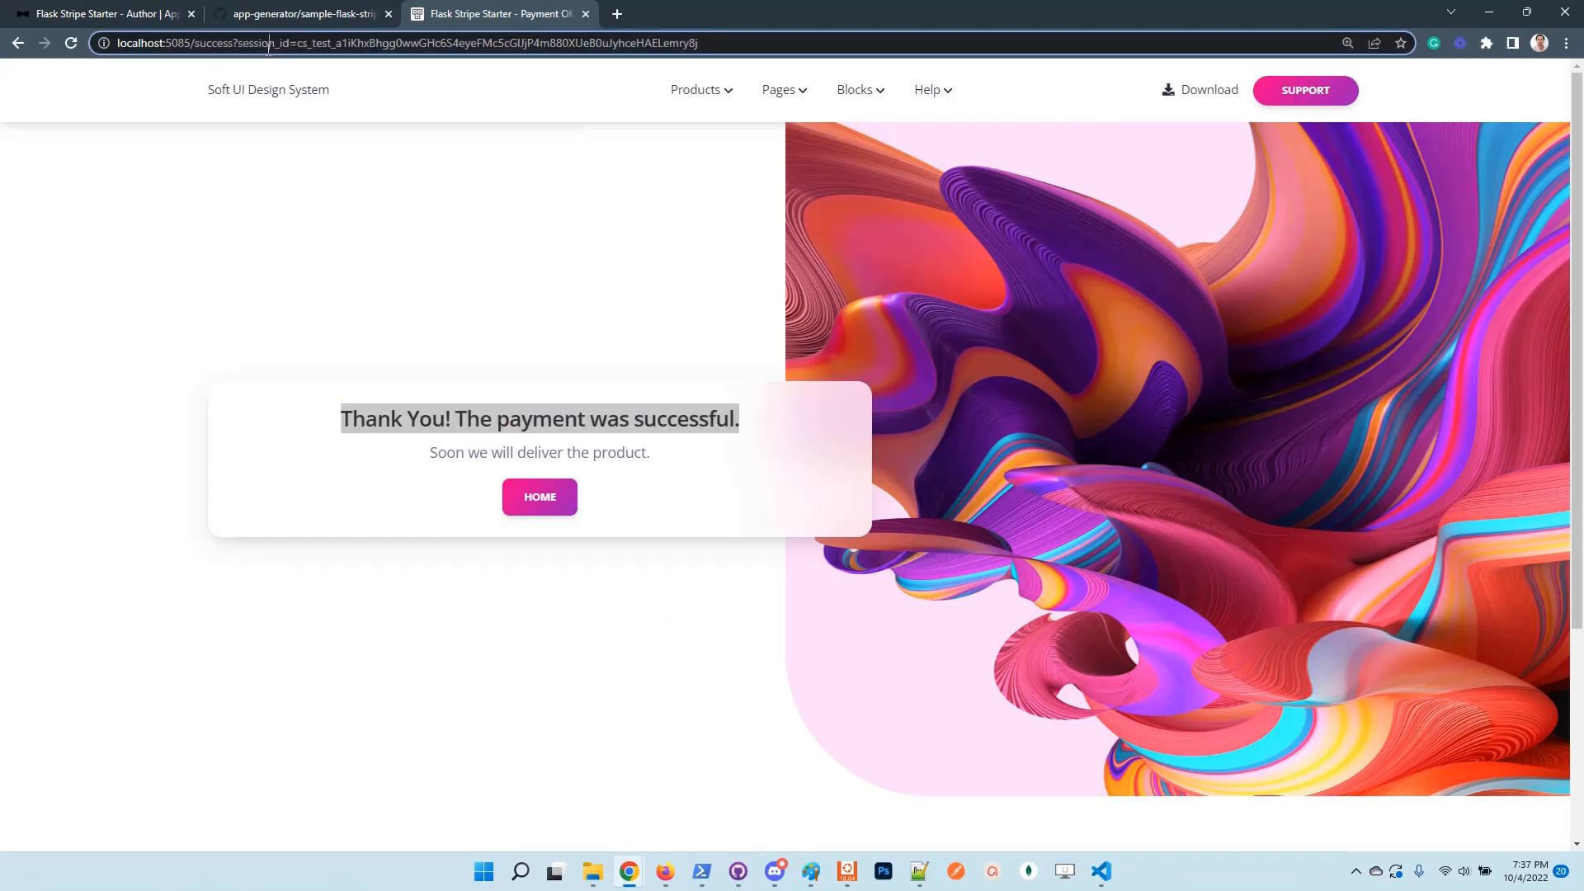
{"action": "double_click", "coordinate": [212, 42]}
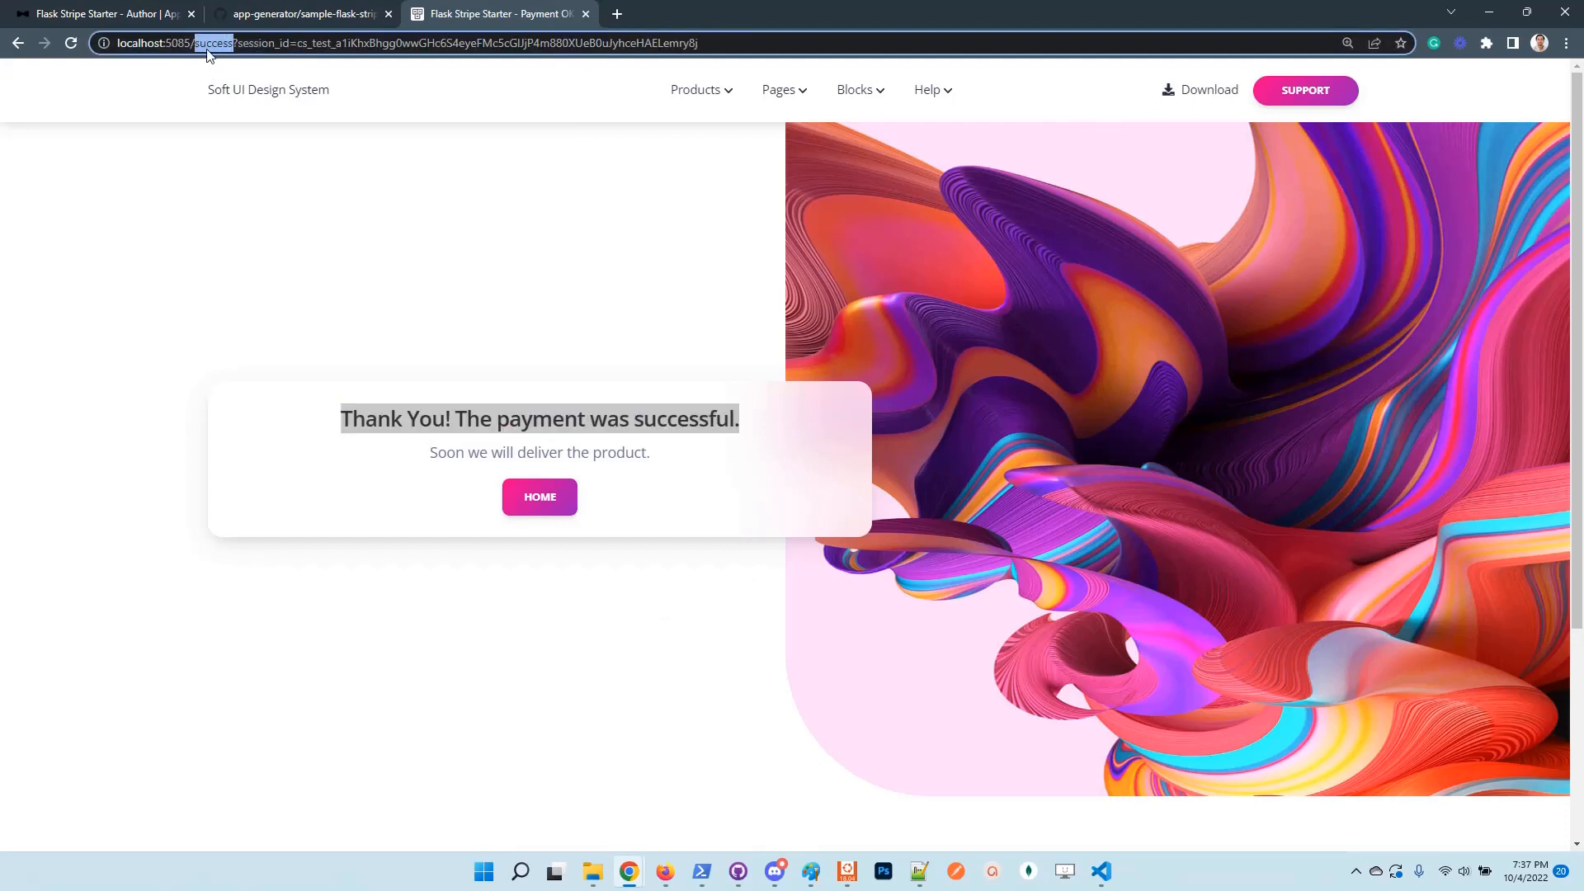
{"action": "mouse_move", "coordinate": [912, 401]}
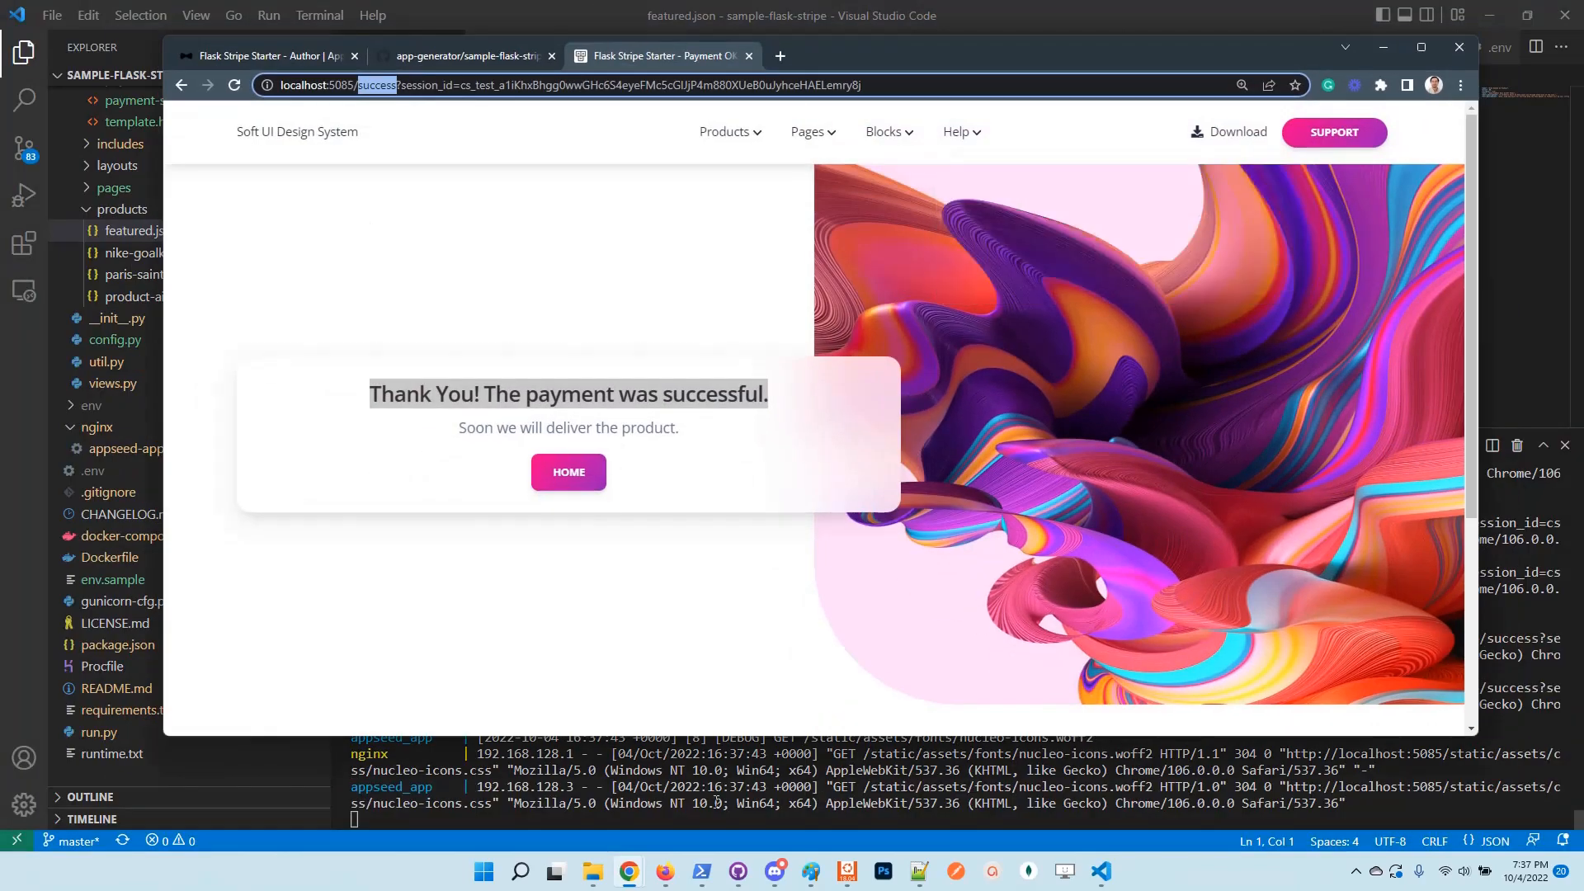
In VS Code, open nike-goalkeeper-match.json and select its name, $99 price and descriptions.
{"action": "left_click", "coordinate": [725, 131]}
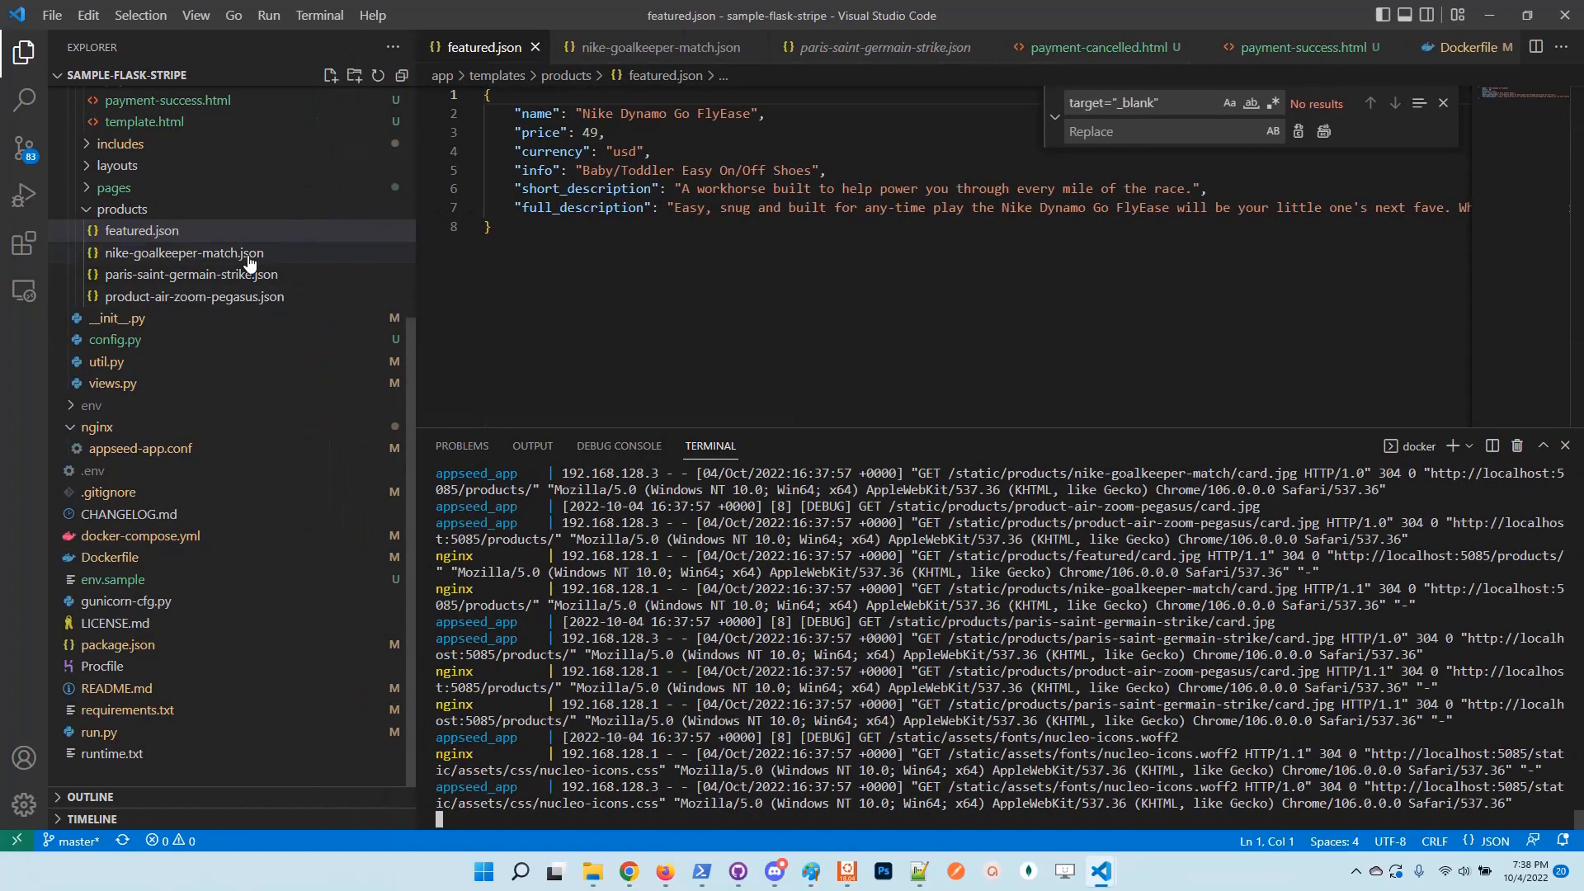
{"action": "left_click", "coordinate": [180, 252]}
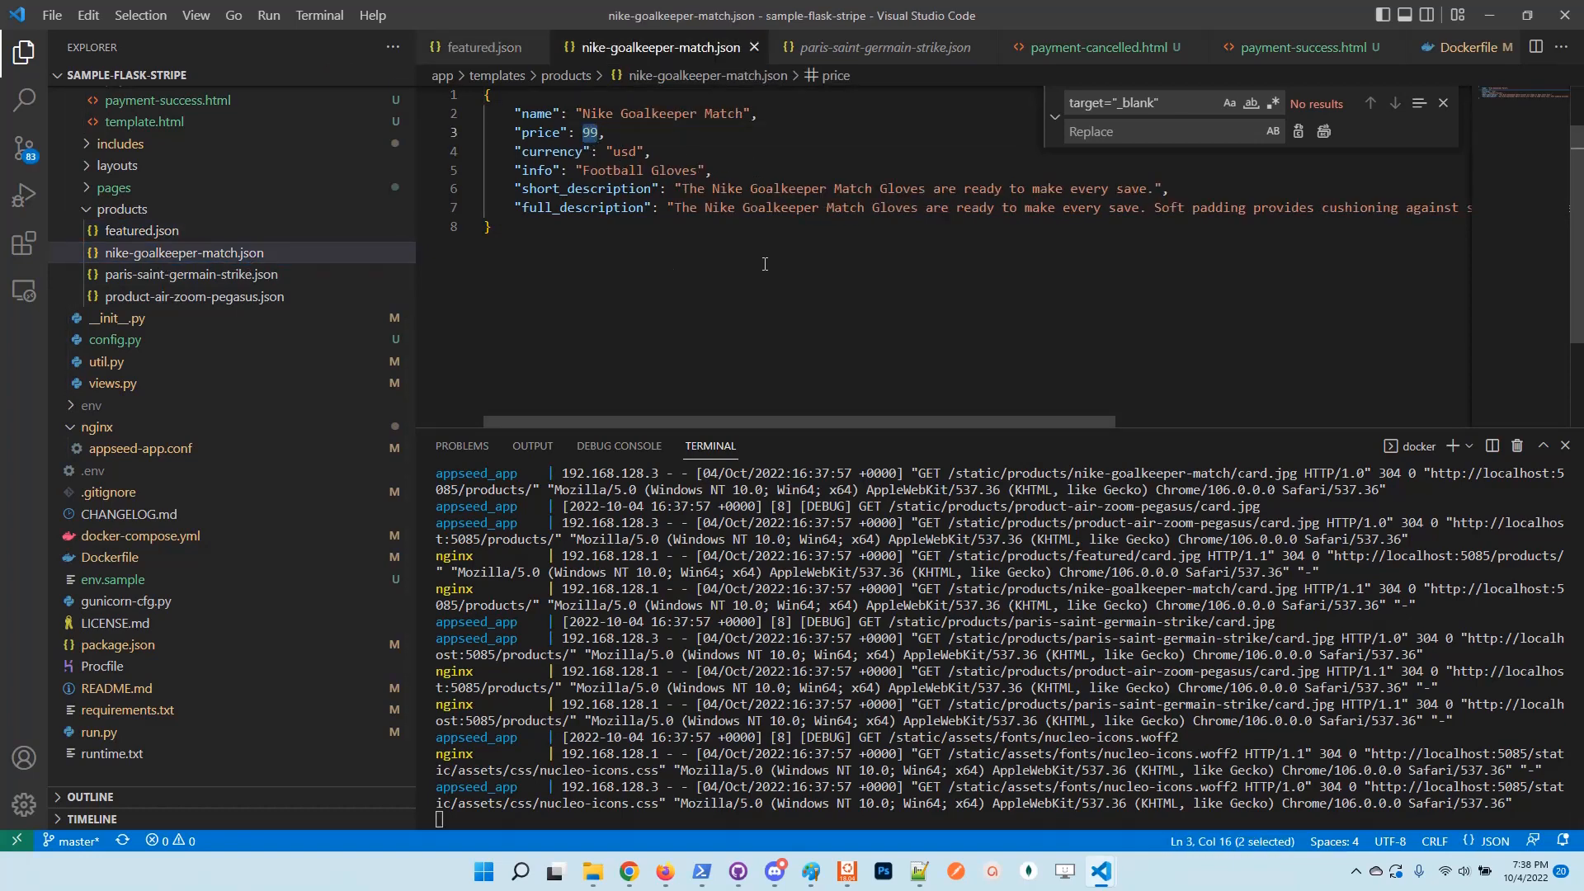
{"action": "left_click", "coordinate": [651, 151]}
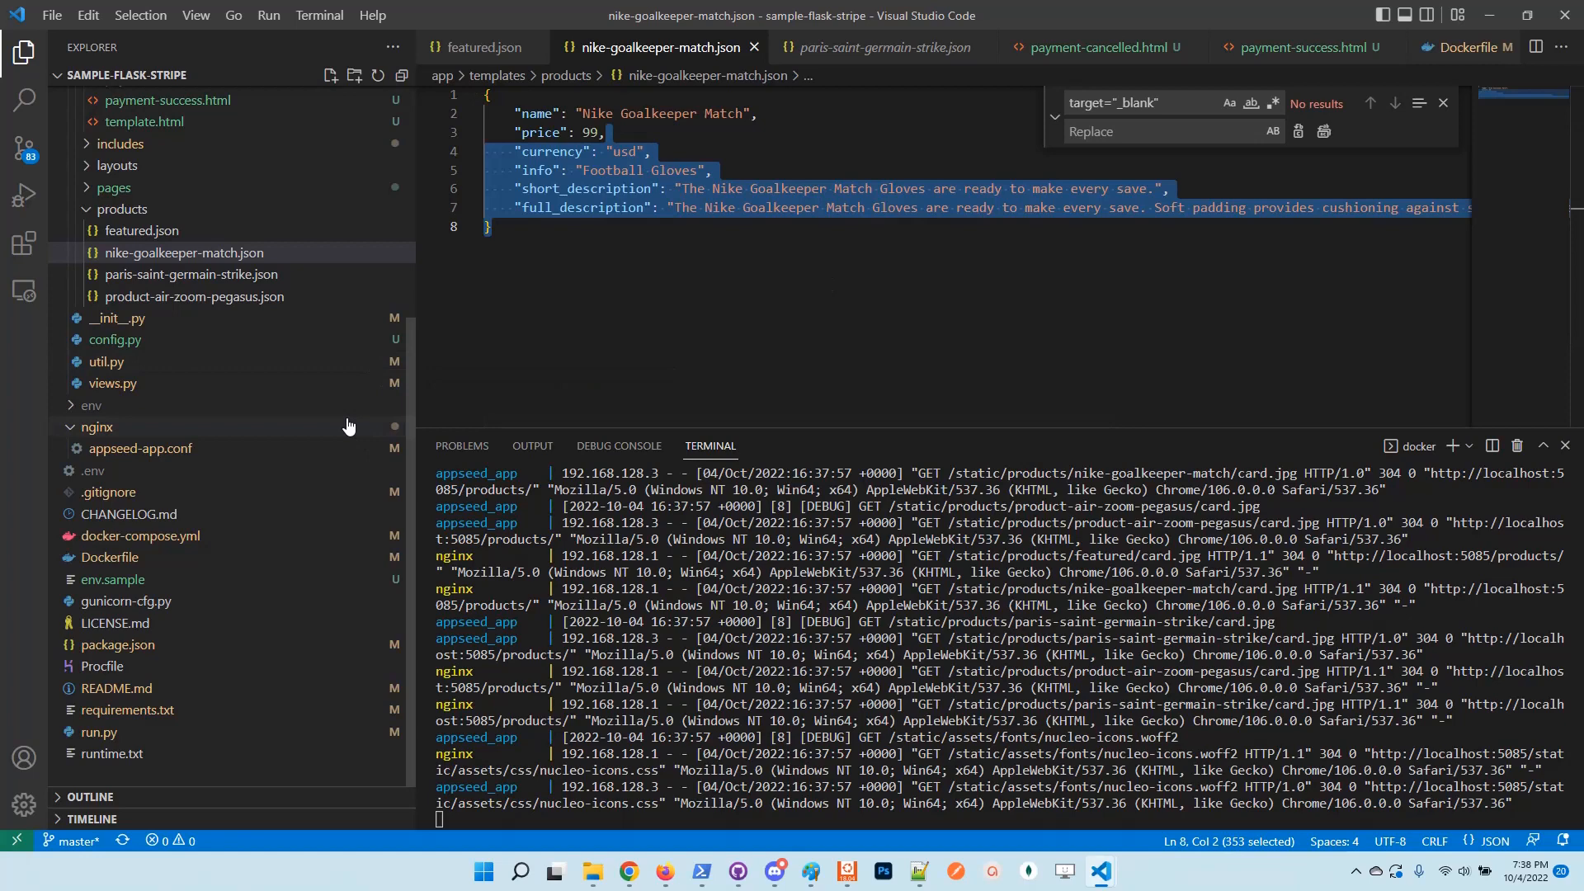
{"action": "mouse_move", "coordinate": [273, 450]}
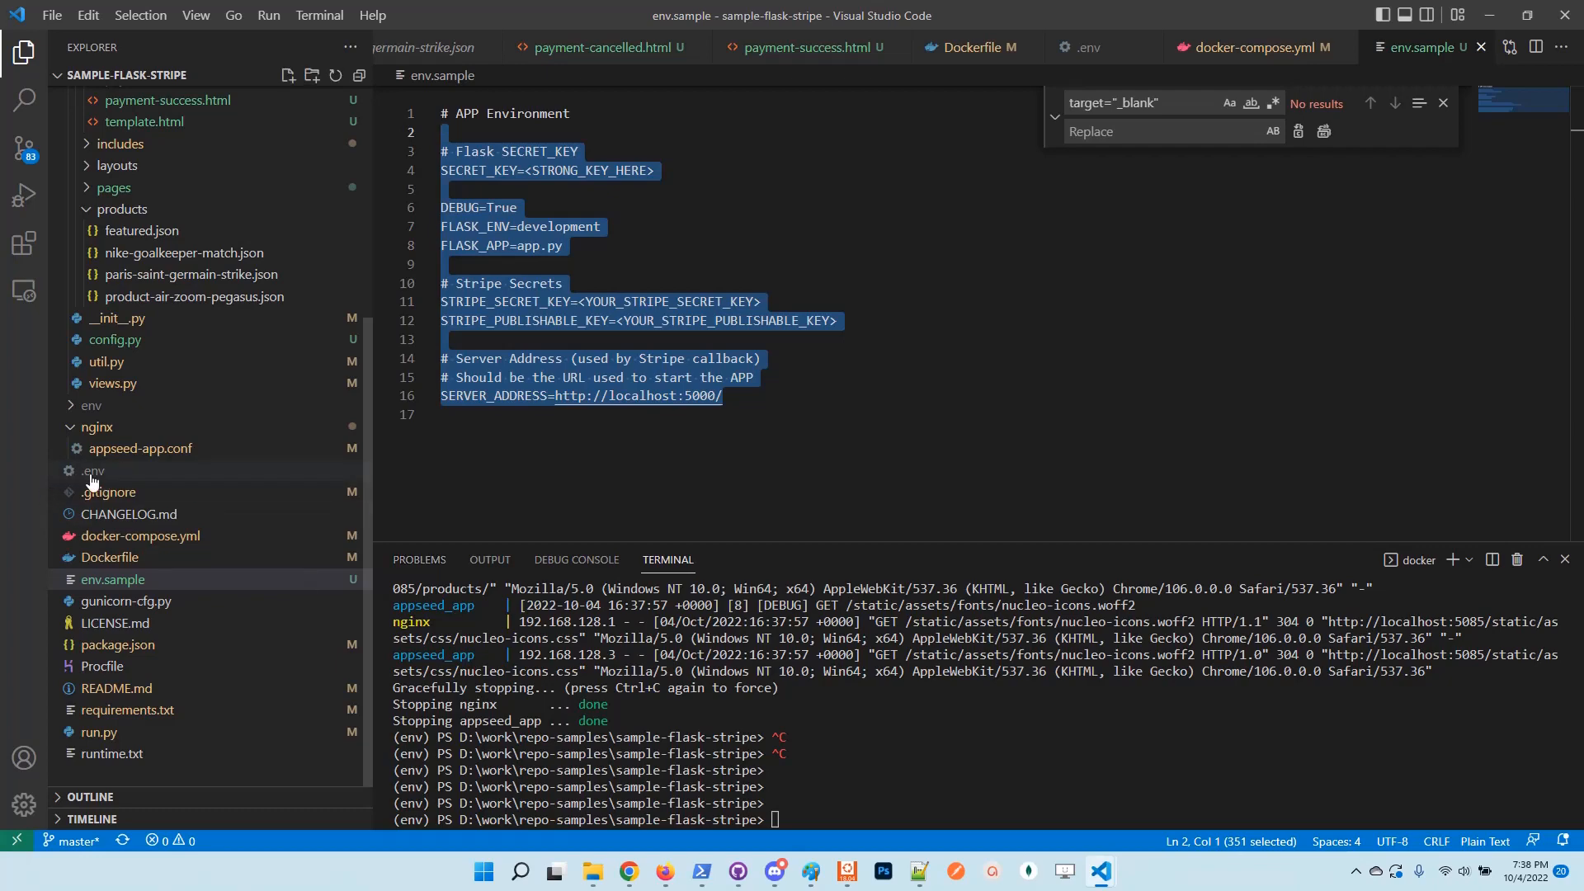
{"action": "left_click", "coordinate": [91, 471]}
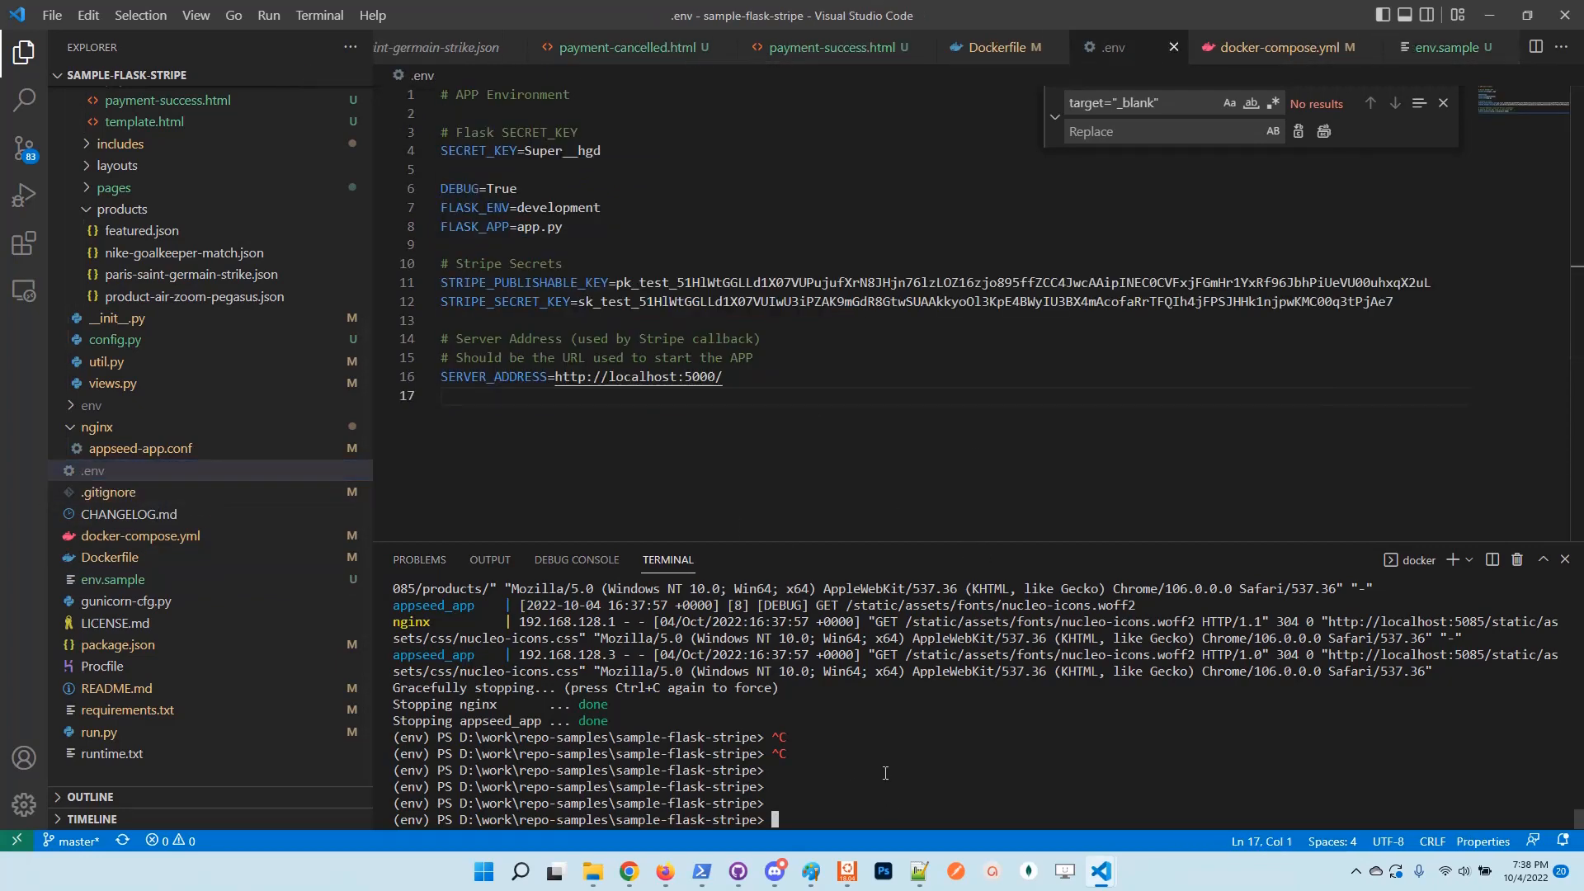
{"action": "type", "text": "flask run"}
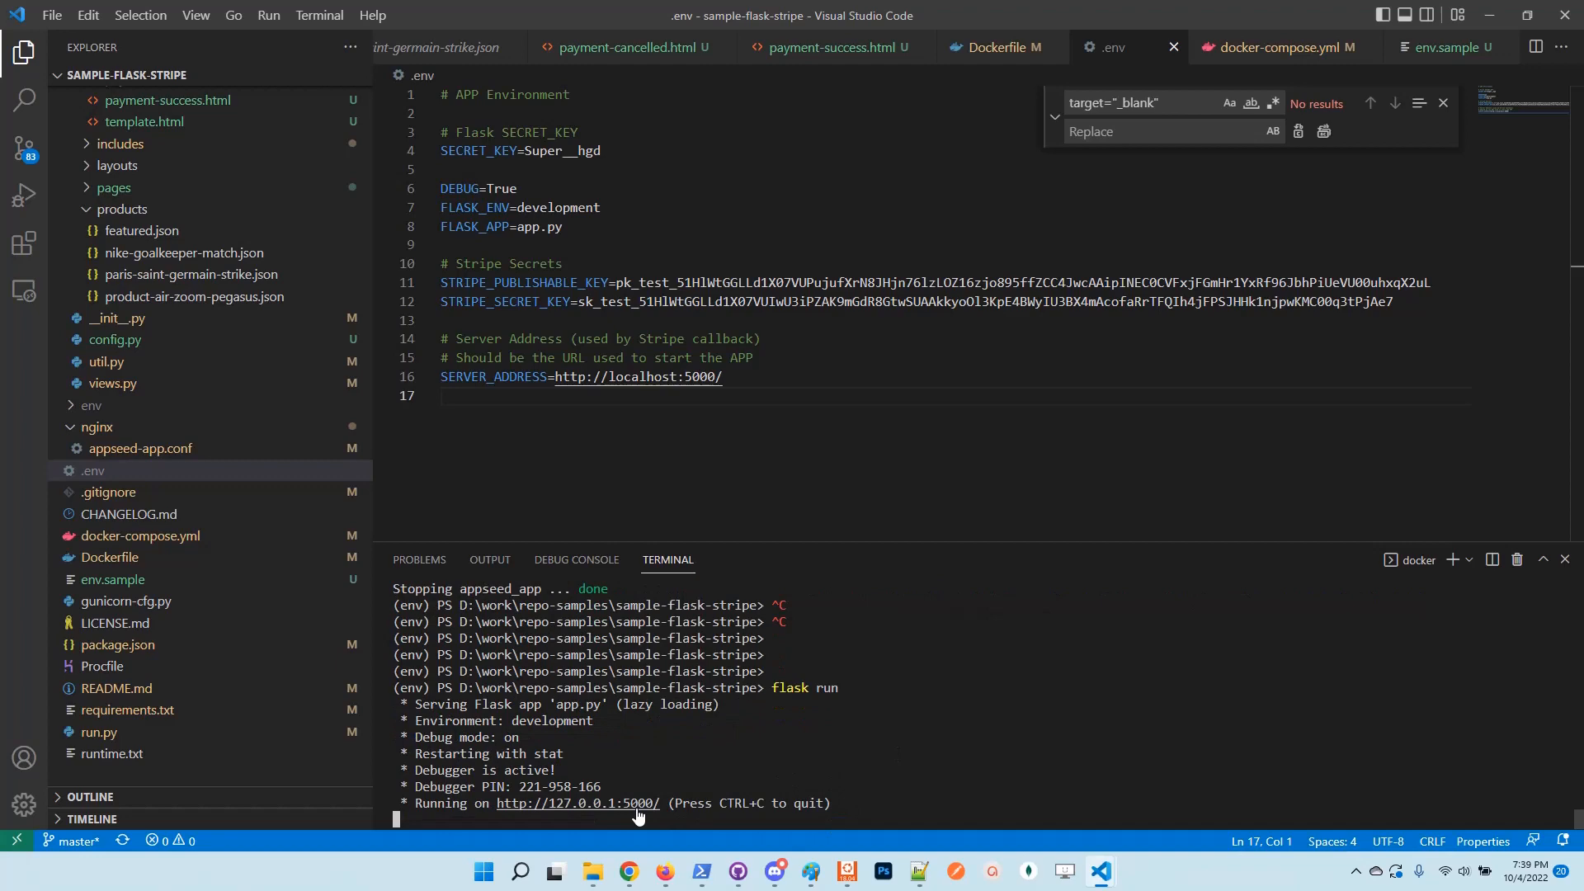
{"action": "left_click", "coordinate": [576, 803]}
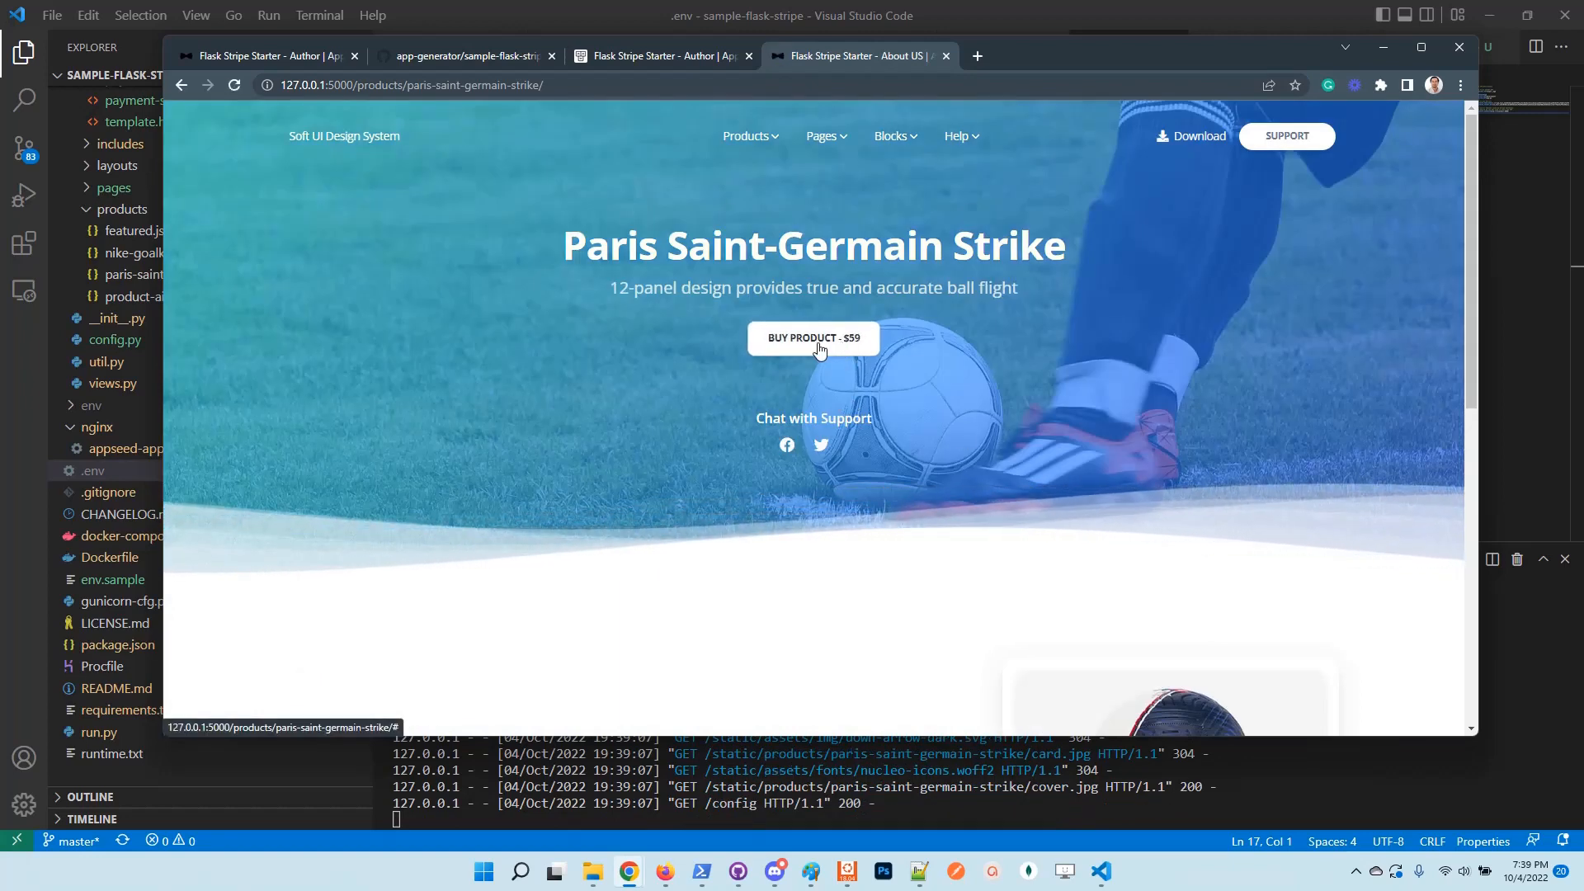
Start the $59.00 Stripe test checkout for the Paris Saint-Germain Strike.
{"action": "left_click", "coordinate": [813, 337]}
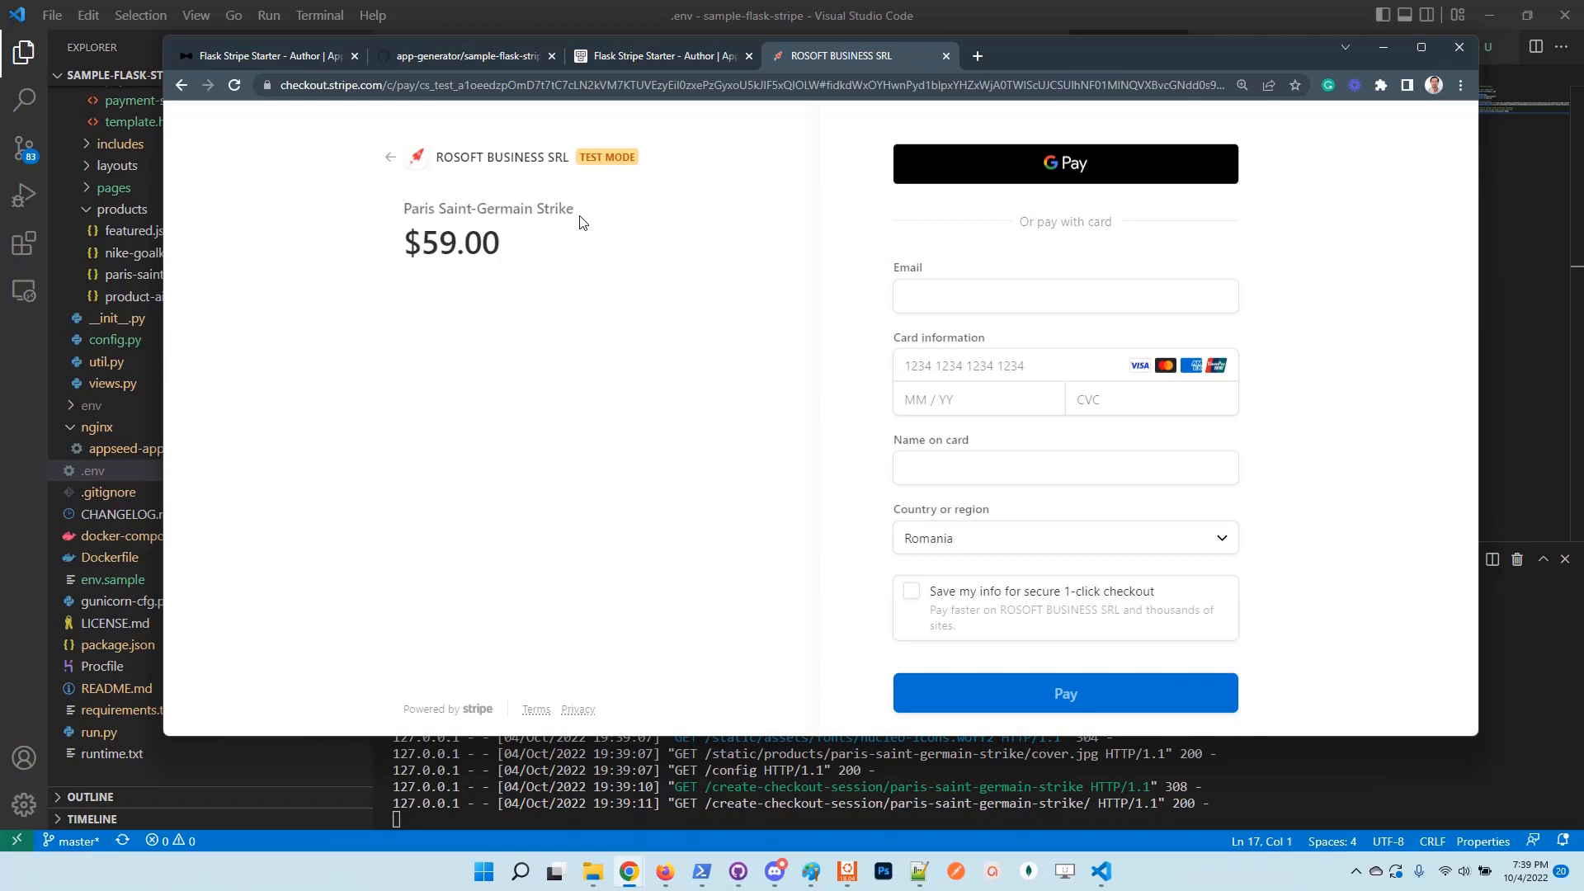
{"action": "mouse_move", "coordinate": [1436, 434]}
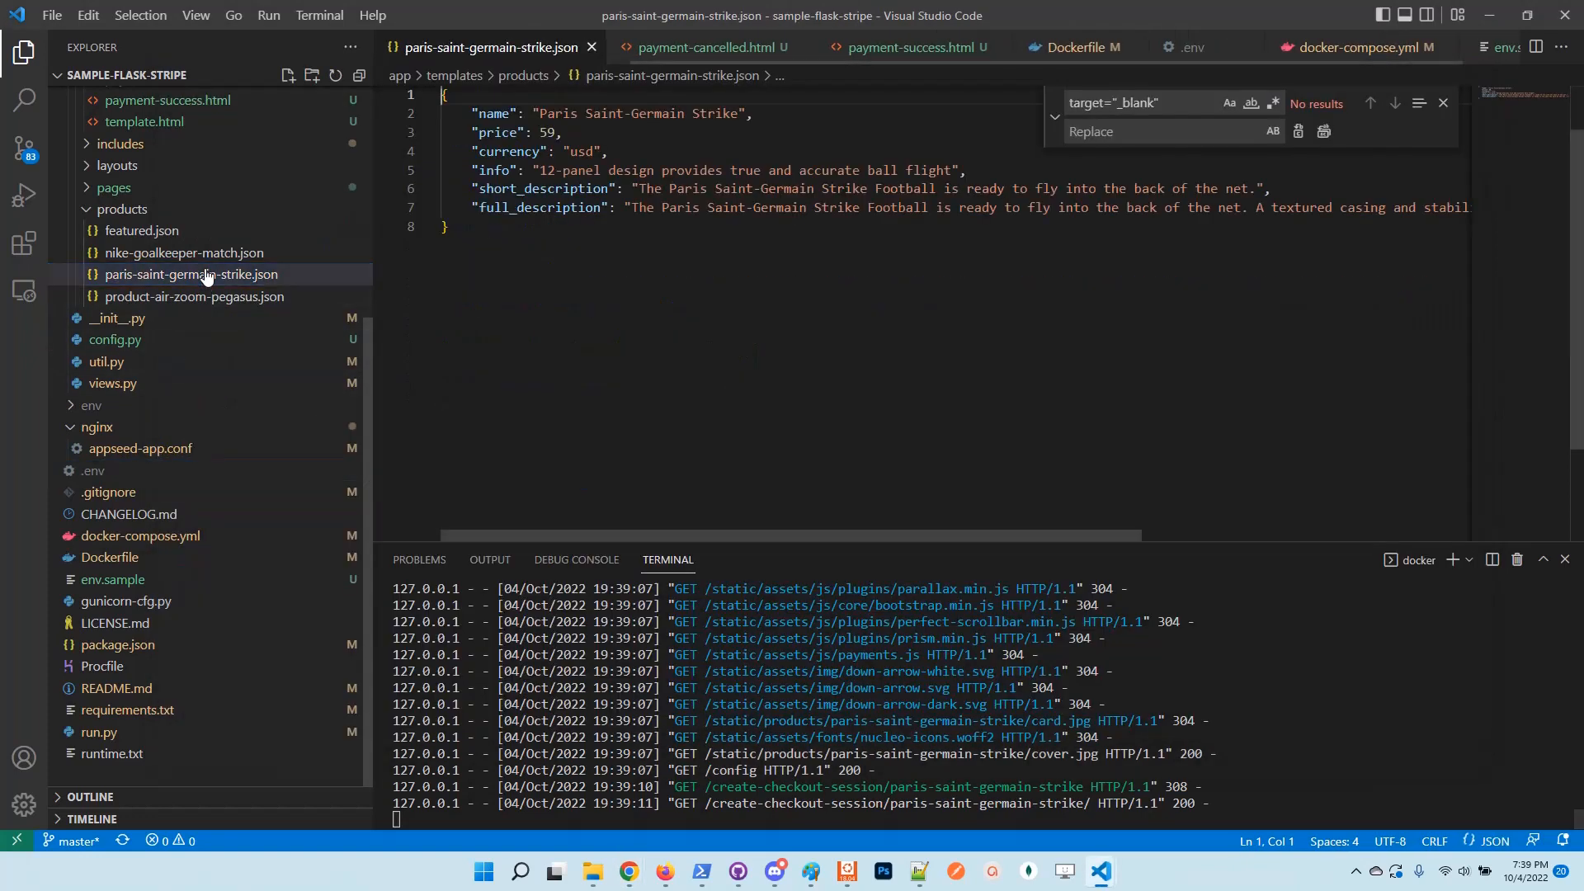
Change the price in paris-saint-germain-strike.json from 59 to 199.
{"action": "double_click", "coordinate": [547, 131]}
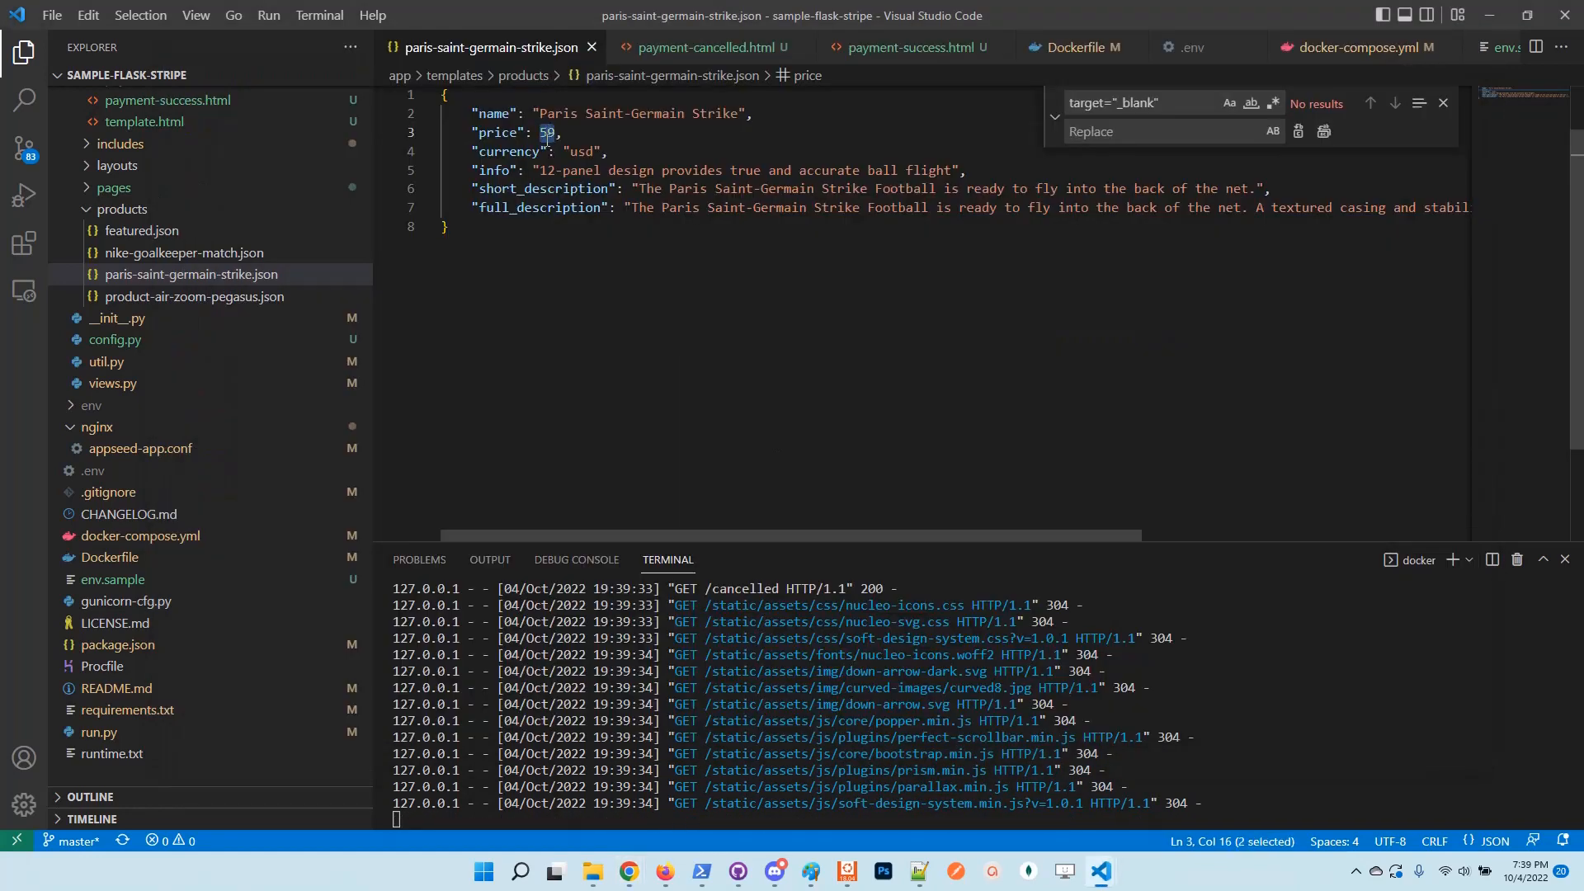
{"action": "type", "text": "199"}
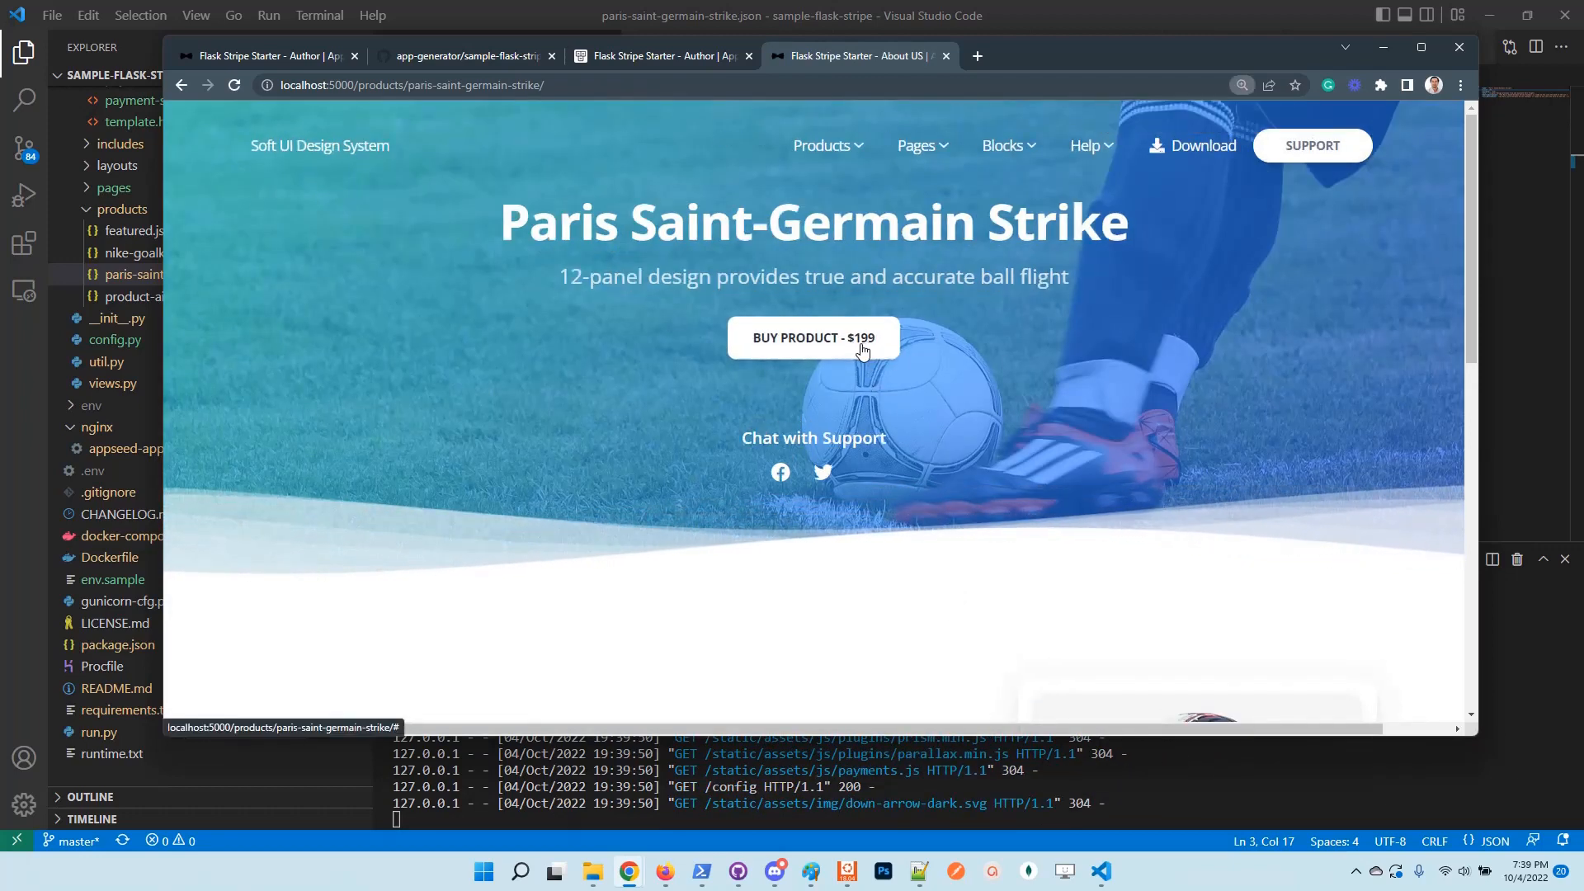
Attempt to buy the Paris Saint-Germain Strike at its new $199 price.
{"action": "left_click", "coordinate": [812, 338]}
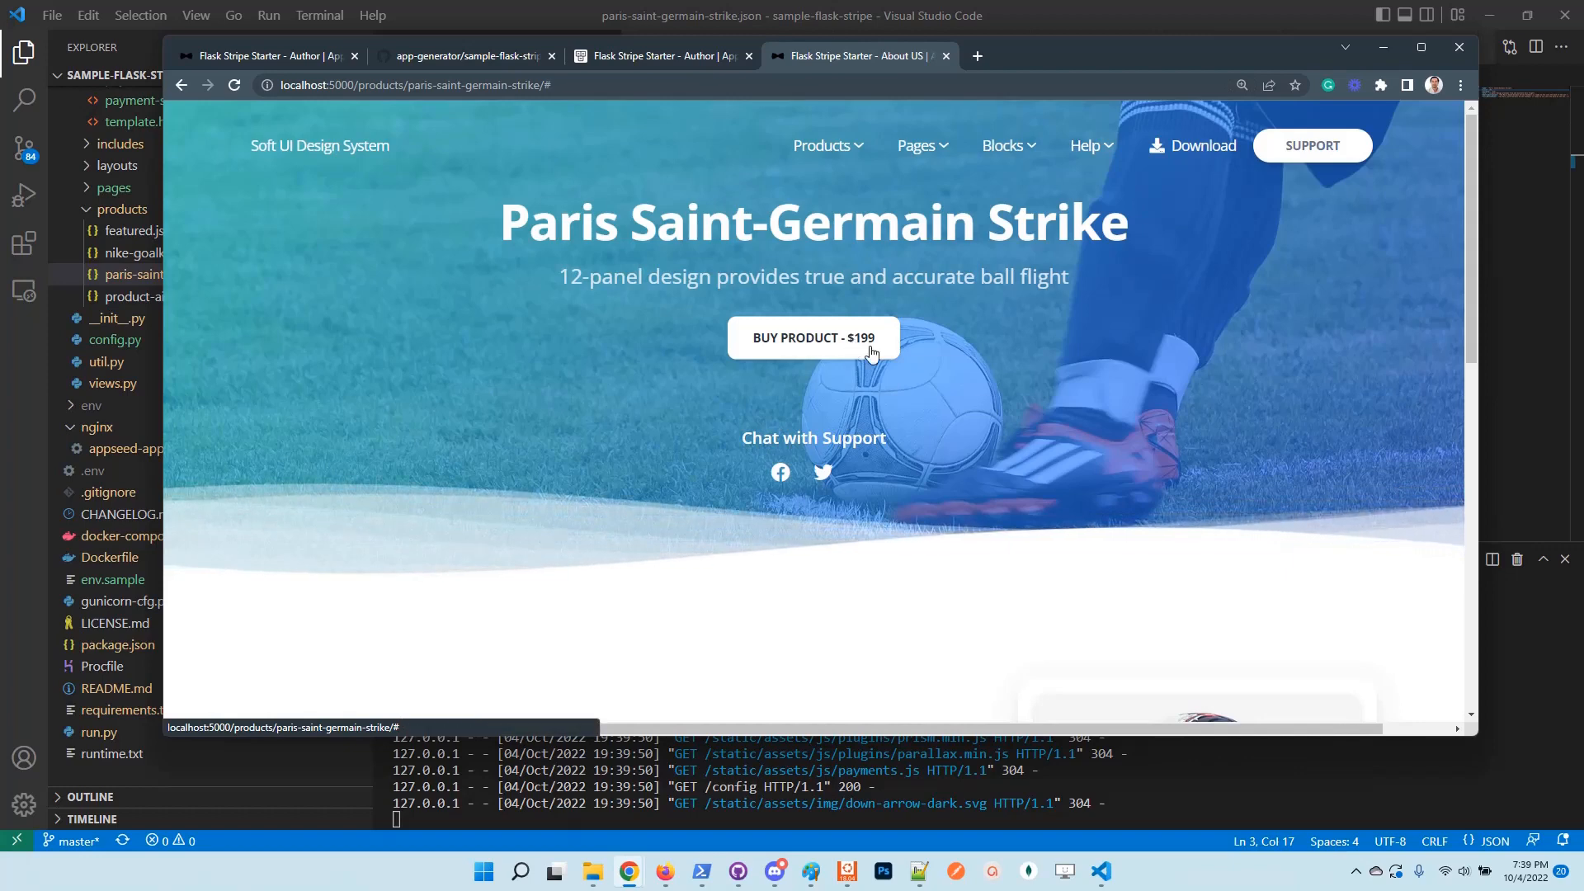
{"action": "left_click", "coordinate": [812, 337]}
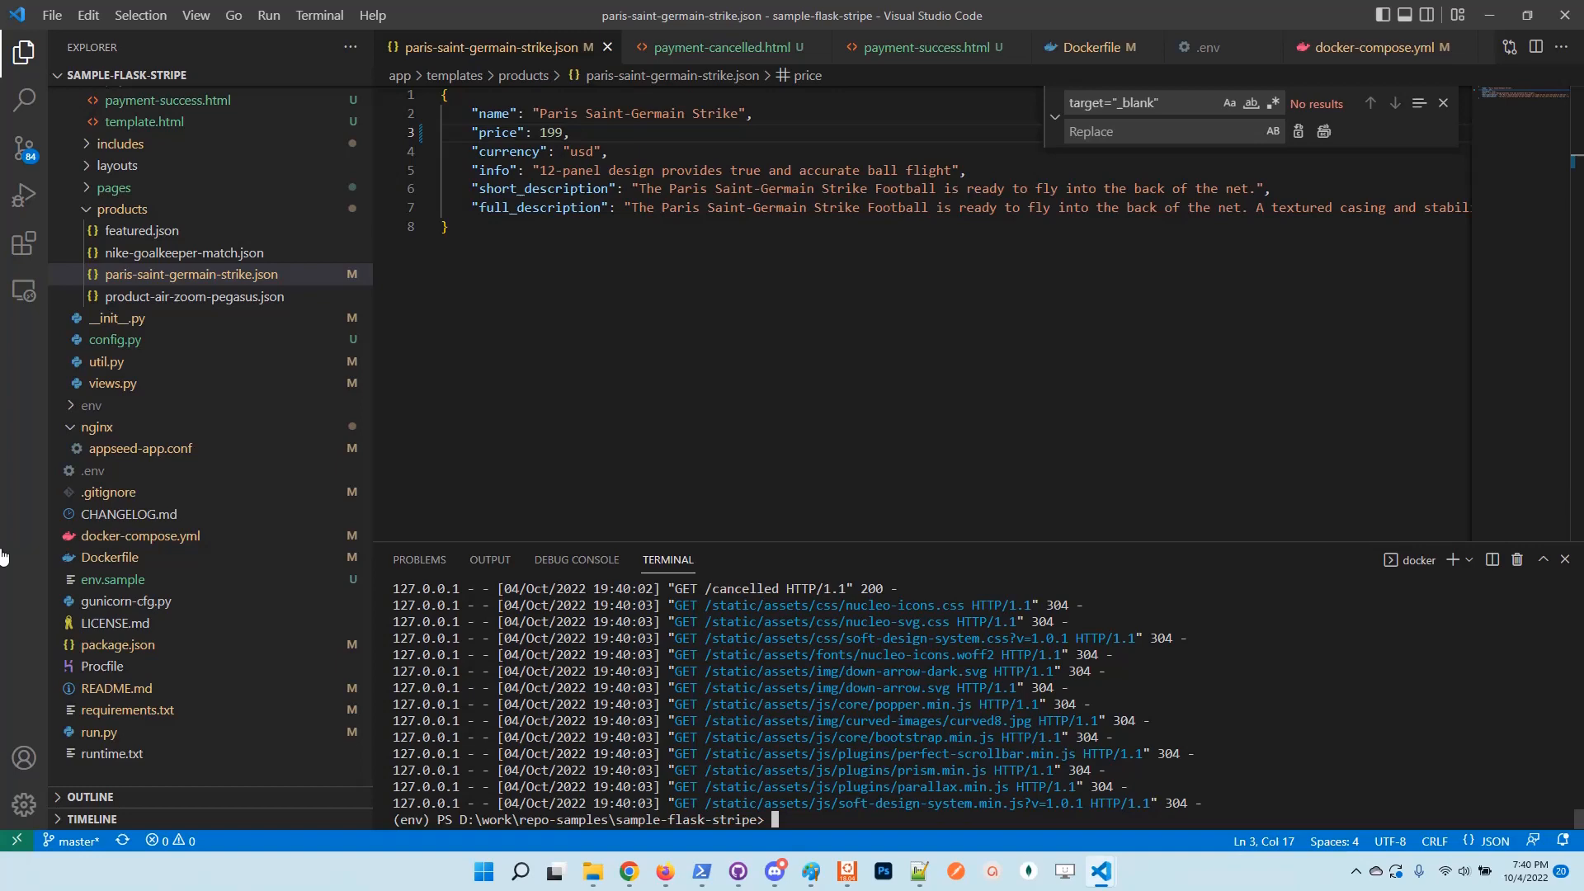
Open .env with Stripe keys commented out, run flask run, and bring up the shop in Chrome.
{"action": "left_click", "coordinate": [1202, 47]}
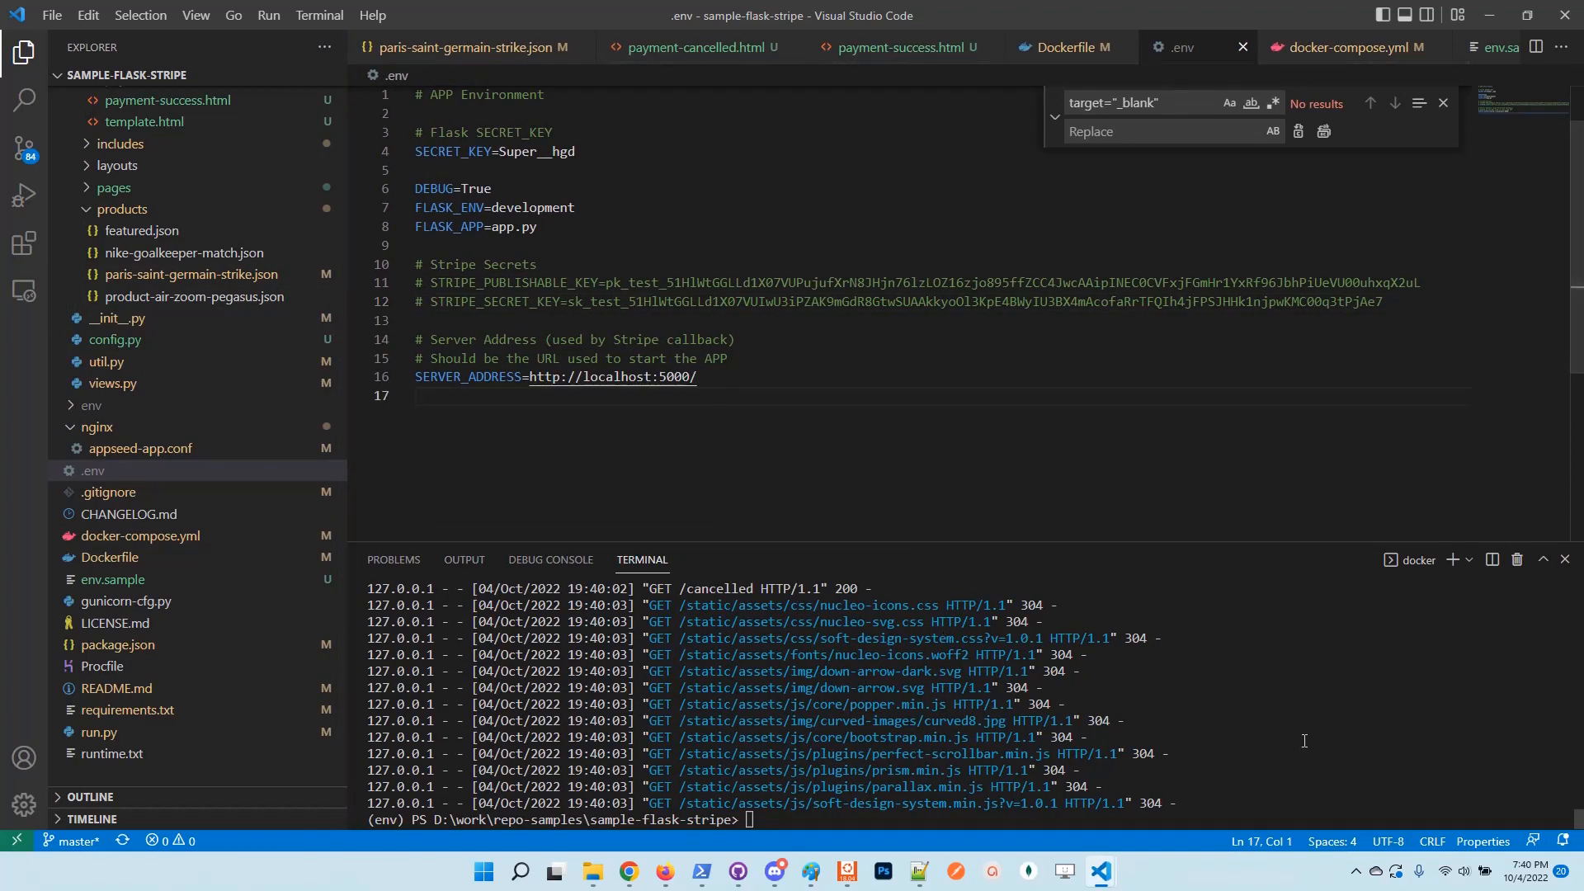
{"action": "type", "text": "flask run"}
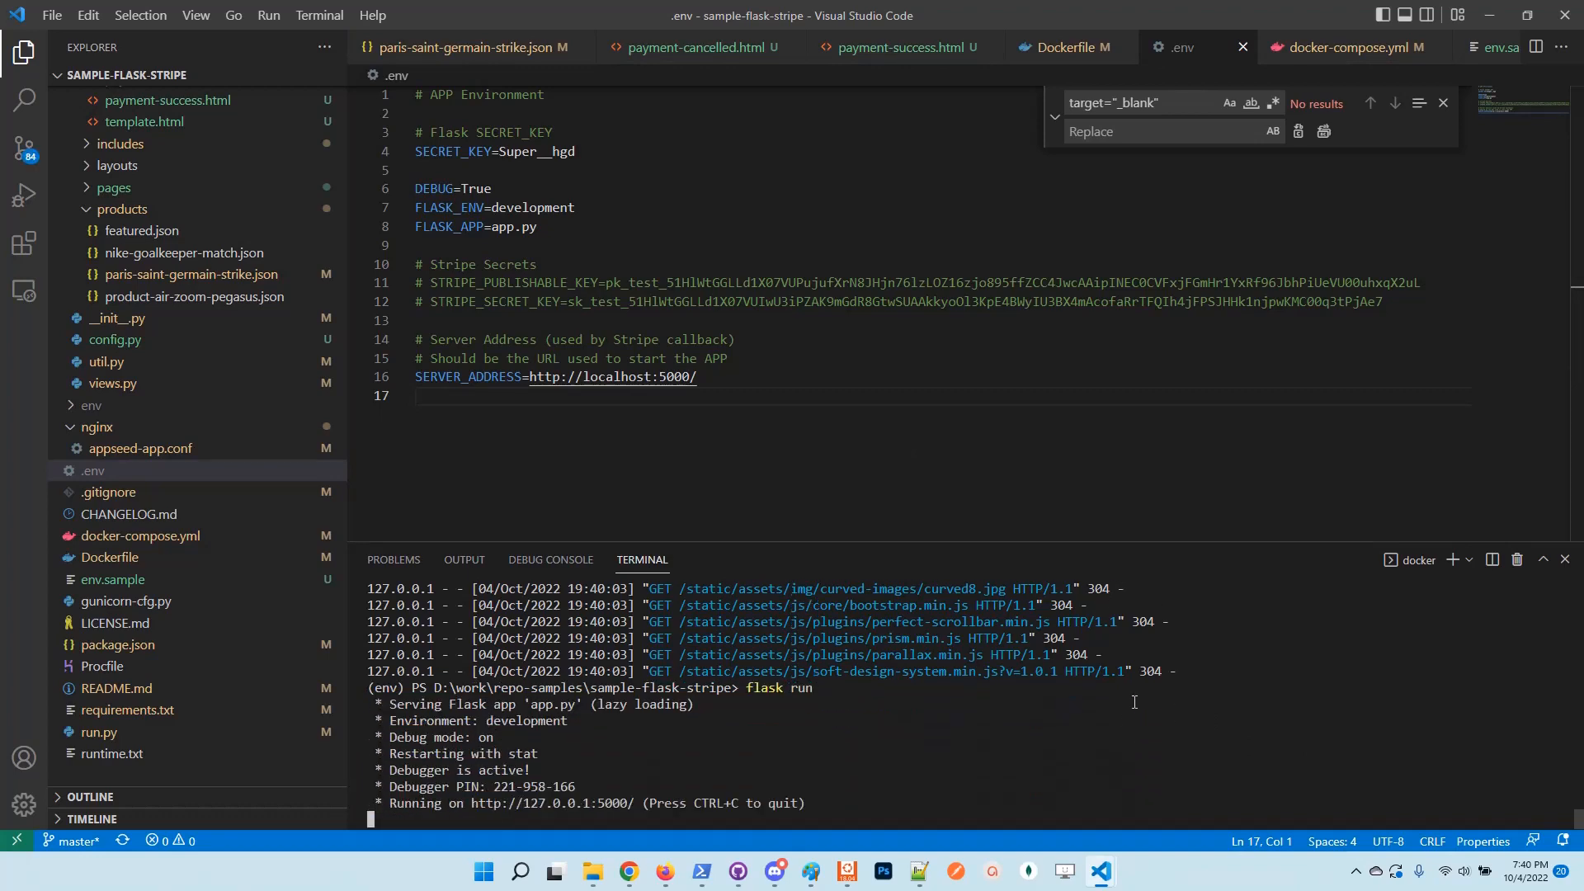
{"action": "left_click", "coordinate": [628, 871]}
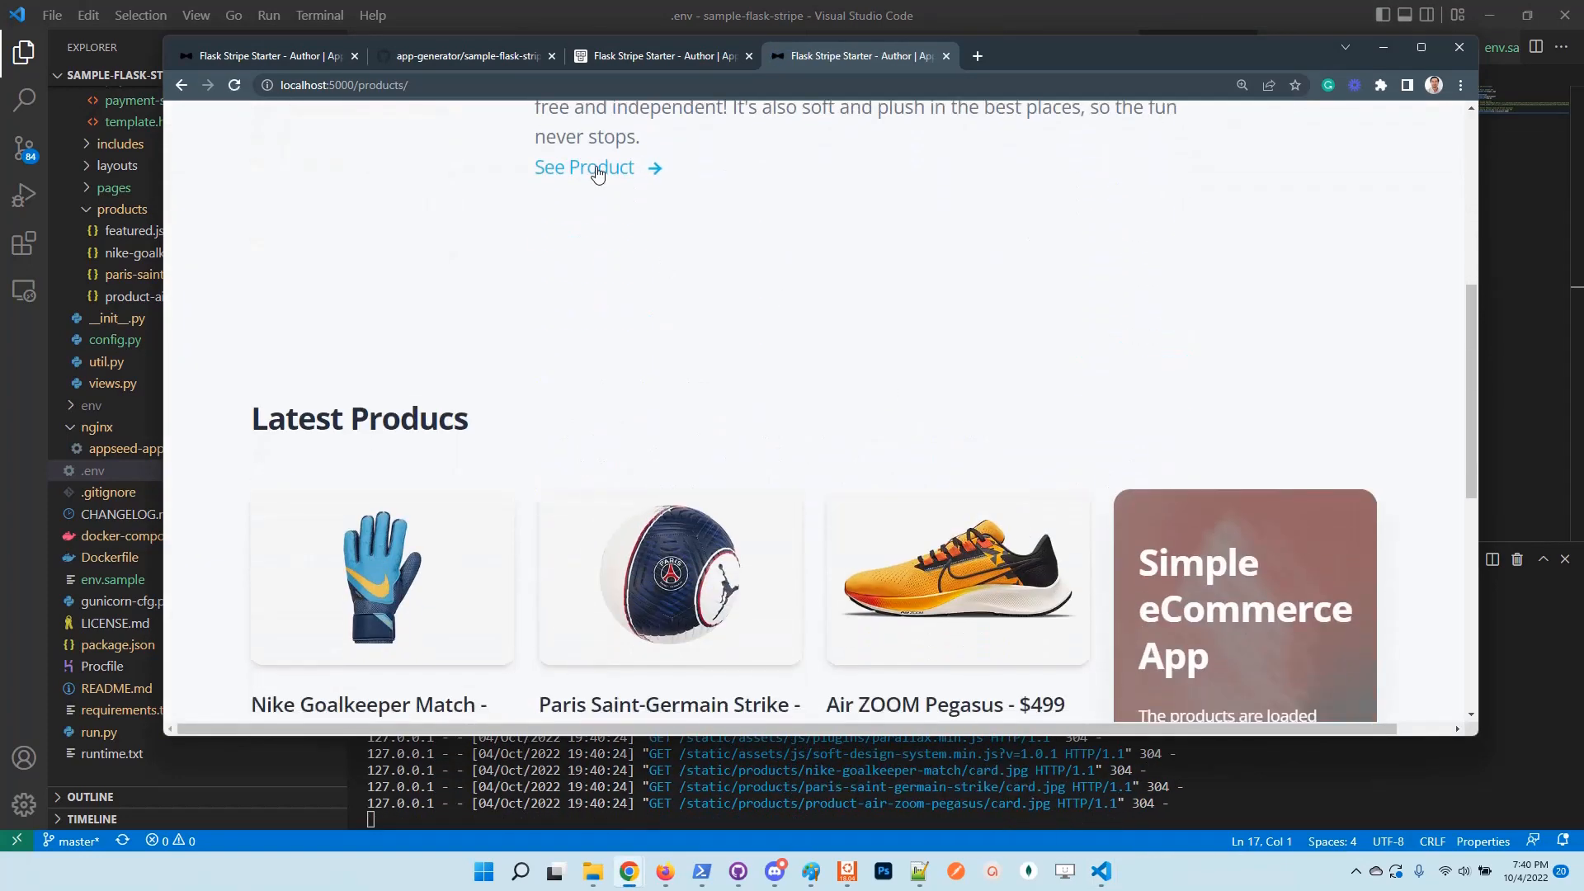
Open the Nike Dynamo Go FlyEase page, try buying it for $49, and close the Stripe Secrets warning.
{"action": "left_click", "coordinate": [584, 166]}
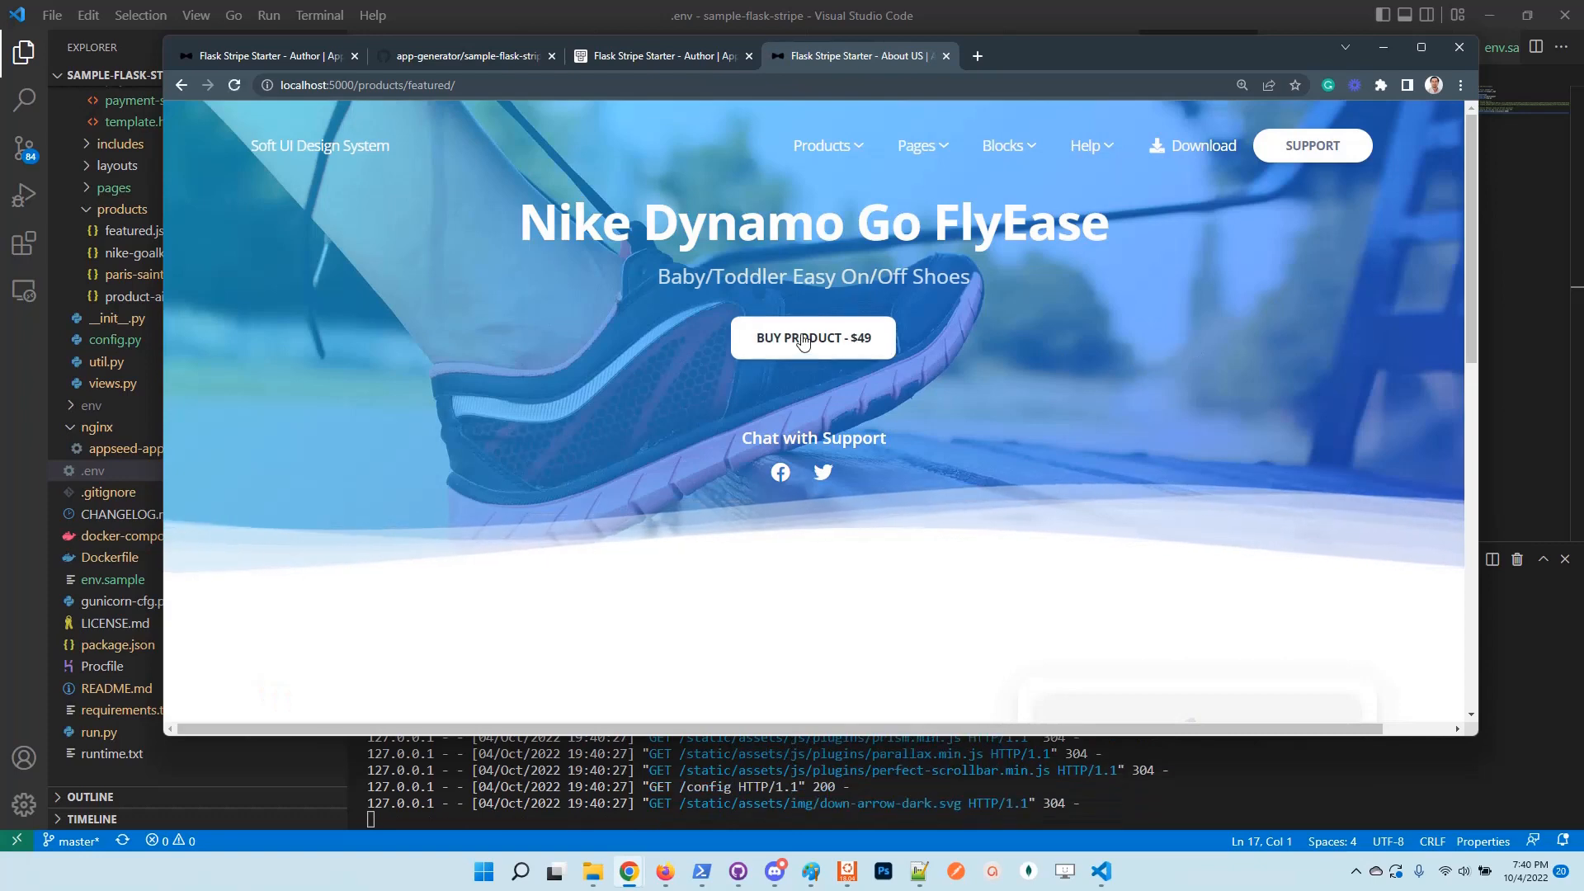
{"action": "left_click", "coordinate": [812, 337]}
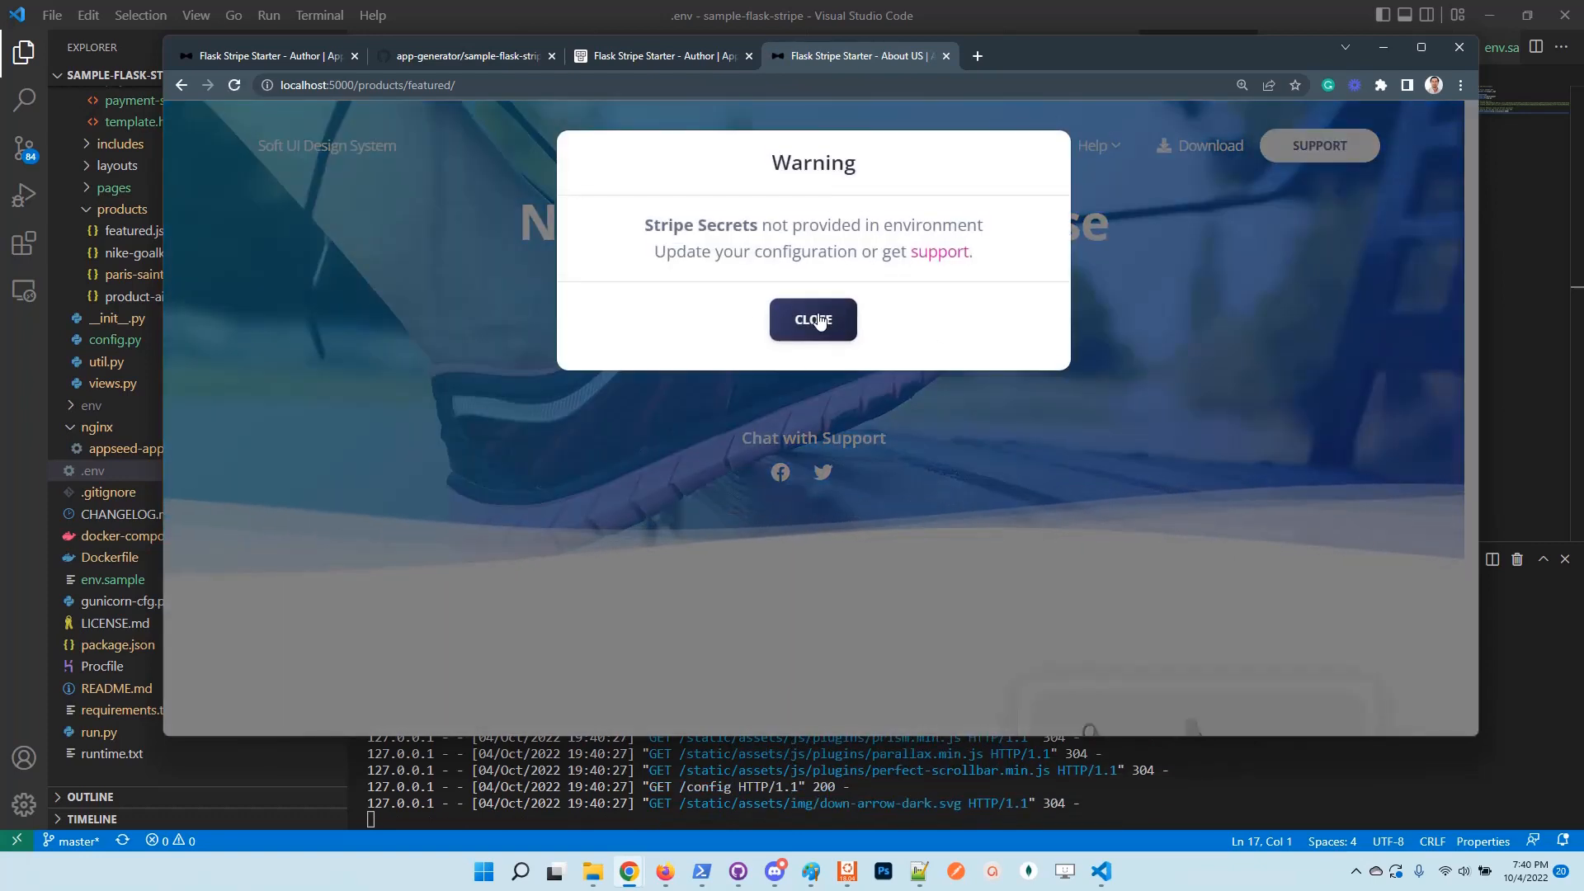
{"action": "left_click", "coordinate": [811, 319]}
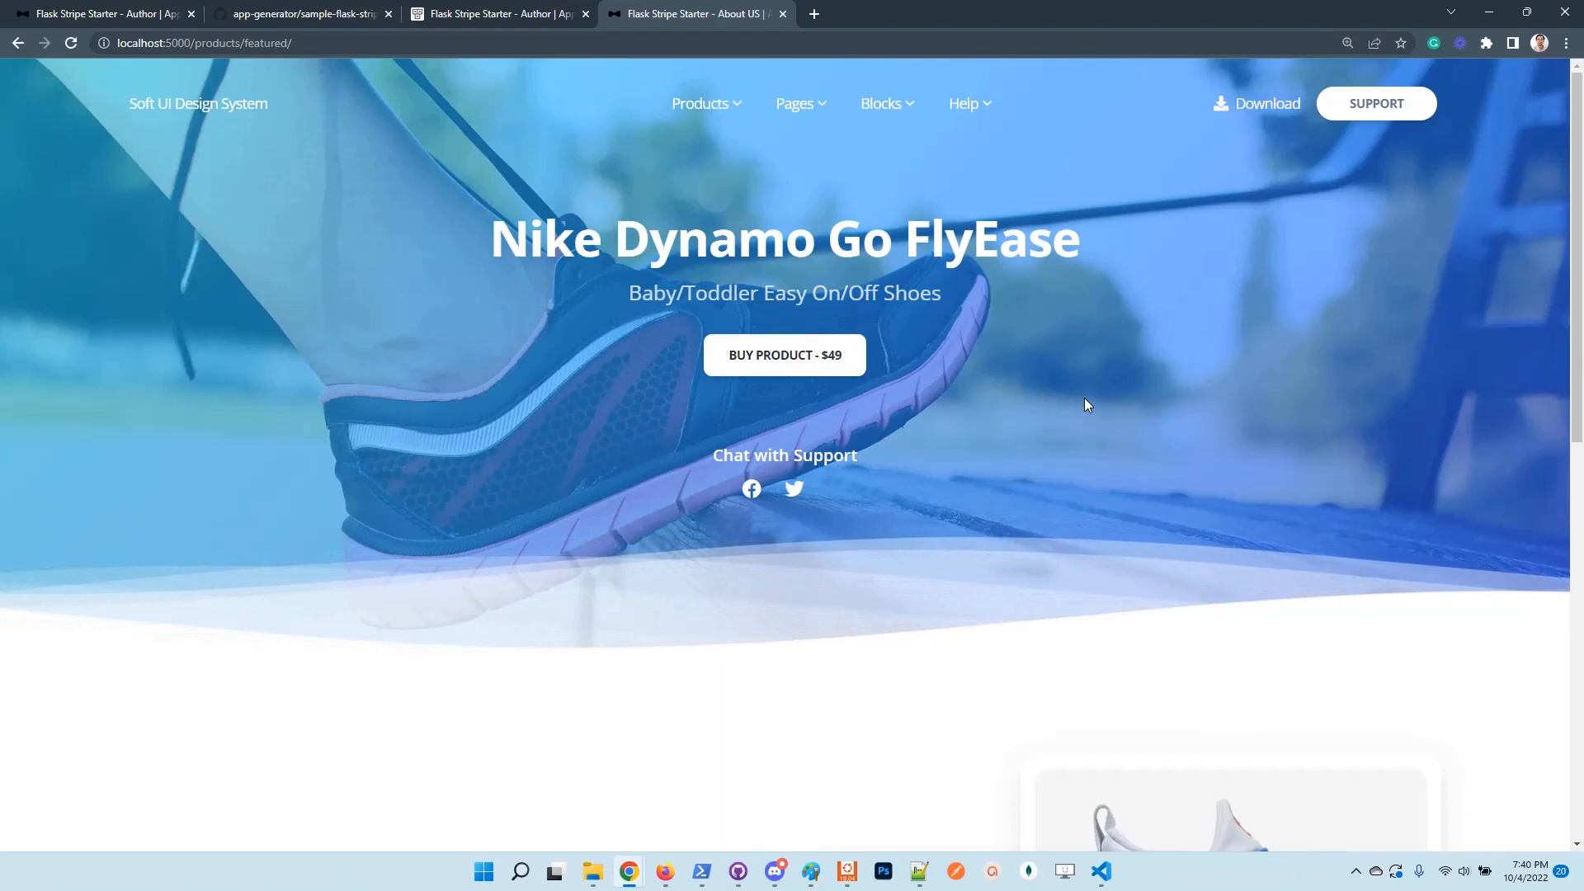
Scroll through the Nike Dynamo Go FlyEase description, then return to Visual Studio Code.
{"action": "scroll", "scroll_direction": "down", "scroll_amount": 3}
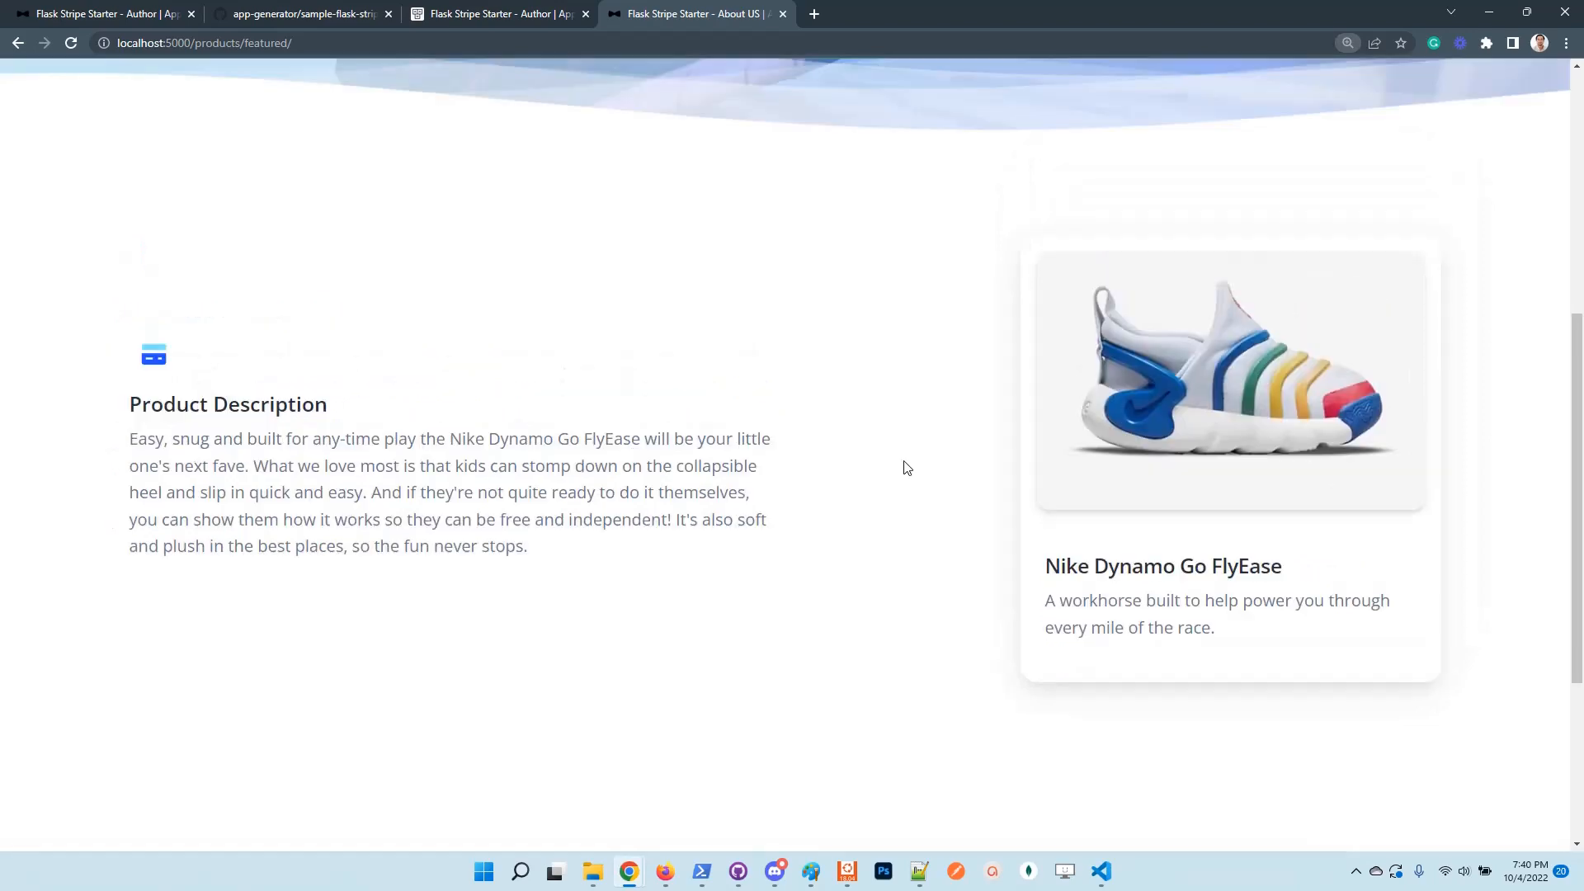
{"action": "scroll", "scroll_direction": "down", "scroll_amount": 3}
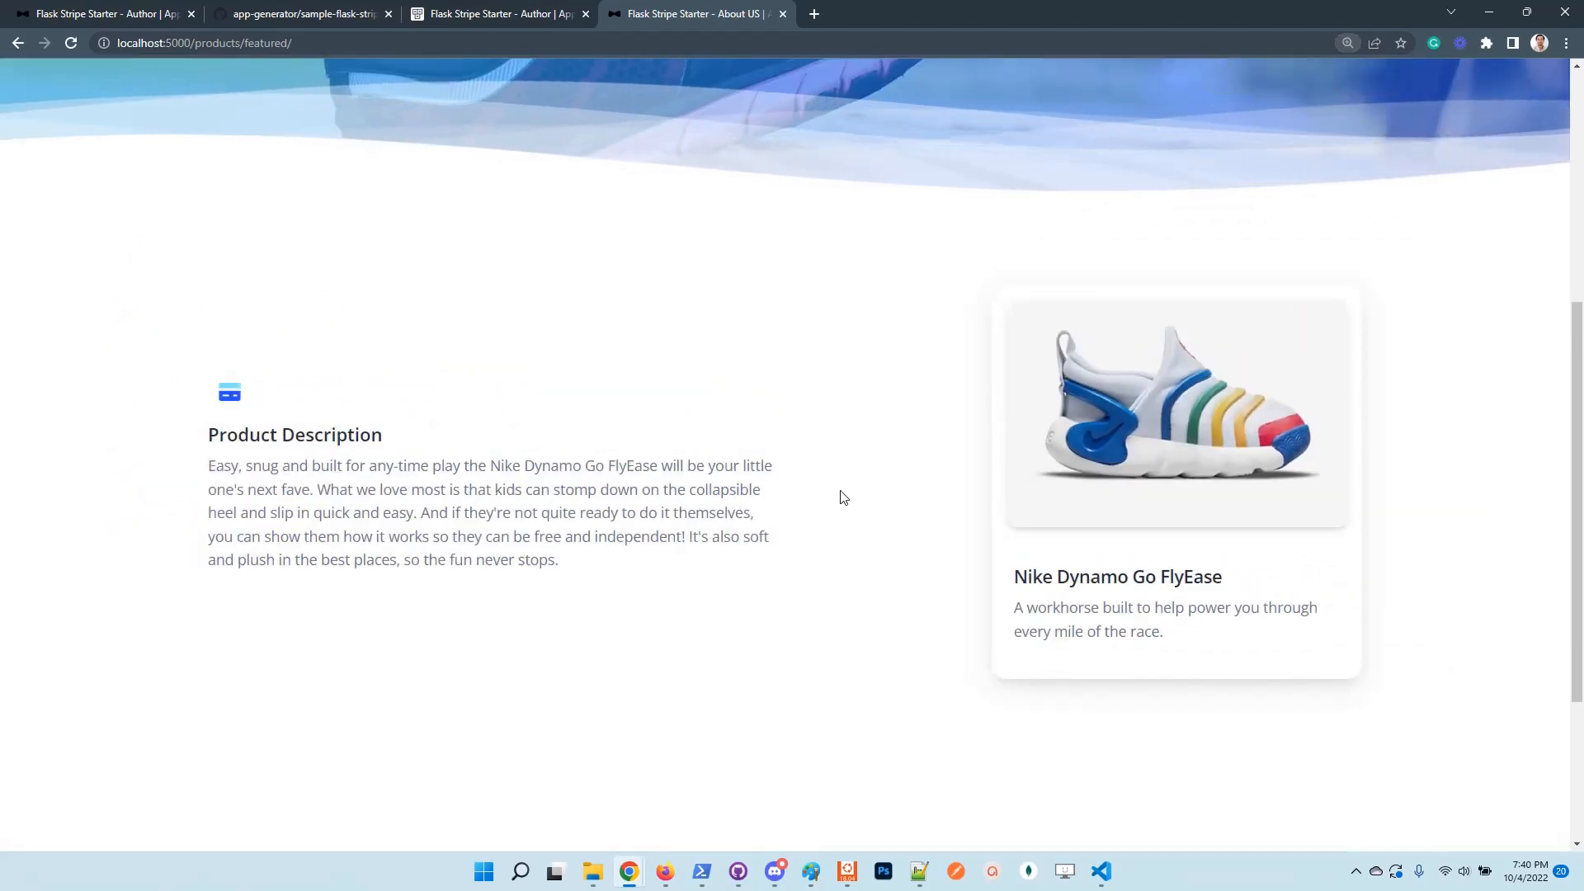
{"action": "scroll", "scroll_direction": "up", "scroll_amount": 3}
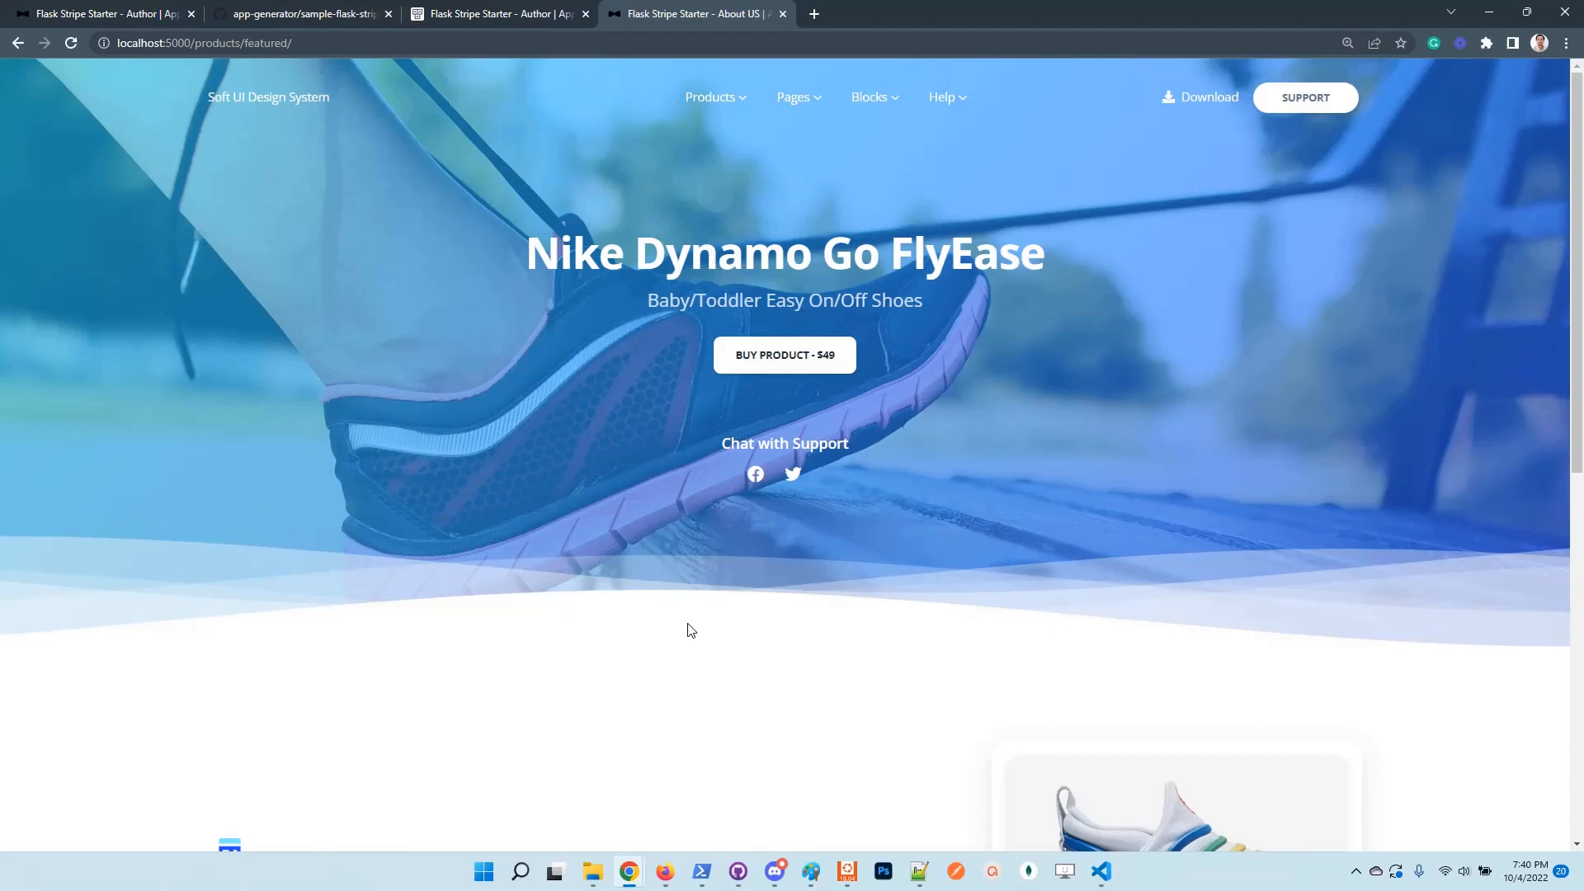
{"action": "scroll", "scroll_direction": "down", "scroll_amount": 3}
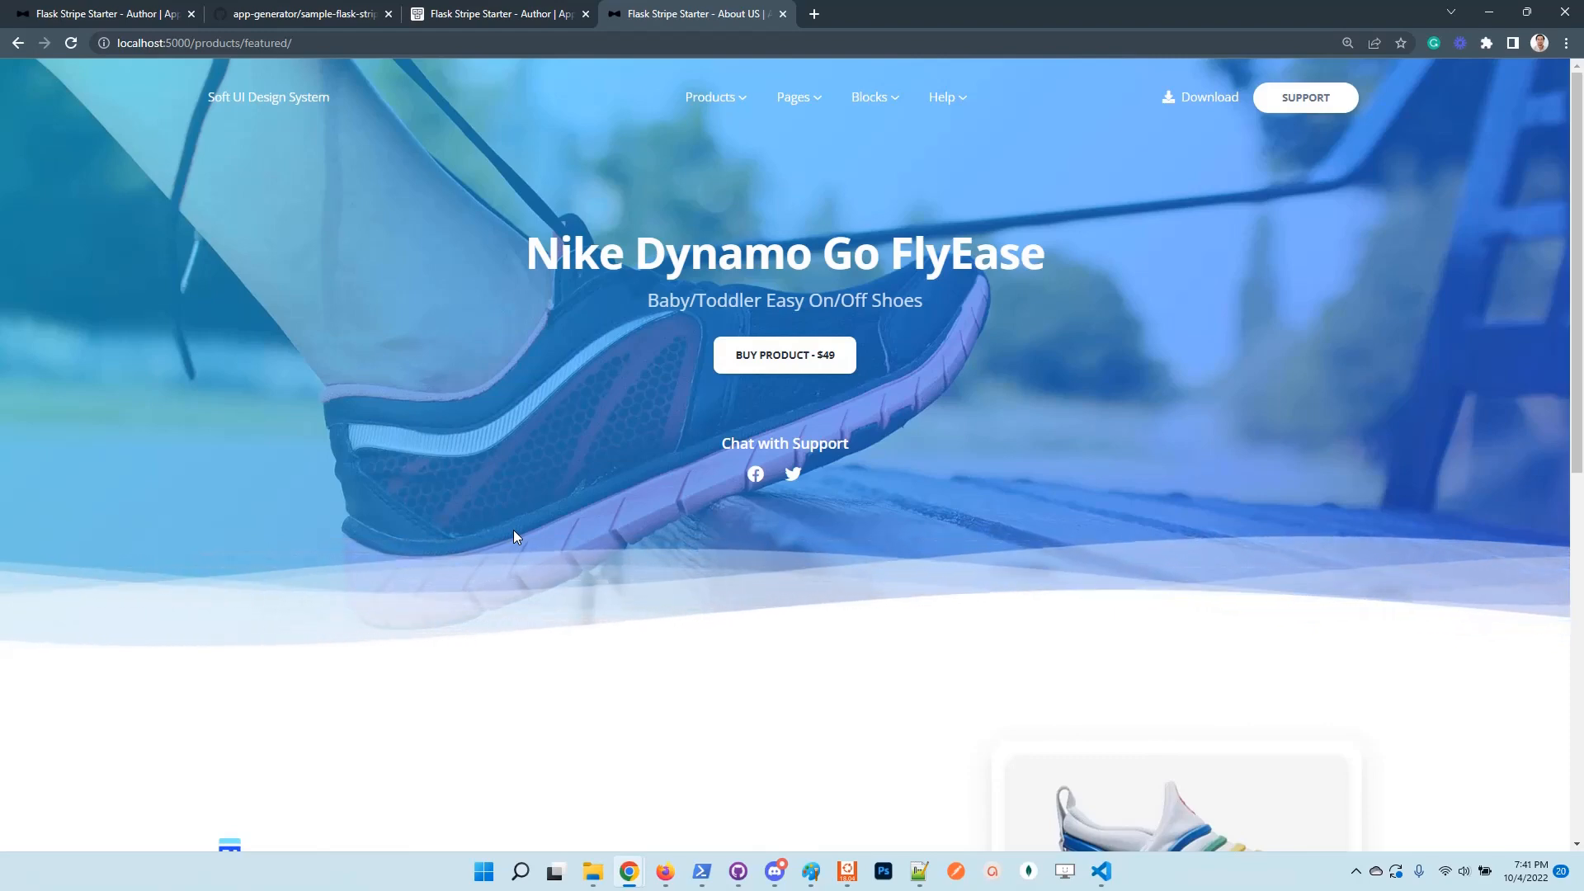
{"action": "left_click", "coordinate": [1100, 876]}
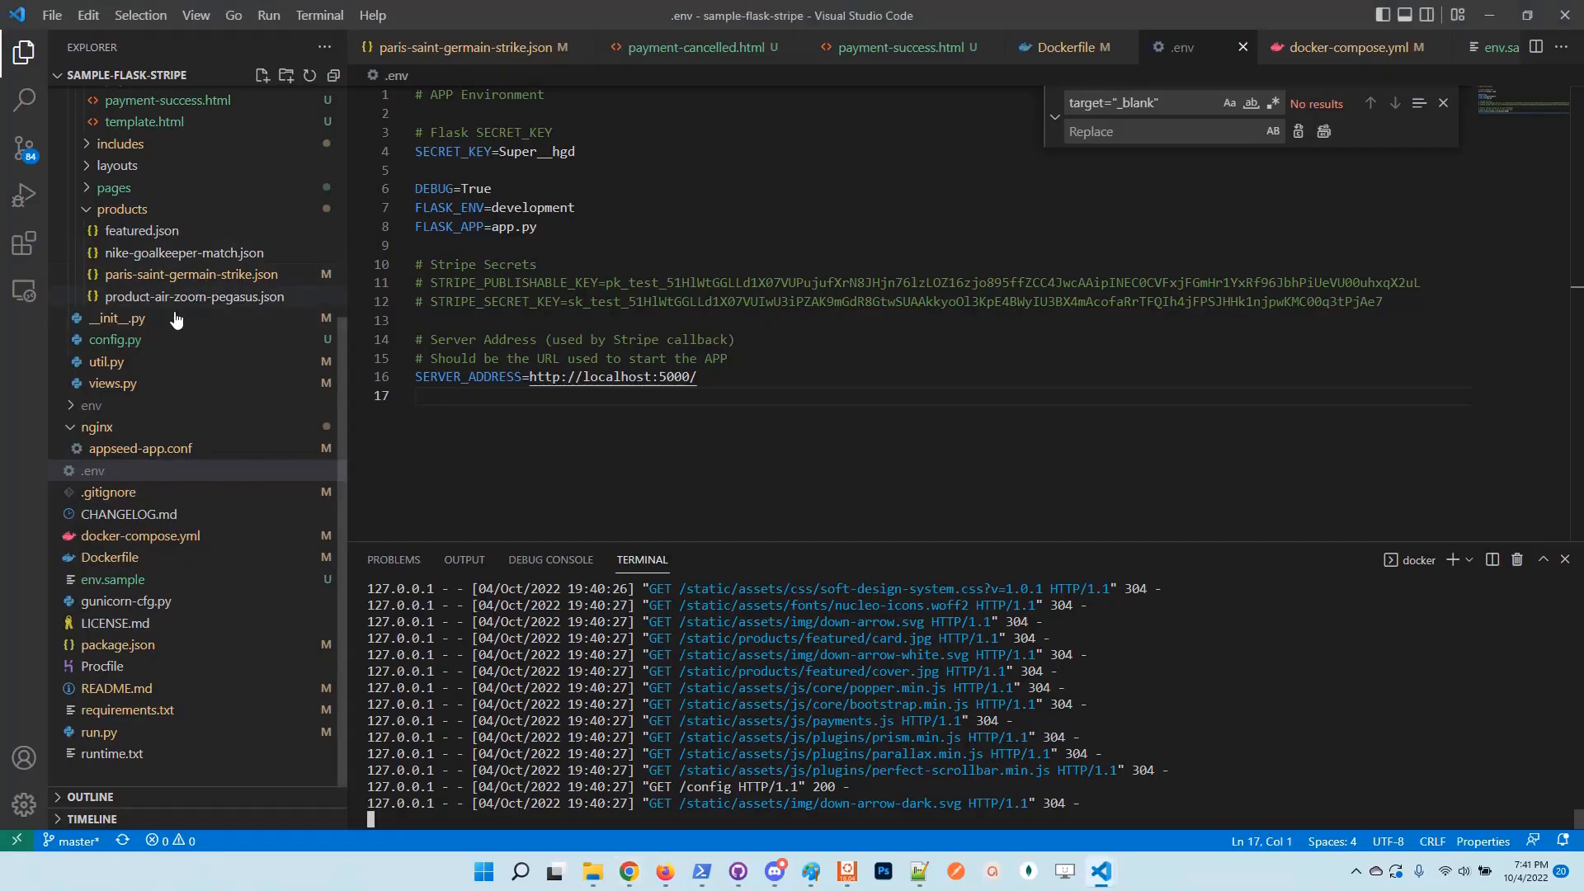
Open nike-goalkeeper-match.json from the Explorer to review its product JSON.
{"action": "left_click", "coordinate": [183, 252]}
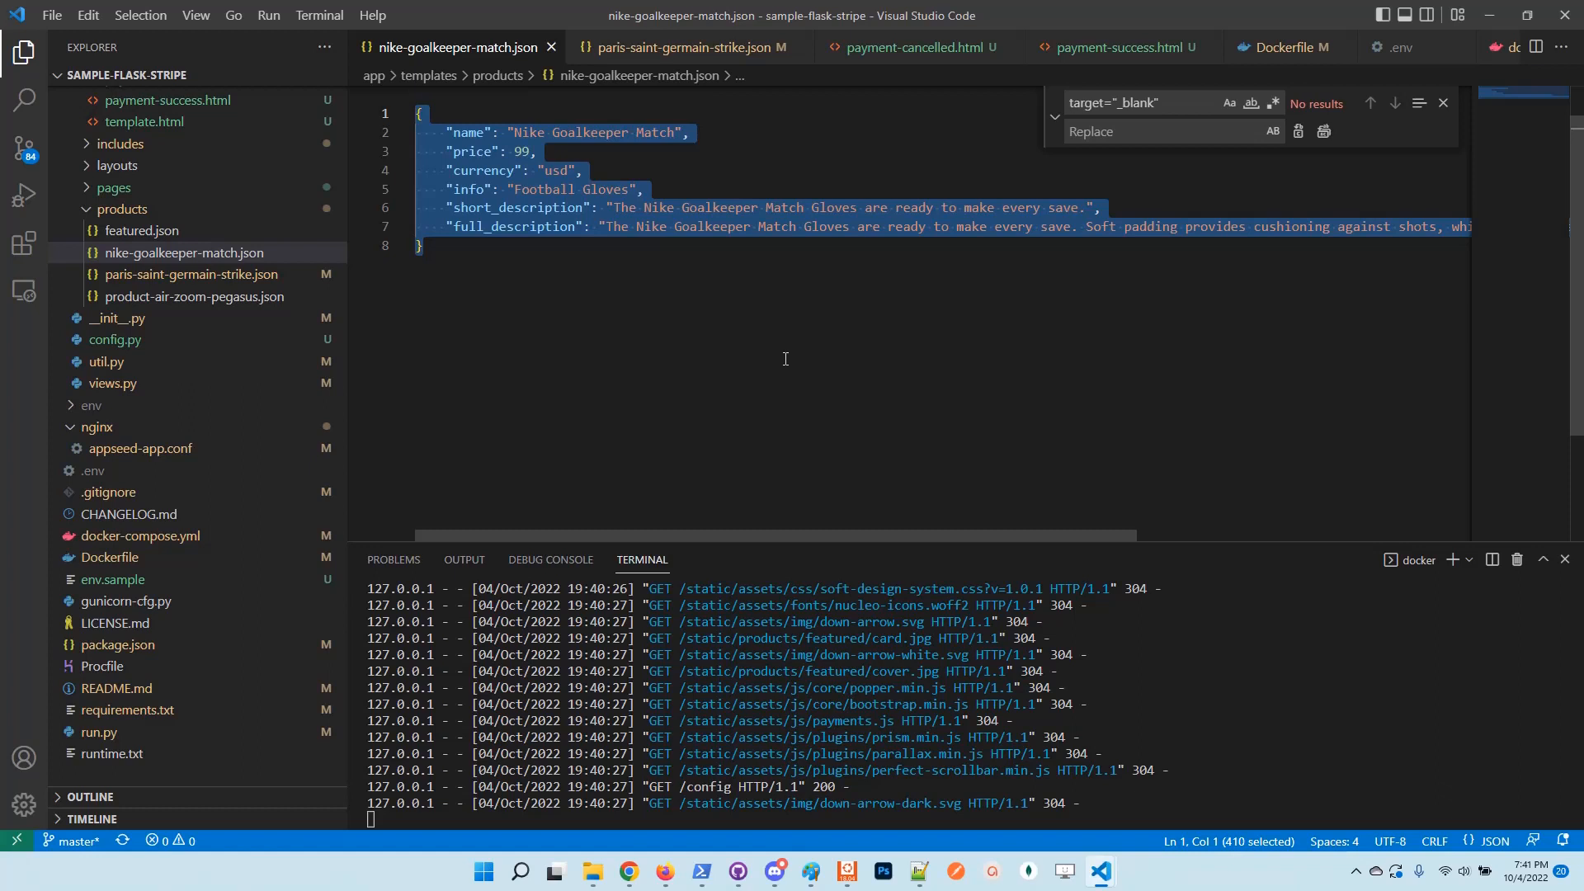
{"action": "mouse_move", "coordinate": [786, 420]}
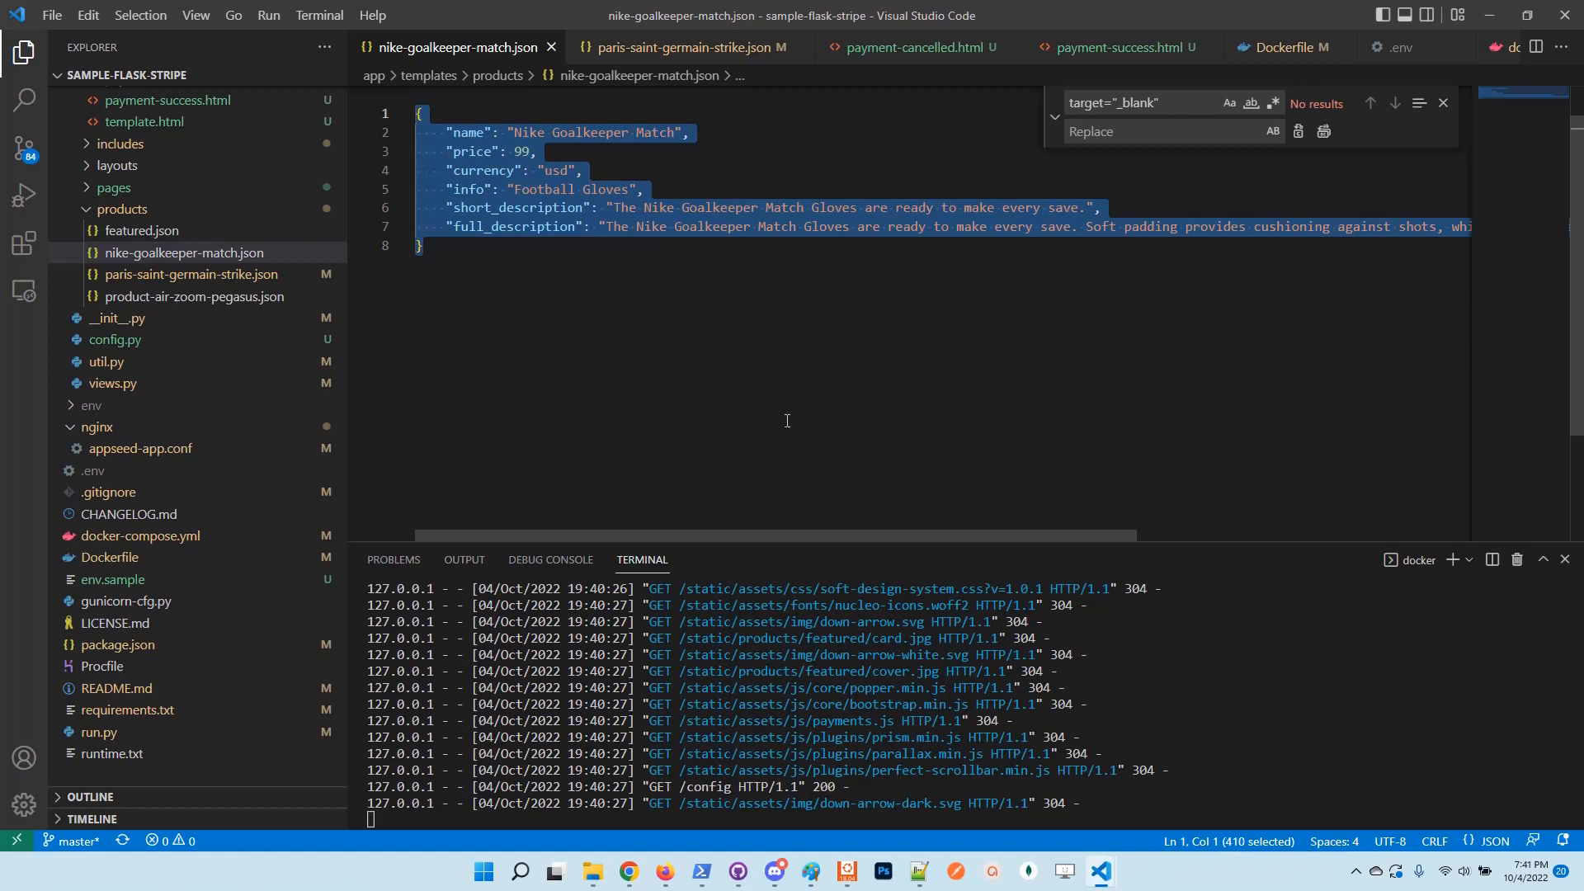
{"action": "mouse_move", "coordinate": [670, 409]}
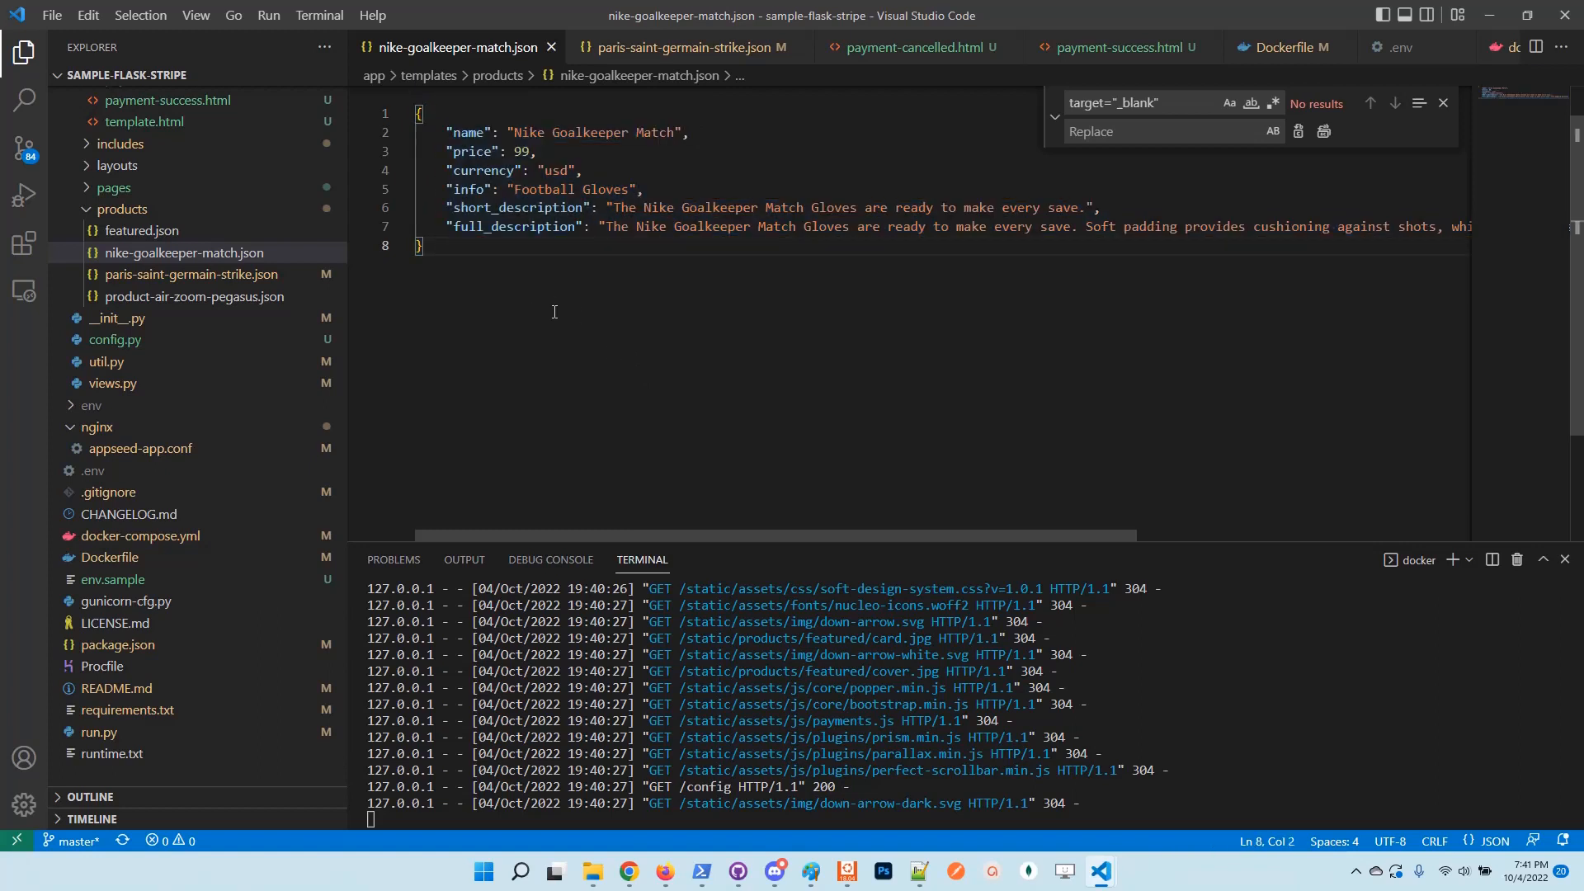
{"action": "mouse_move", "coordinate": [527, 336]}
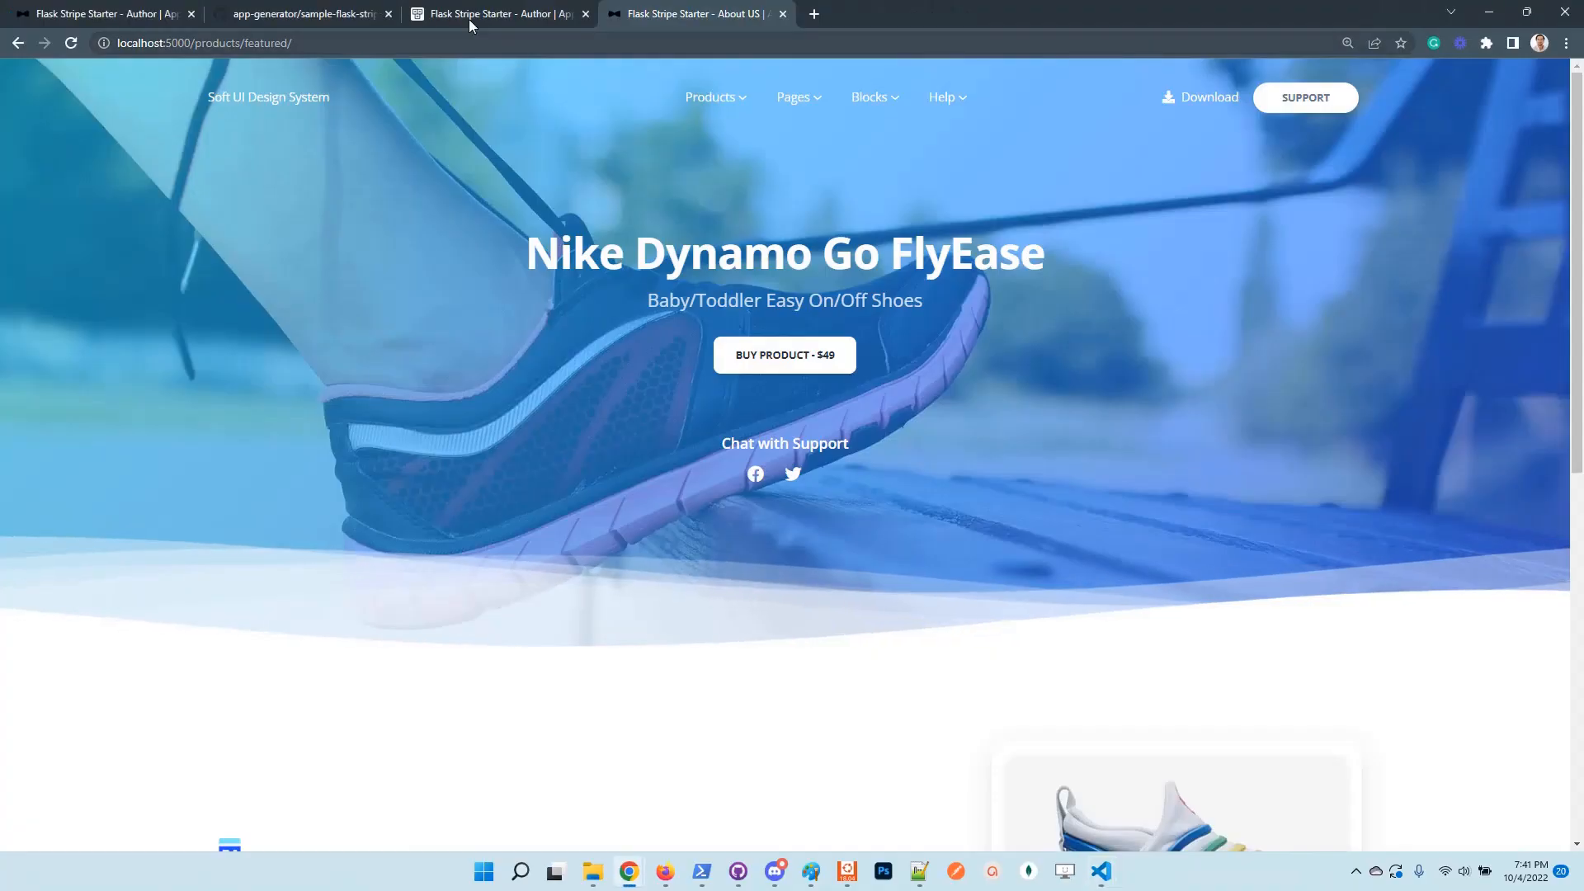
View the sample's GitHub repository tab, then load appseed.us in a new tab.
{"action": "left_click", "coordinate": [297, 13]}
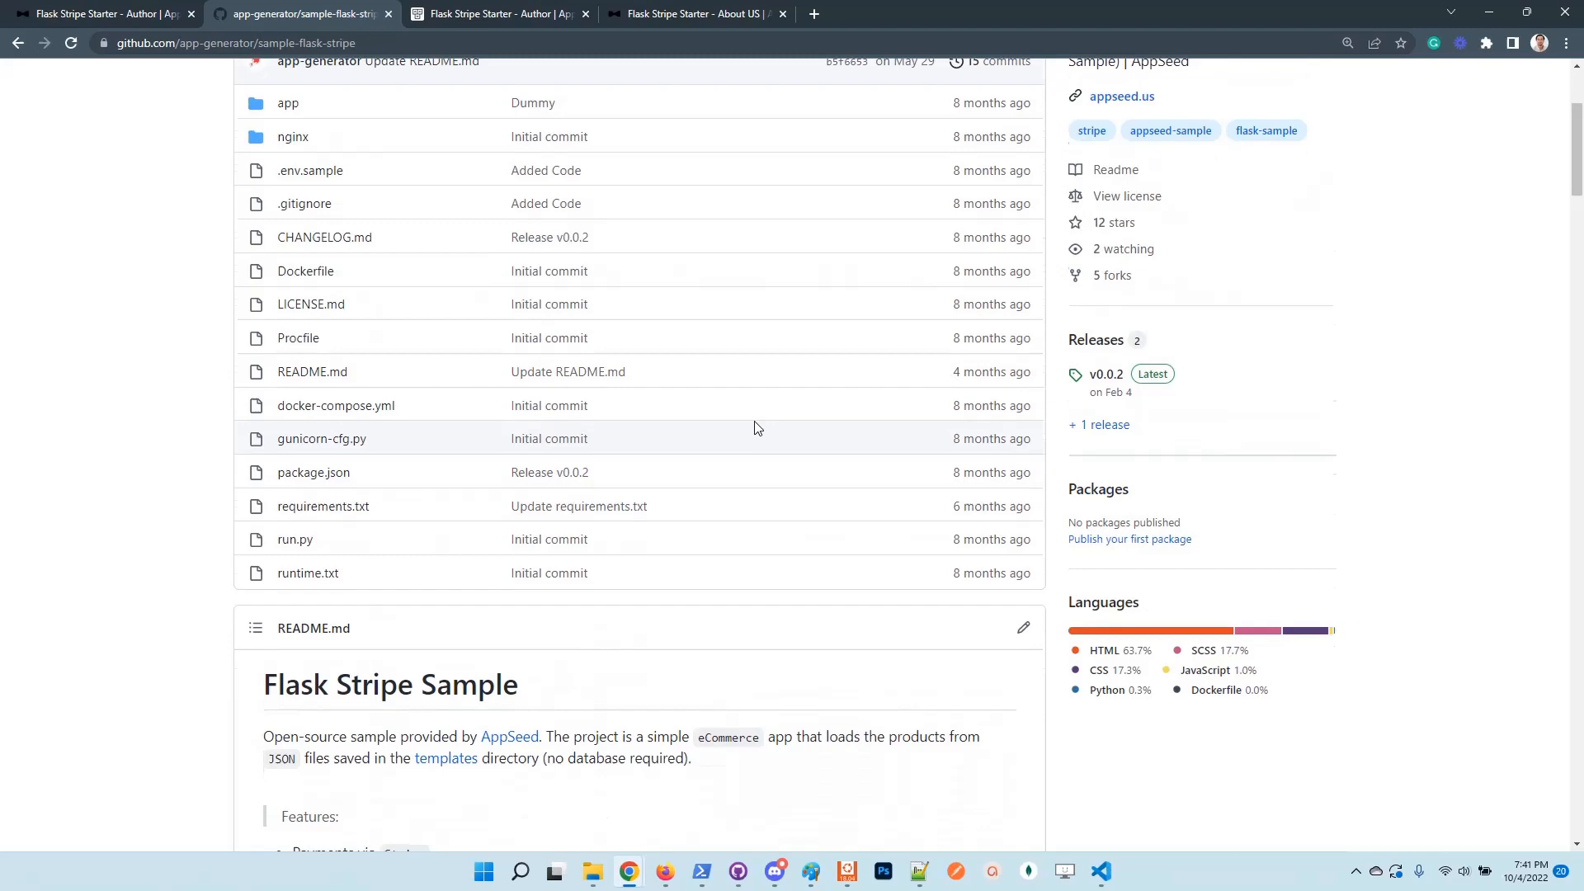
{"action": "left_click", "coordinate": [1008, 14]}
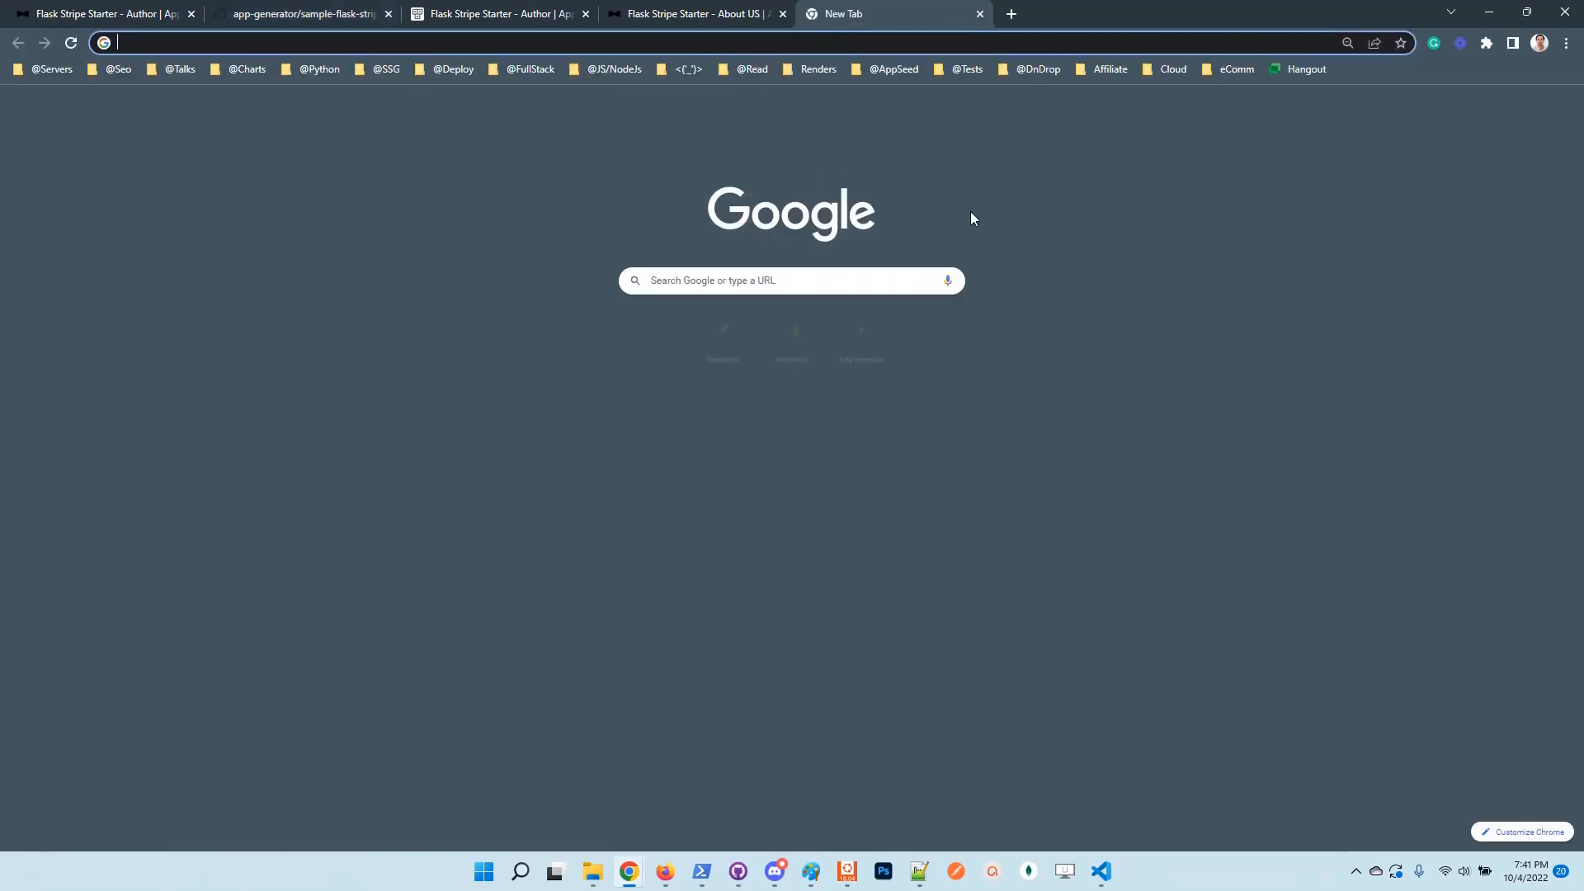
{"action": "type", "text": "appseed.us"}
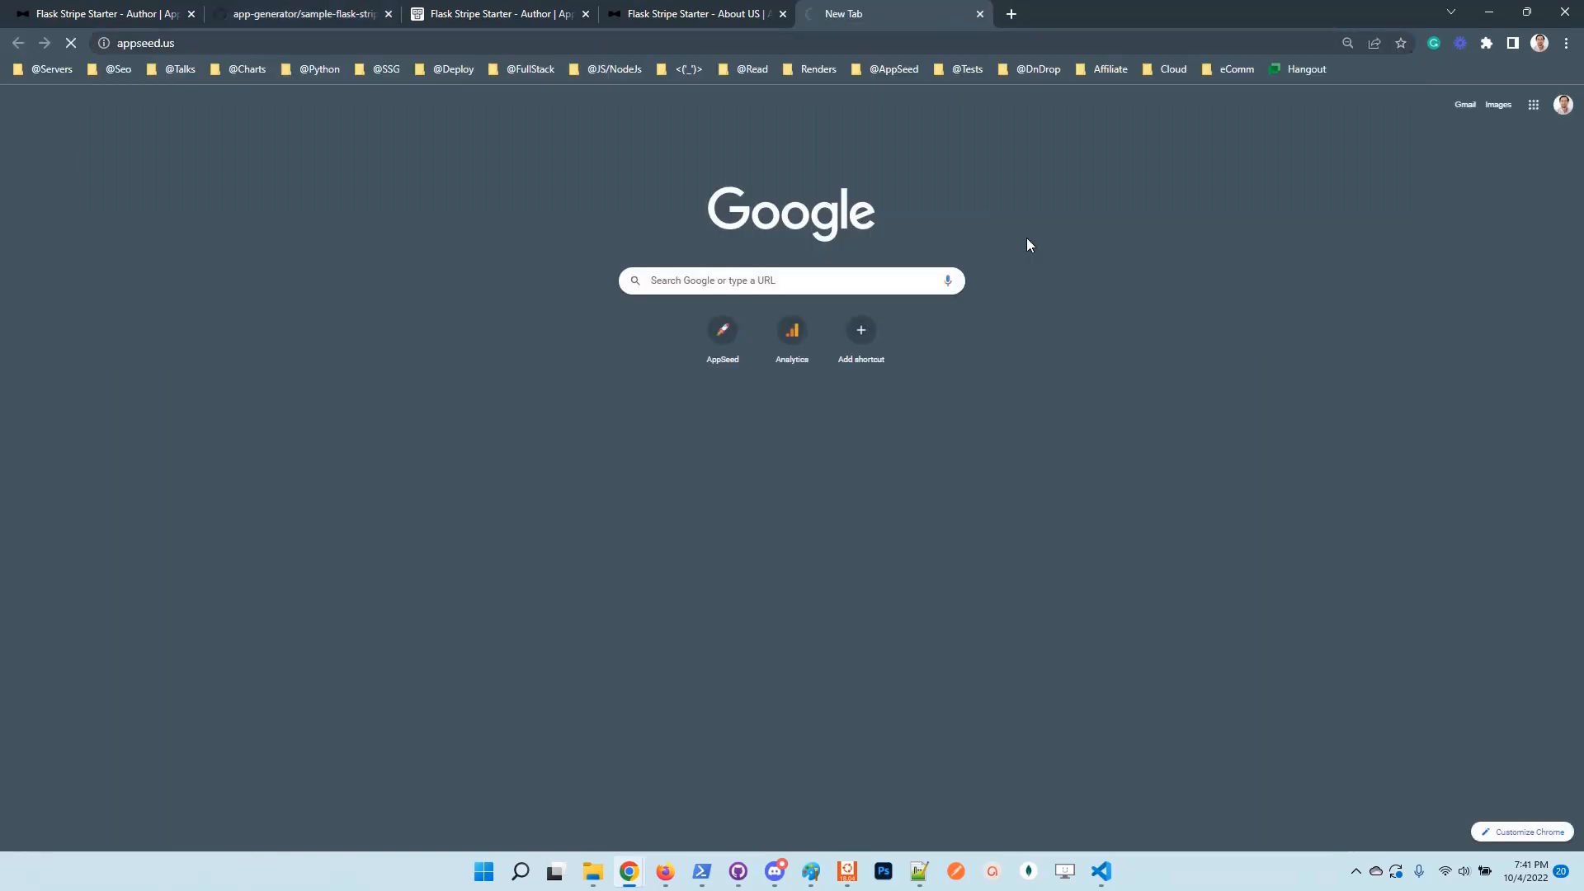